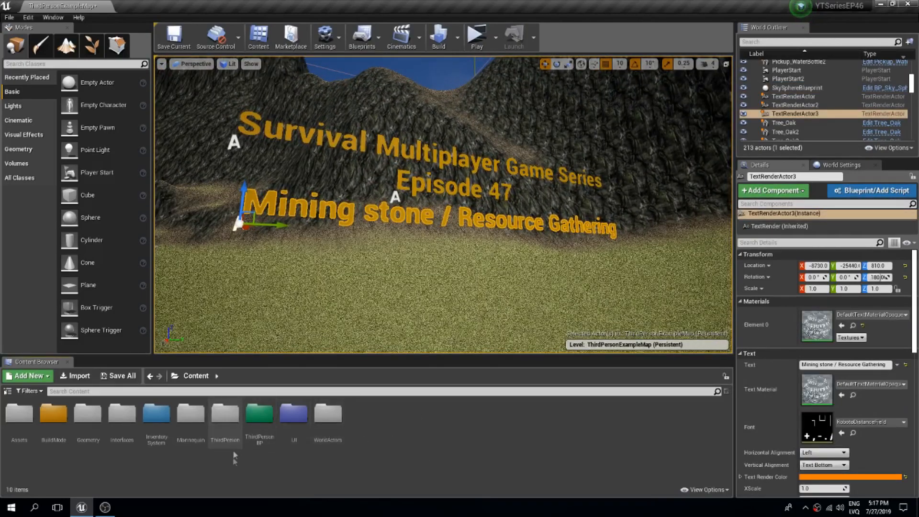
Open the InventorySystem Items Stones folder and inspect the stones_low_poli_stone_3 mesh.
{"action": "double_click", "coordinate": [156, 410]}
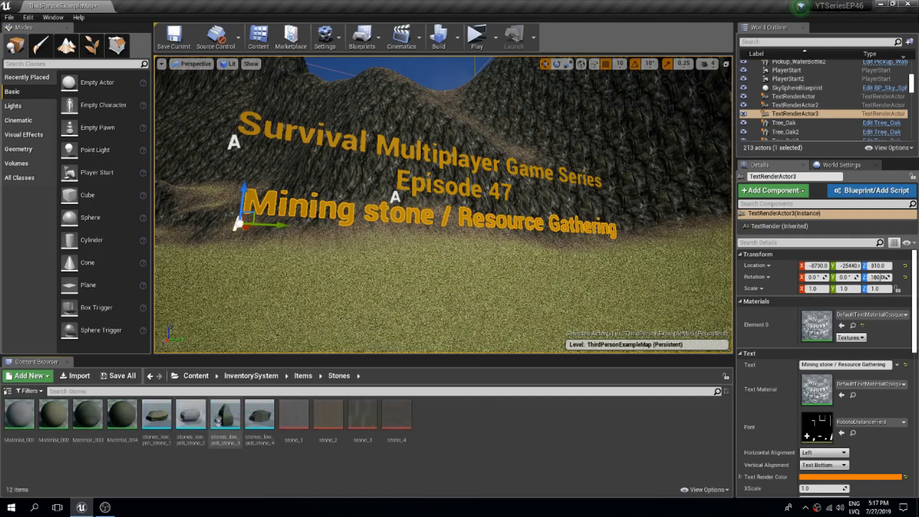
{"action": "left_click", "coordinate": [224, 413]}
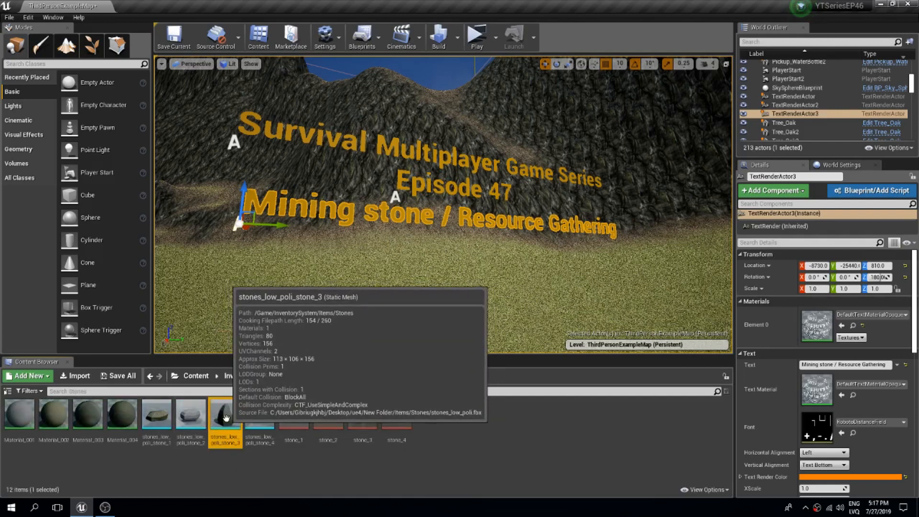
{"action": "right_click", "coordinate": [224, 413]}
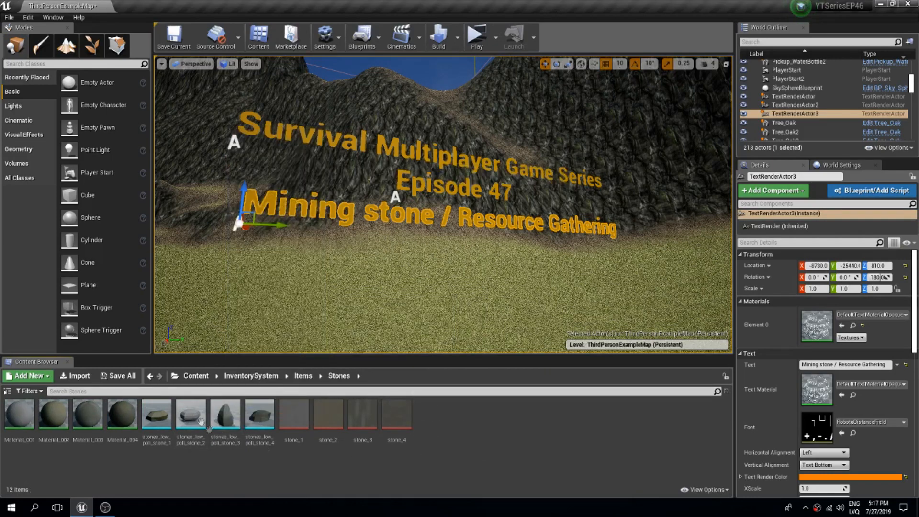
{"action": "left_click", "coordinate": [224, 412]}
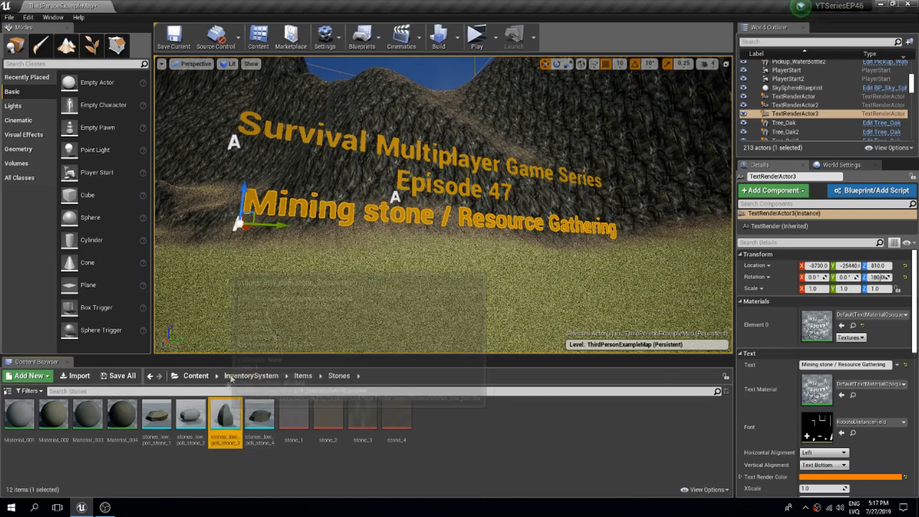
{"action": "right_click", "coordinate": [225, 416]}
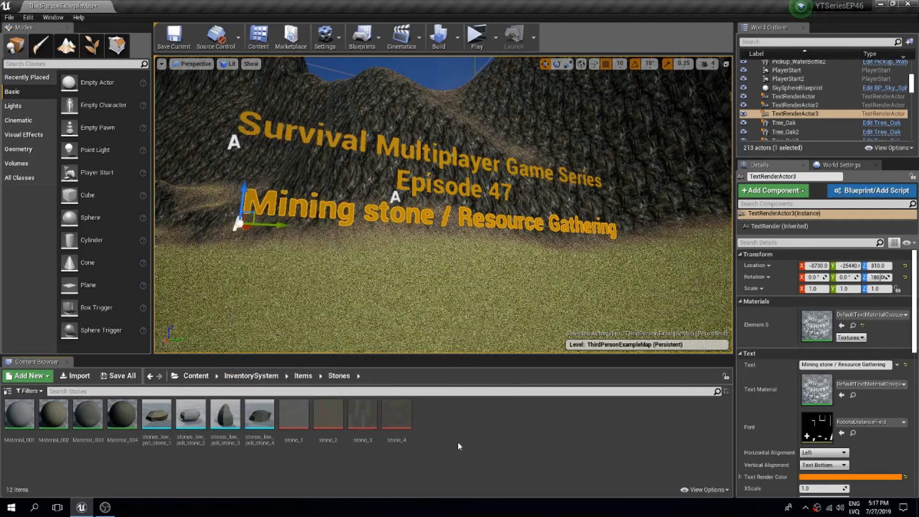
{"action": "left_click", "coordinate": [325, 35]}
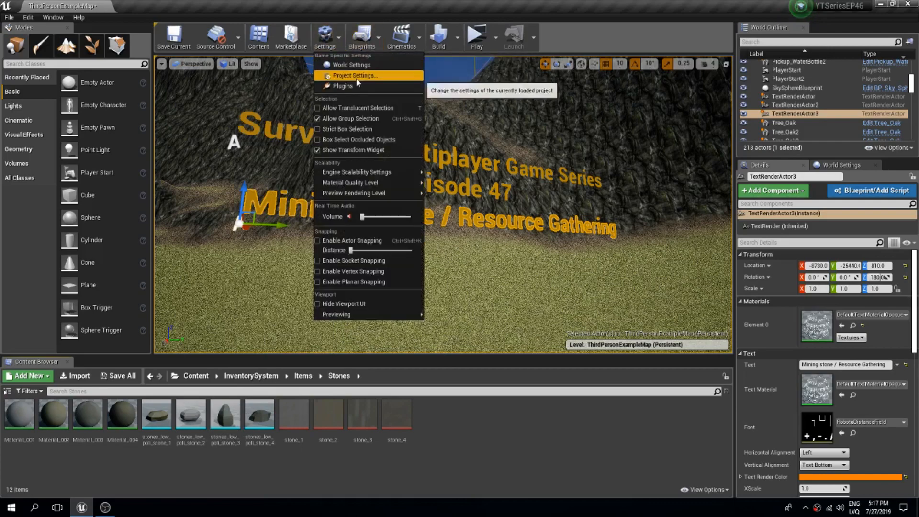
Filter the Plugins browser by 'destru' and confirm Apex Destruction is enabled.
{"action": "left_click", "coordinate": [354, 75]}
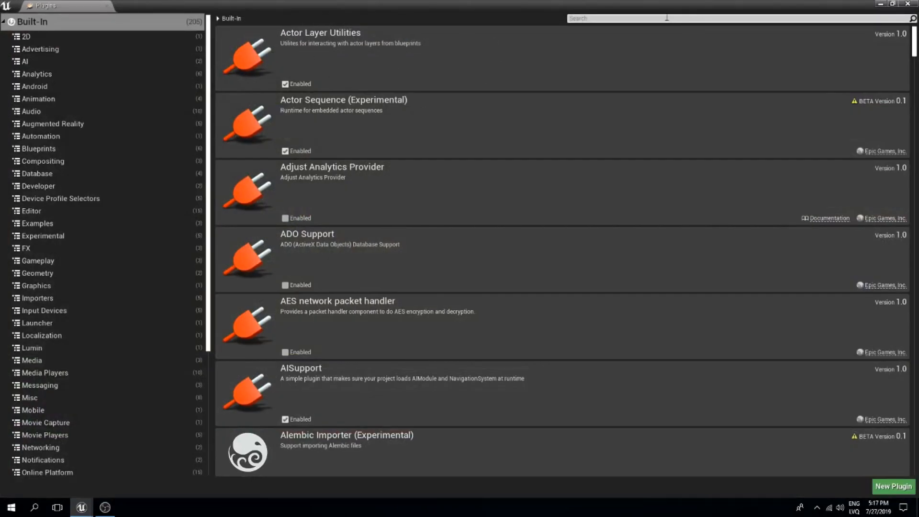
{"action": "type", "text": "destru"}
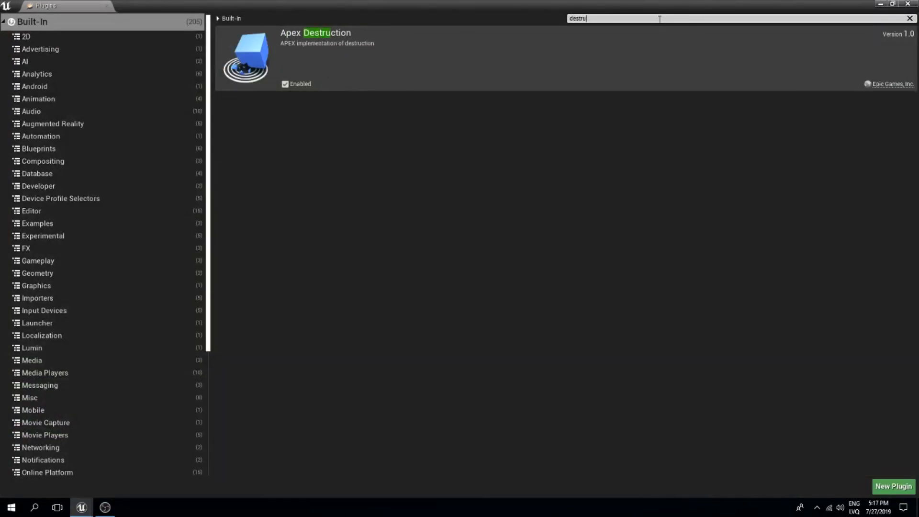
{"action": "mouse_move", "coordinate": [324, 97]}
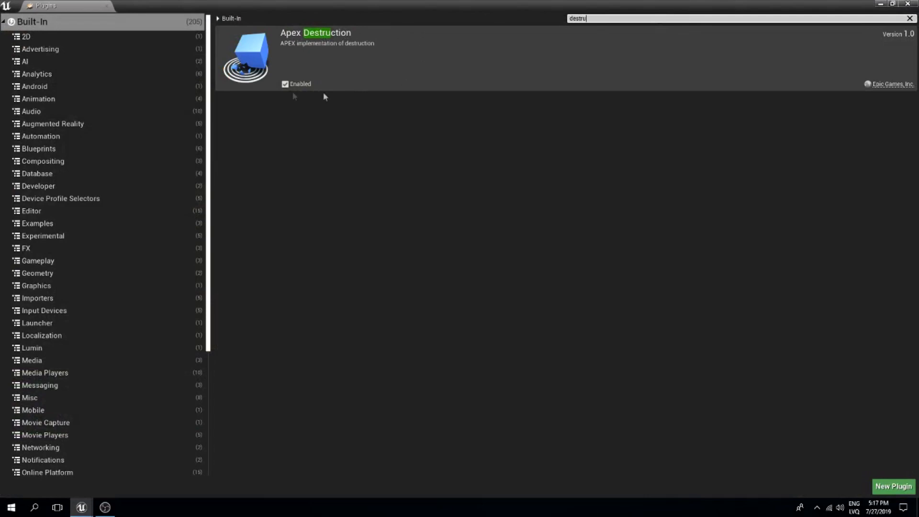
{"action": "mouse_move", "coordinate": [285, 83]}
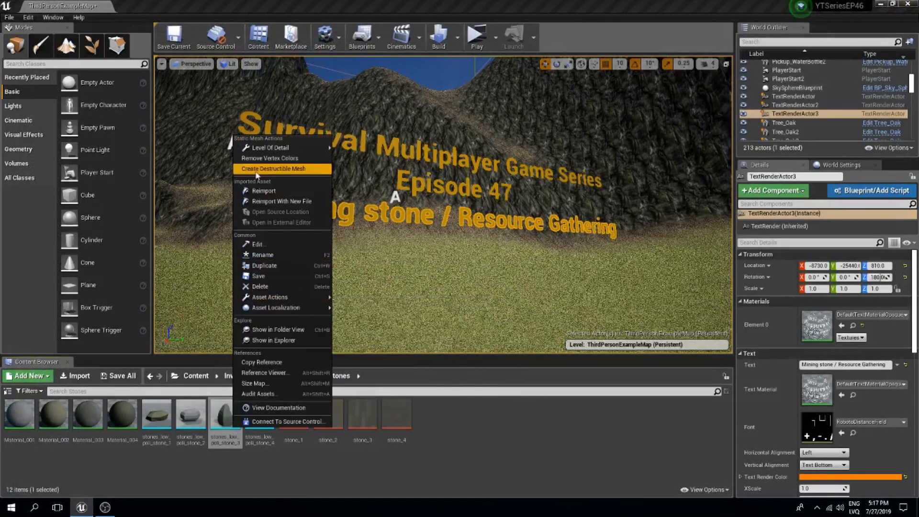
{"action": "mouse_move", "coordinate": [255, 383]}
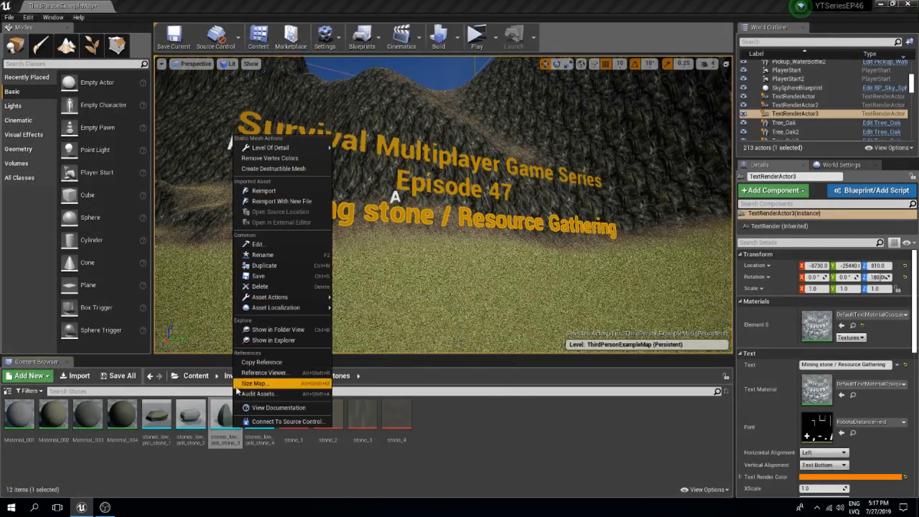
Create and fracture a destructible mesh from stones_low_poli_stone_3, with Damage Threshold 100000.0.
{"action": "left_click", "coordinate": [274, 169]}
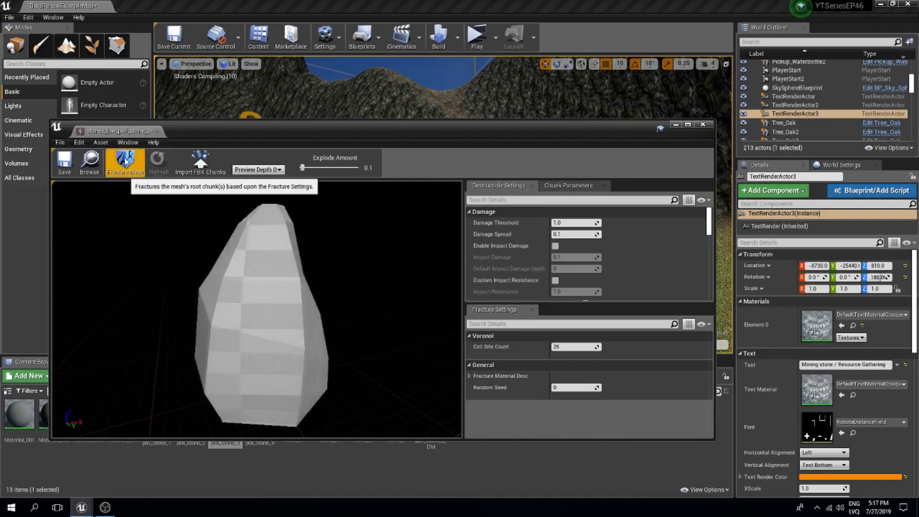
{"action": "left_click", "coordinate": [123, 161]}
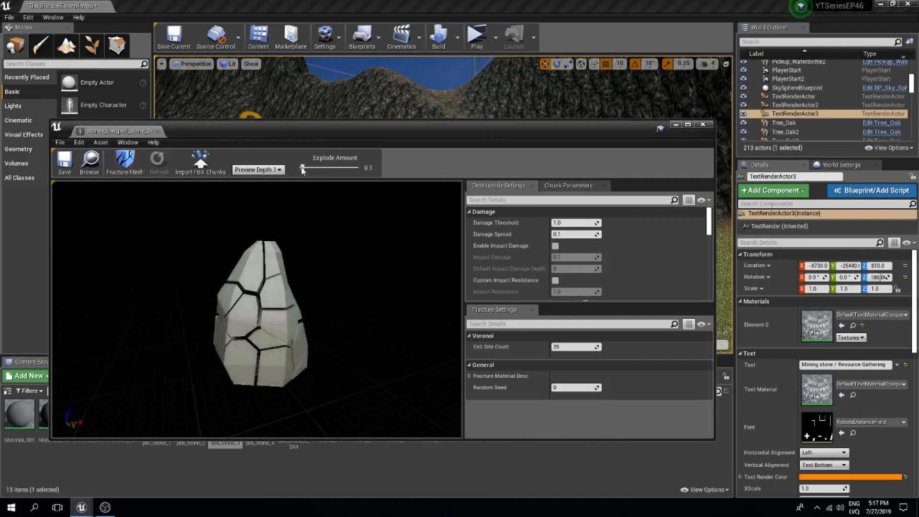
{"action": "left_click_drag", "start_coordinate": [303, 168], "coordinate": [356, 168]}
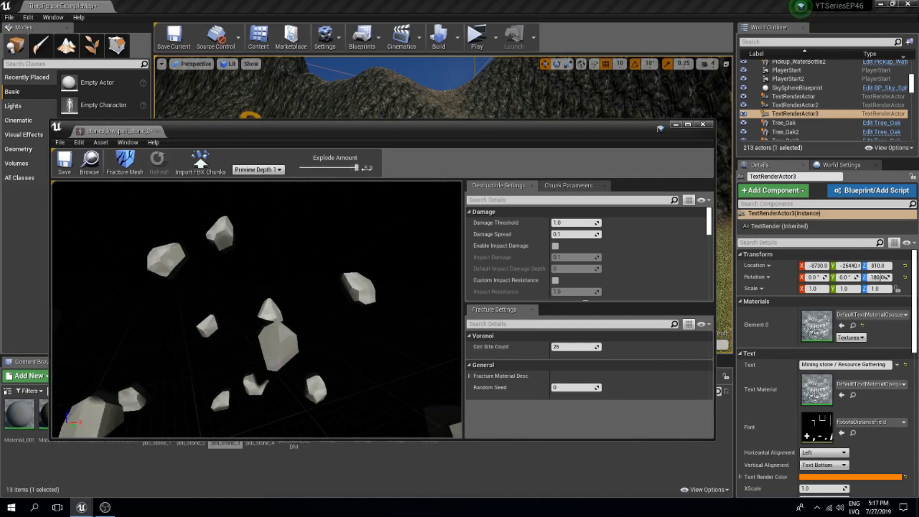
{"action": "left_click_drag", "start_coordinate": [355, 167], "coordinate": [302, 168]}
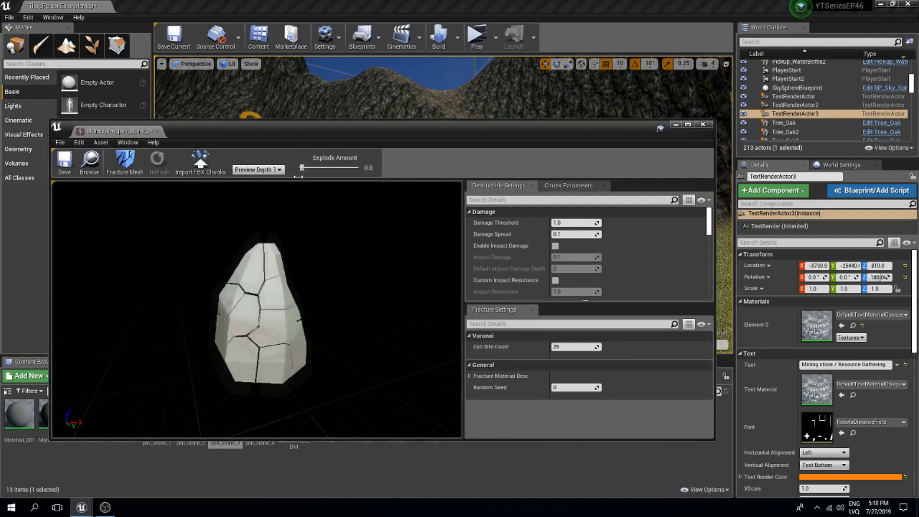
{"action": "left_click_drag", "start_coordinate": [302, 167], "coordinate": [305, 167]}
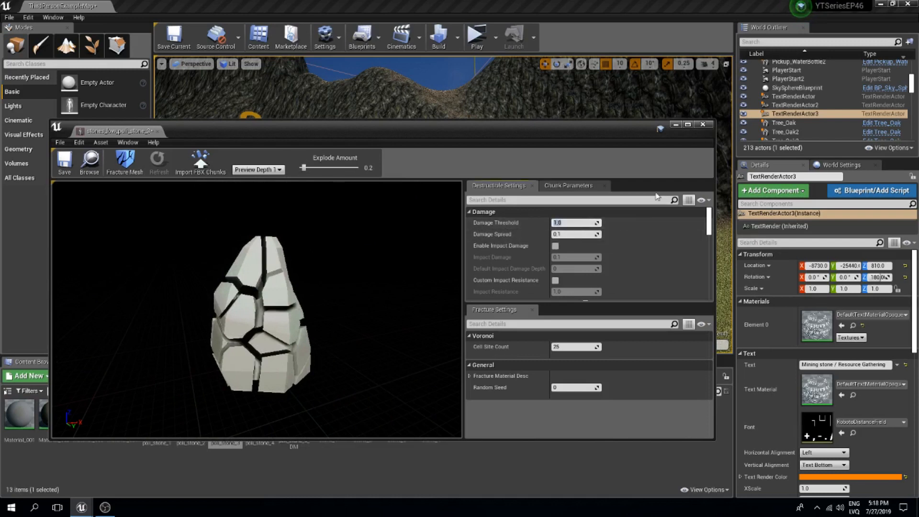
{"action": "type", "text": "100000.0"}
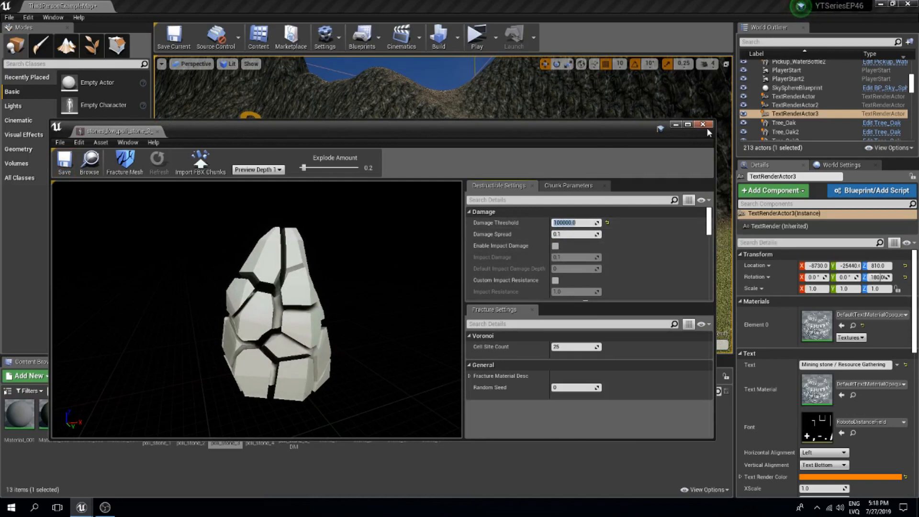
{"action": "left_click", "coordinate": [702, 124]}
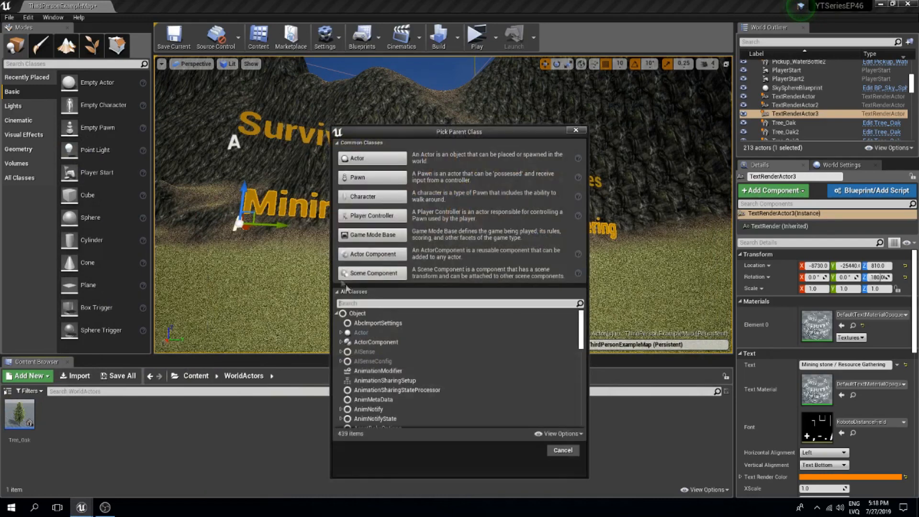
Create a DestructibleActor-based Stone_Actor blueprint in WorldActors and open it.
{"action": "type", "text": "dest"}
{"action": "type", "text": "Stone_Actor"}
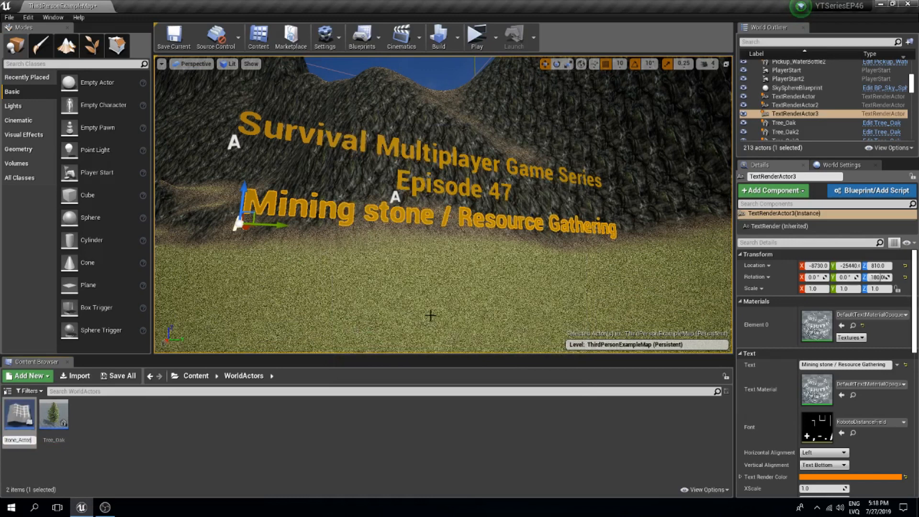
{"action": "double_click", "coordinate": [19, 412]}
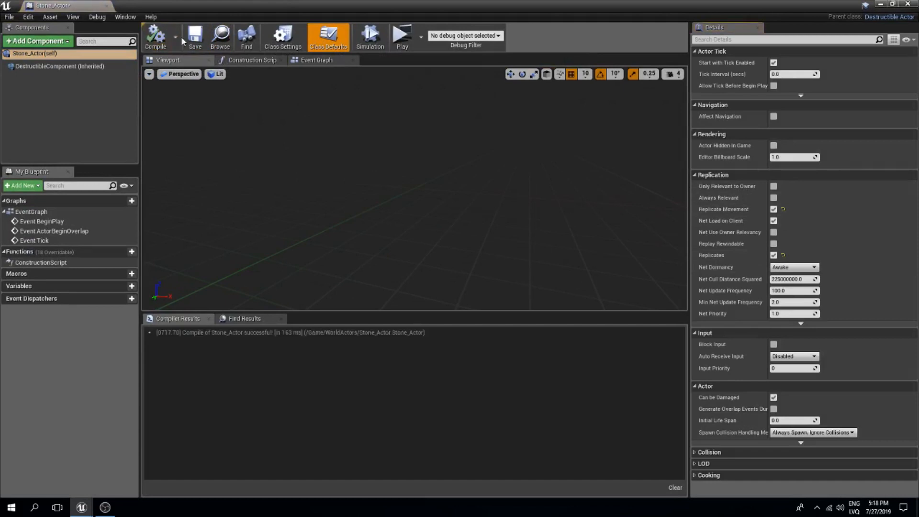
{"action": "mouse_move", "coordinate": [52, 66]}
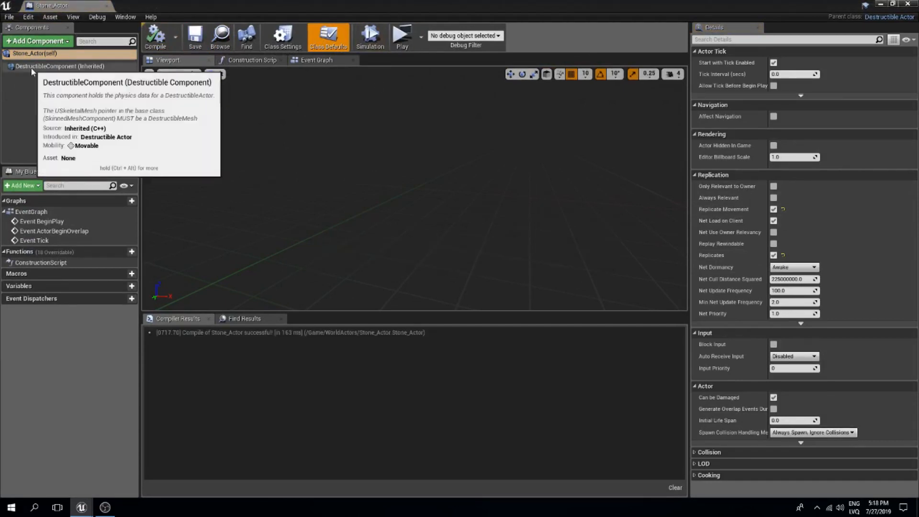
Give DestructibleComponent the stones_low_poli_stone_3_DM mesh with Simulate Physics, then compile.
{"action": "left_click", "coordinate": [56, 66]}
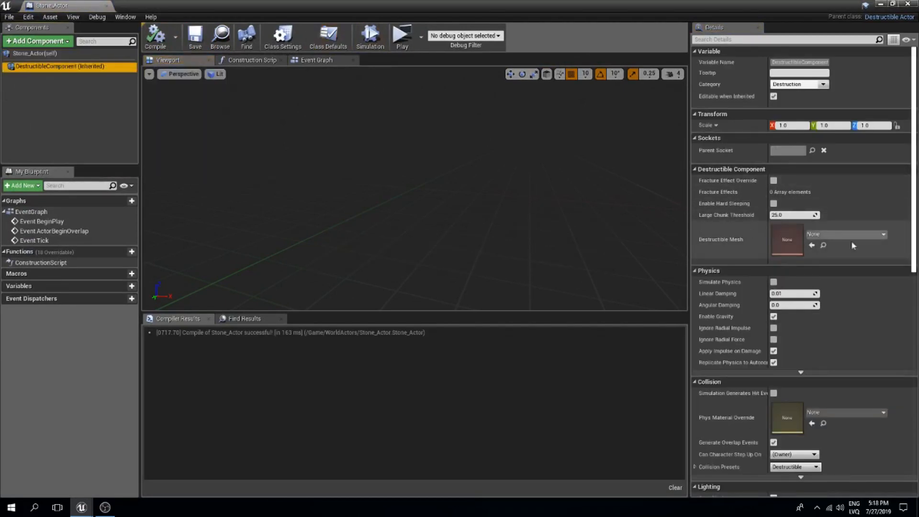
{"action": "left_click", "coordinate": [883, 234]}
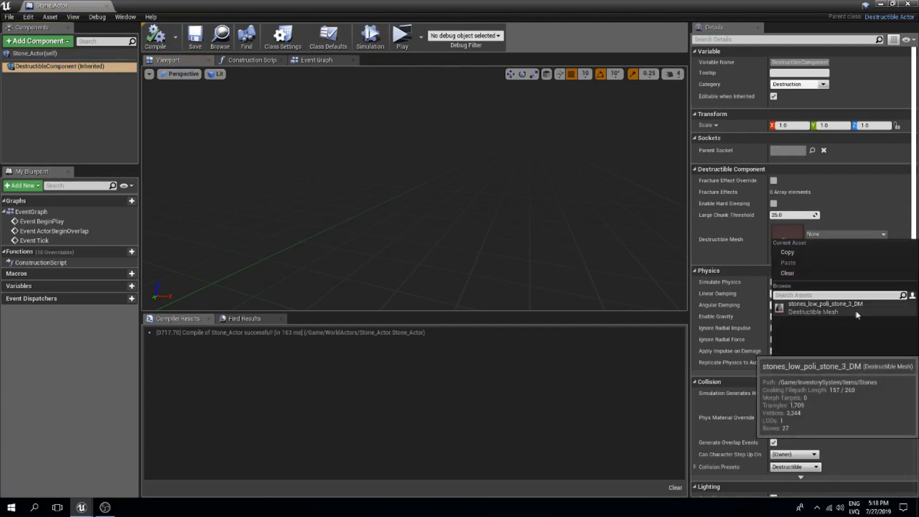
{"action": "left_click", "coordinate": [825, 303]}
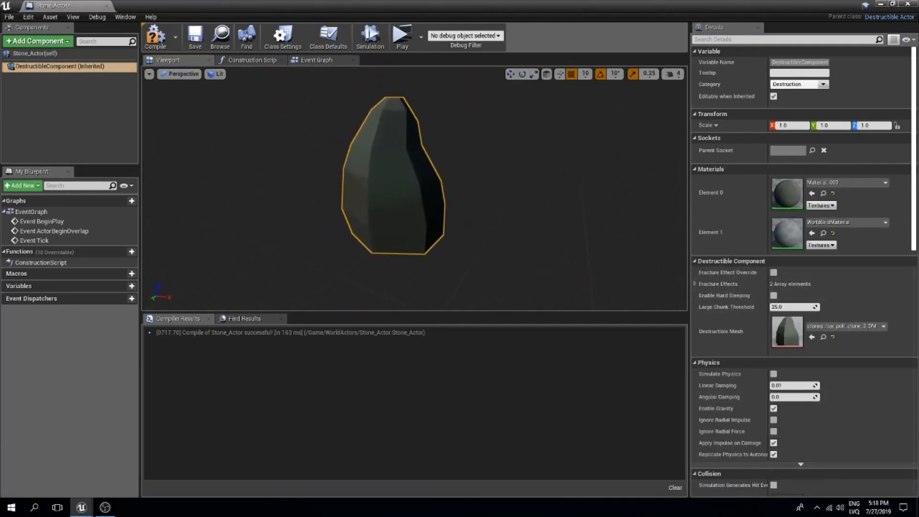
{"action": "scroll", "scroll_direction": "down", "scroll_amount": 3}
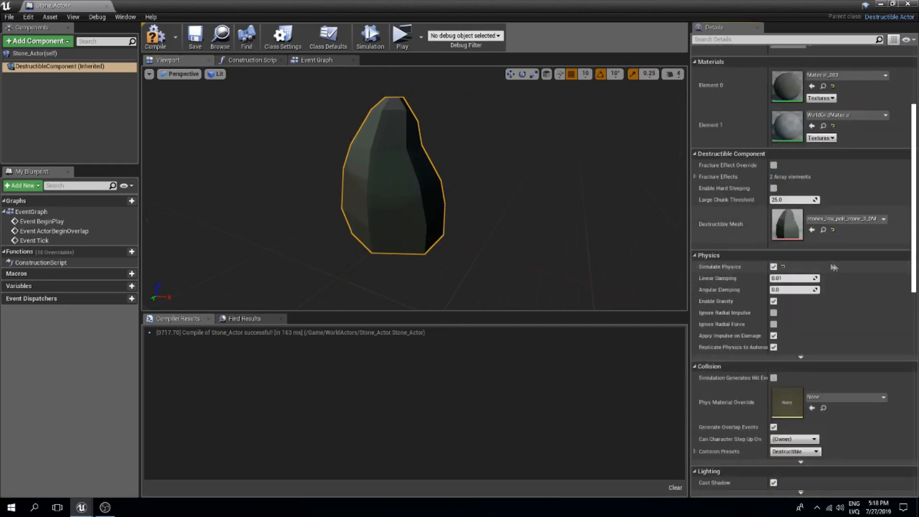
{"action": "scroll", "scroll_direction": "down", "scroll_amount": 3}
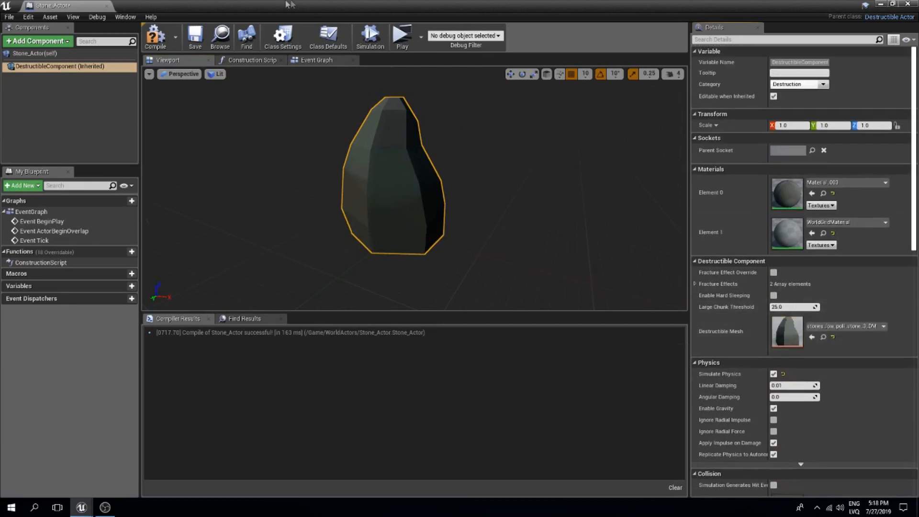
{"action": "left_click", "coordinate": [327, 35]}
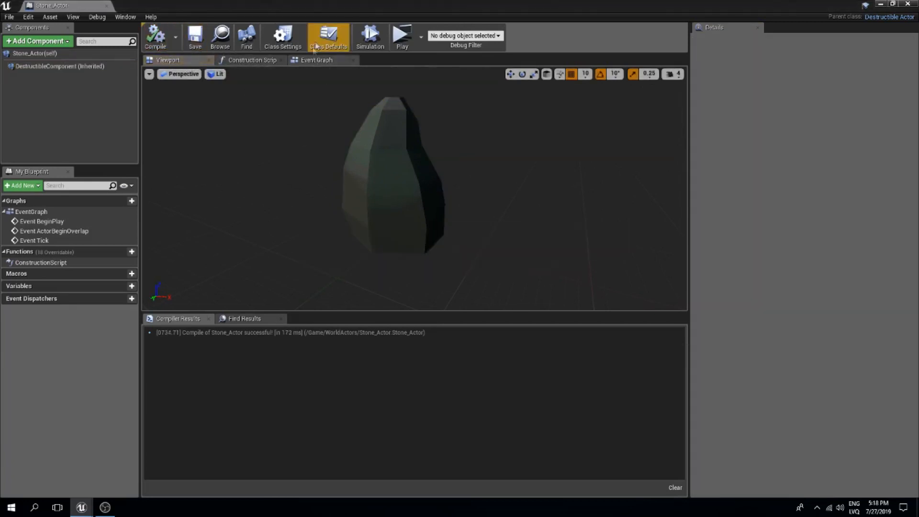
Add the Interact and Take Damage interfaces to Stone_Actor and recompile it.
{"action": "left_click", "coordinate": [282, 37]}
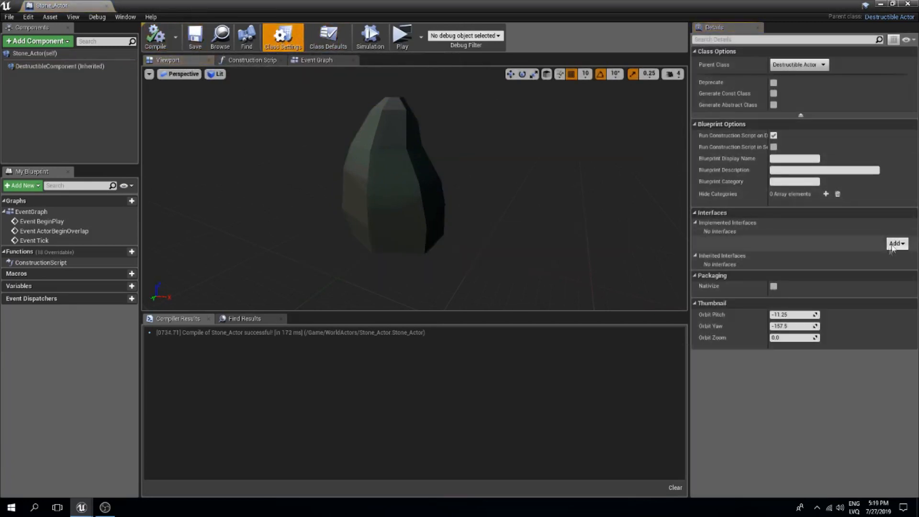
{"action": "left_click", "coordinate": [897, 243]}
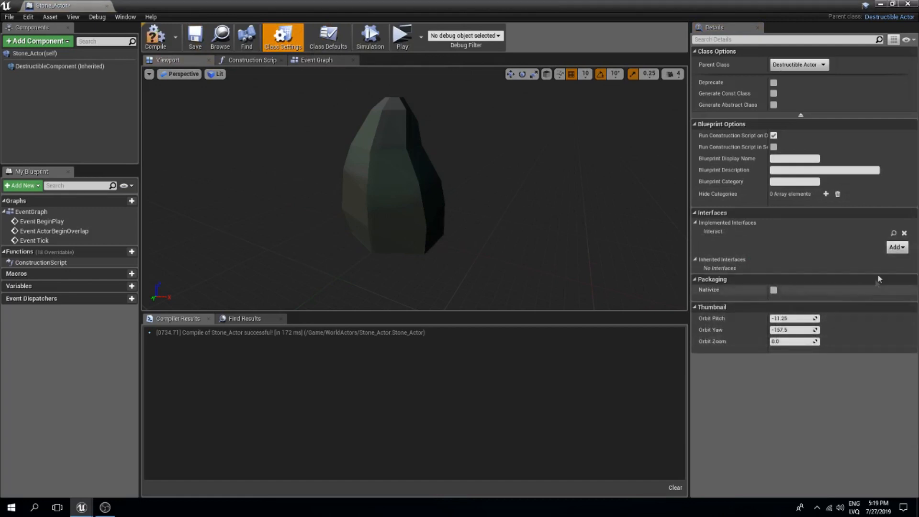
{"action": "left_click", "coordinate": [896, 246]}
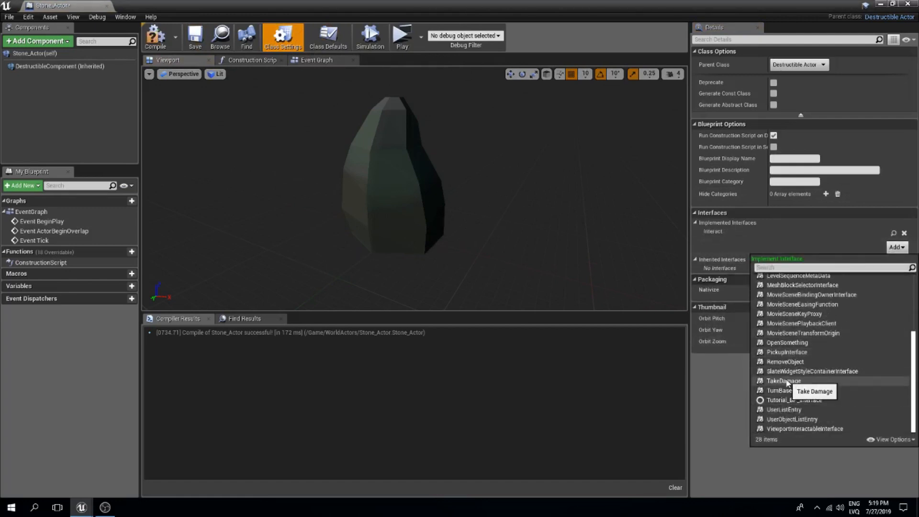
{"action": "left_click", "coordinate": [783, 380]}
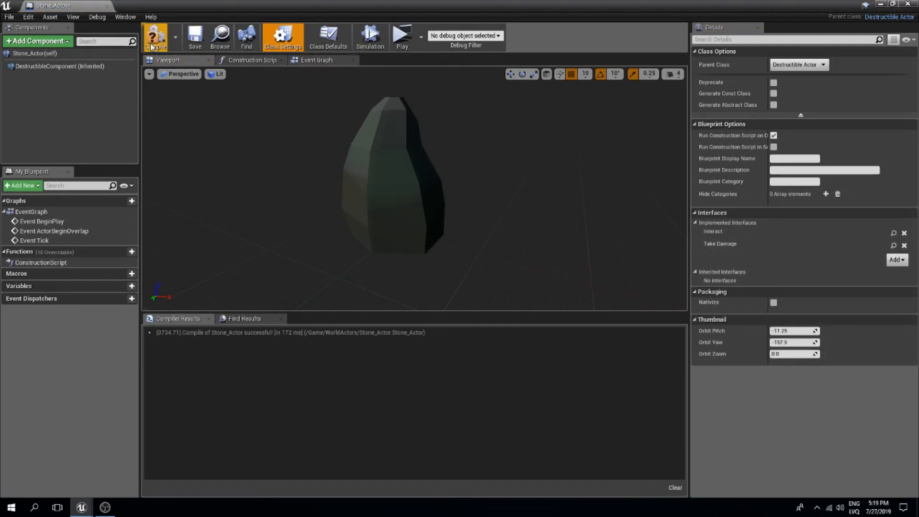
{"action": "left_click", "coordinate": [155, 37]}
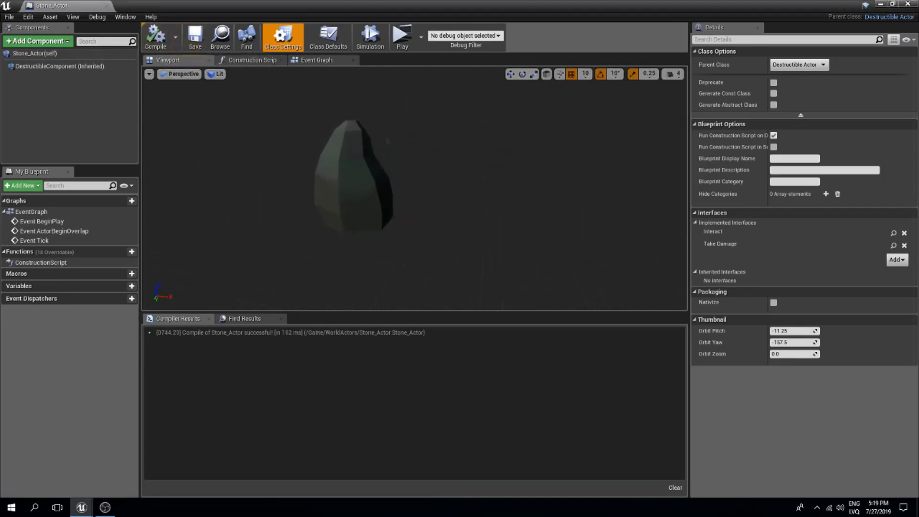
{"action": "left_click", "coordinate": [58, 66]}
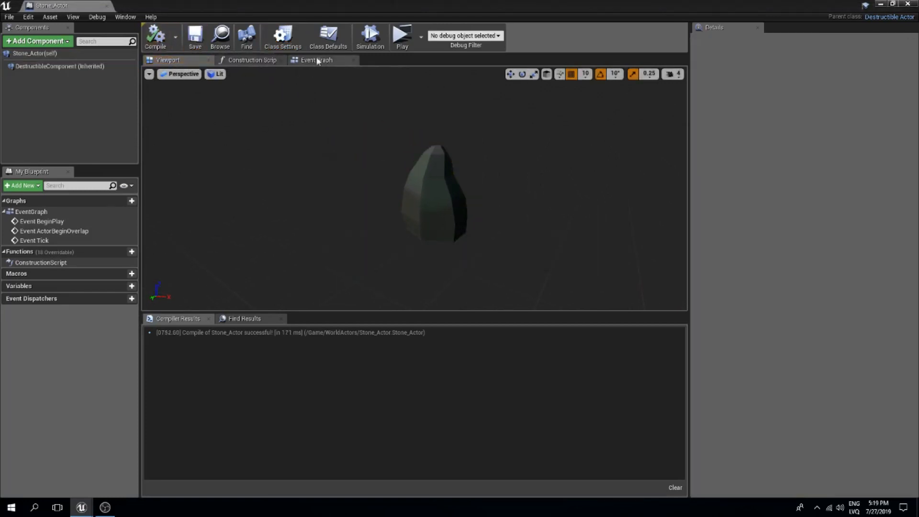
{"action": "left_click", "coordinate": [316, 60]}
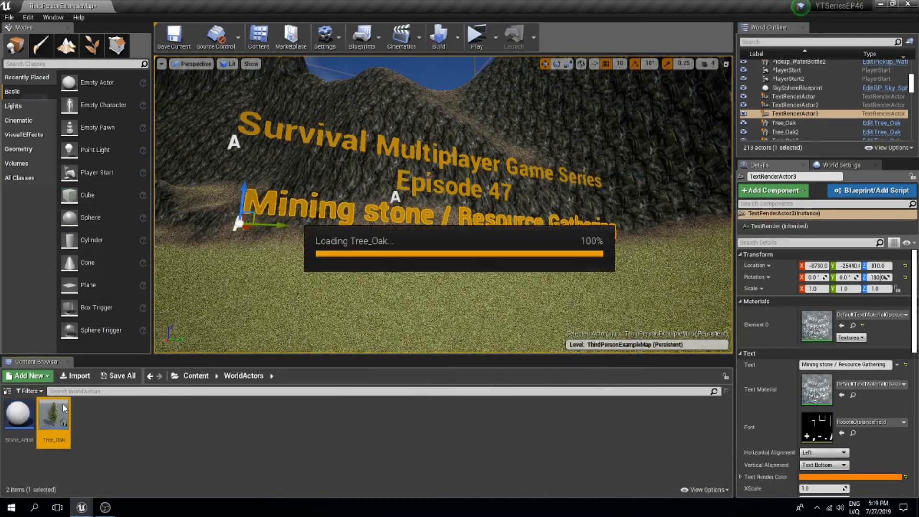
Copy Tree_Oak's Is Valid, Get Owner and Cast To ThirdPersonCharacter nodes into Stone_Actor.
{"action": "double_click", "coordinate": [53, 412]}
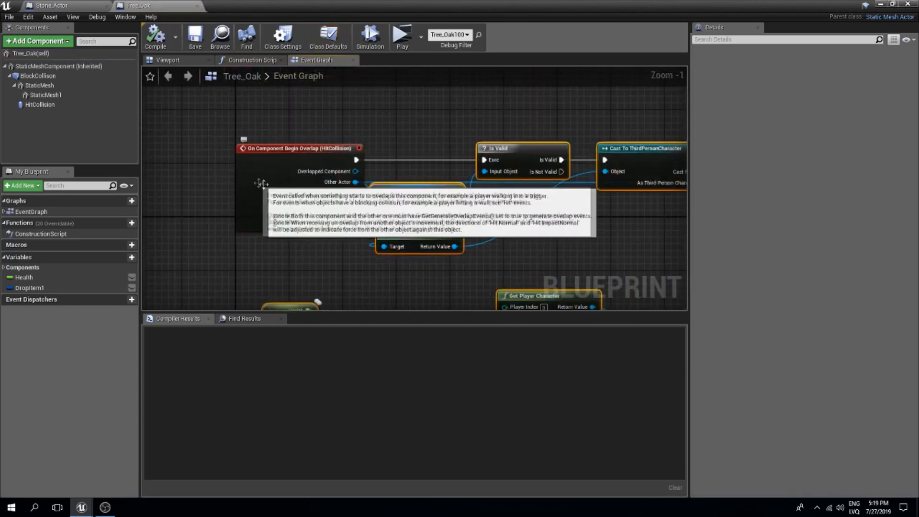
{"action": "left_click", "coordinate": [53, 5]}
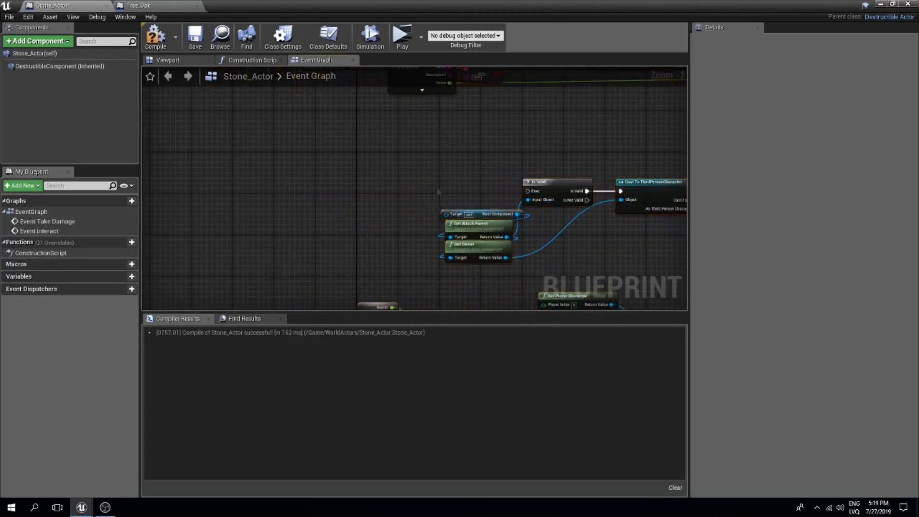
Add an On Component Begin Overlap event for Stone_Actor's DestructibleComponent.
{"action": "left_click", "coordinate": [60, 66]}
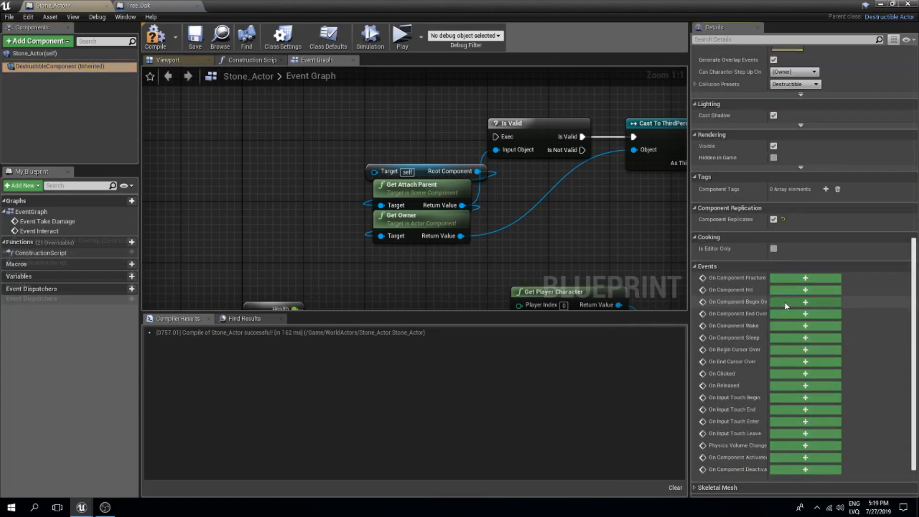
{"action": "left_click", "coordinate": [804, 302]}
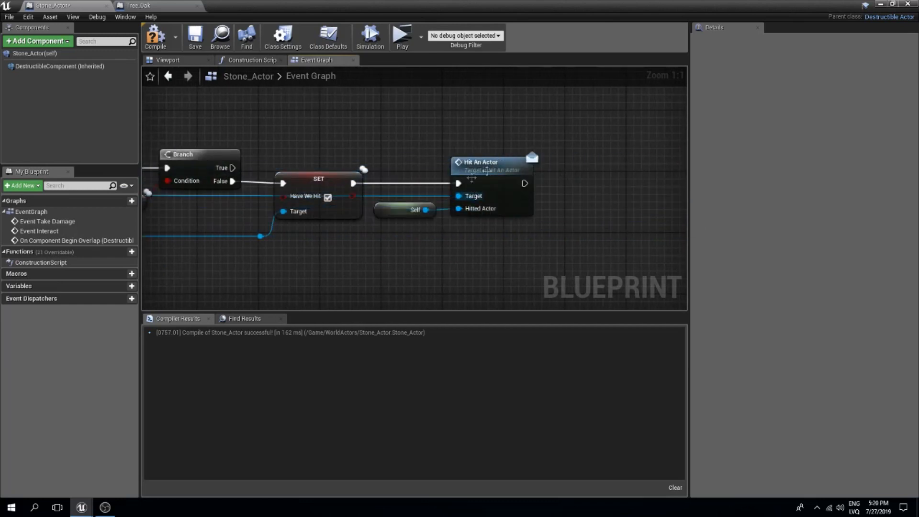
{"action": "scroll", "scroll_direction": "down", "scroll_amount": 3}
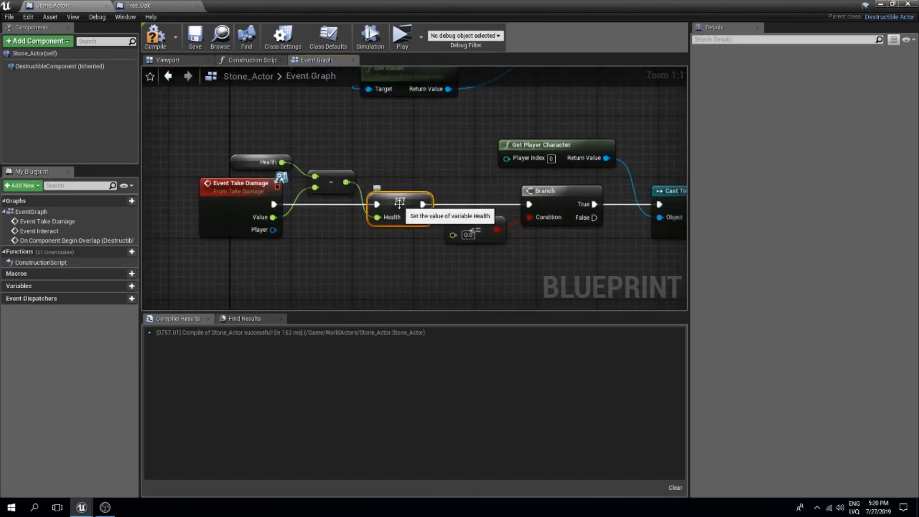
Create the missing Health and DropItem1 variables from the pasted setter nodes.
{"action": "right_click", "coordinate": [400, 203]}
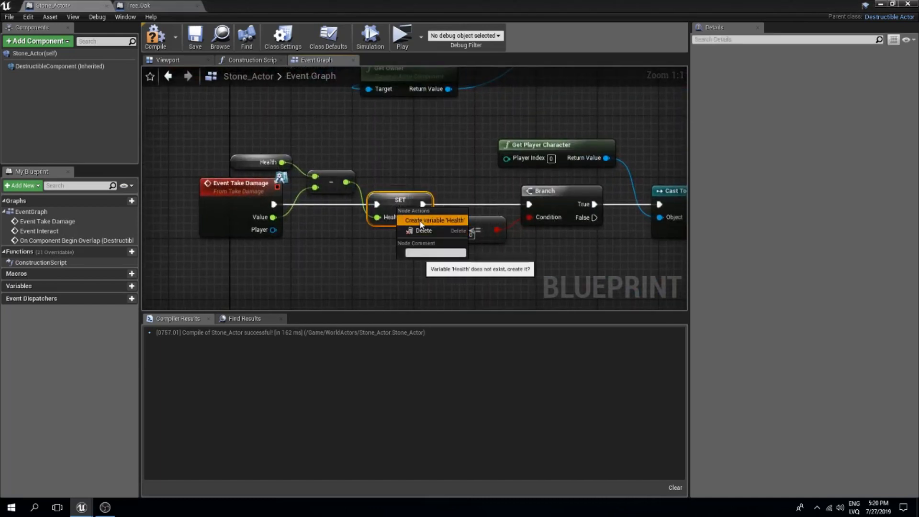
{"action": "left_click", "coordinate": [433, 219]}
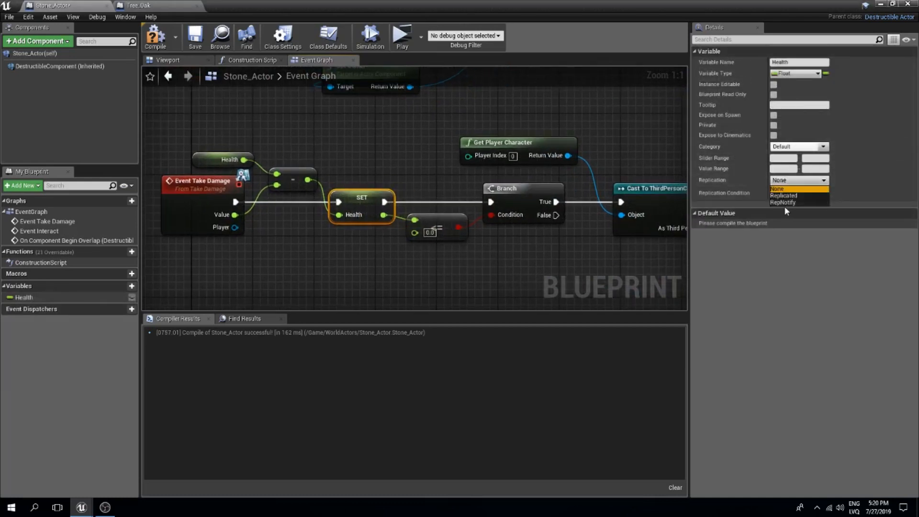
{"action": "left_click", "coordinate": [783, 195]}
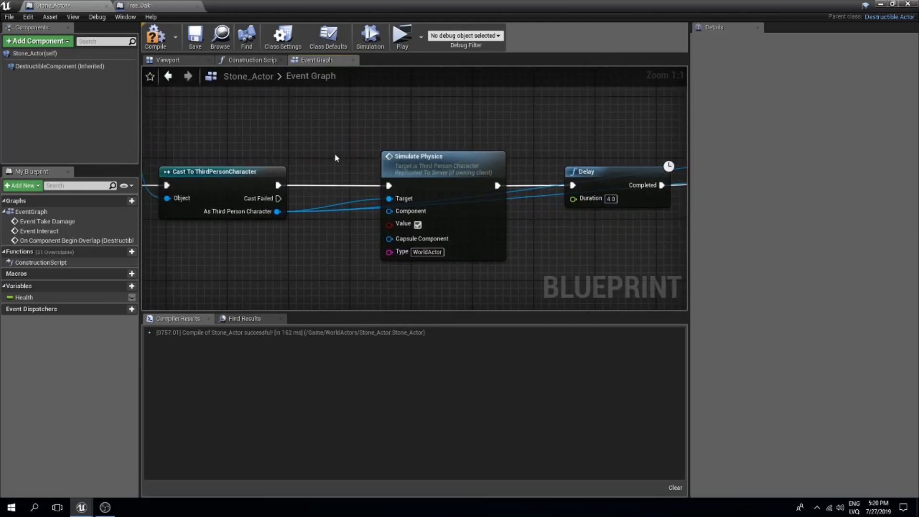
{"action": "left_click", "coordinate": [59, 66]}
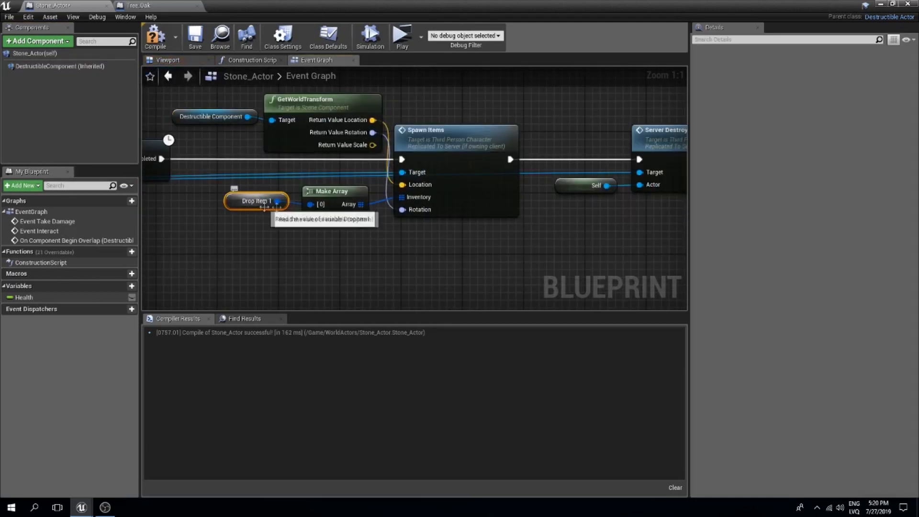
{"action": "left_click", "coordinate": [255, 200]}
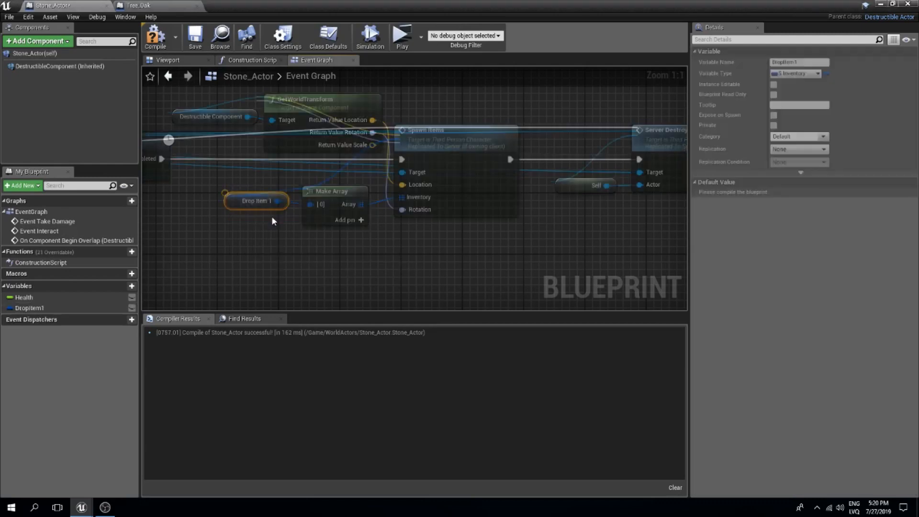
{"action": "scroll", "scroll_direction": "down", "scroll_amount": 3}
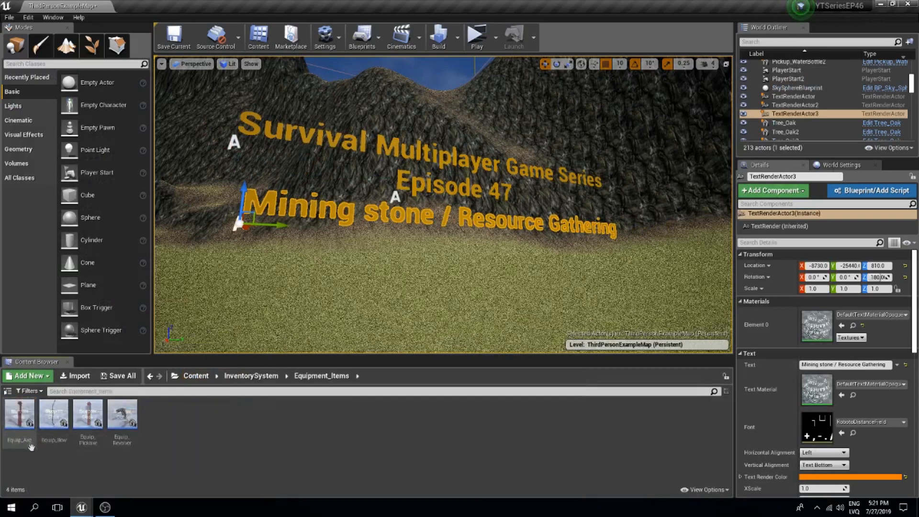
Implement Hit An Actor in Equip_Pickaxe, with its event calling Interact on the hit actor.
{"action": "double_click", "coordinate": [19, 413]}
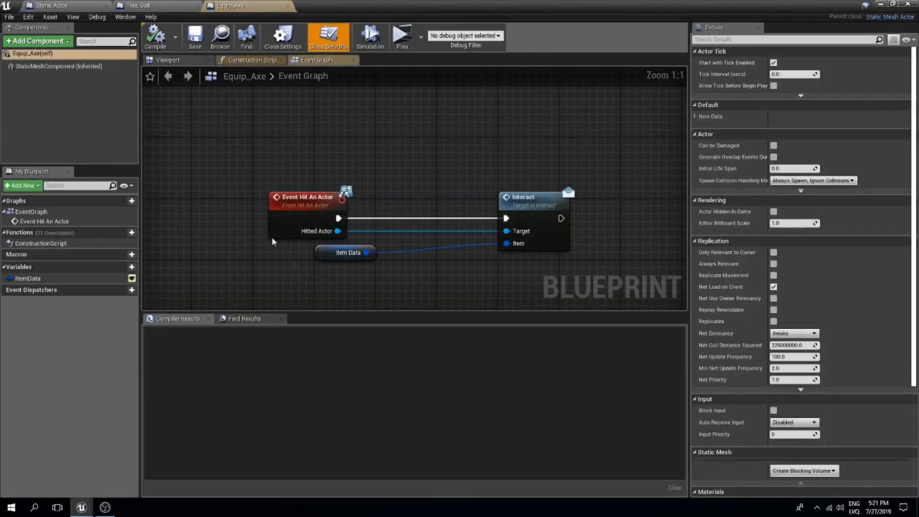
{"action": "scroll", "scroll_direction": "down", "scroll_amount": 3}
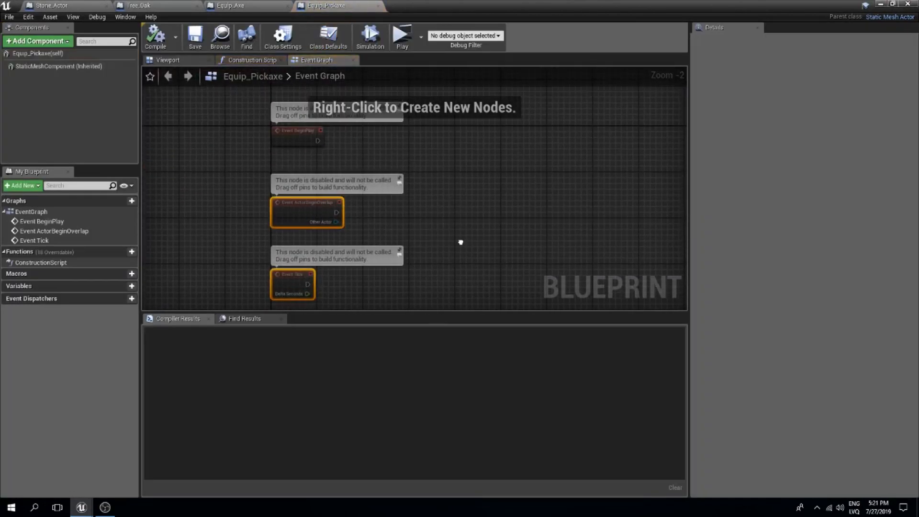
{"action": "left_click", "coordinate": [155, 35]}
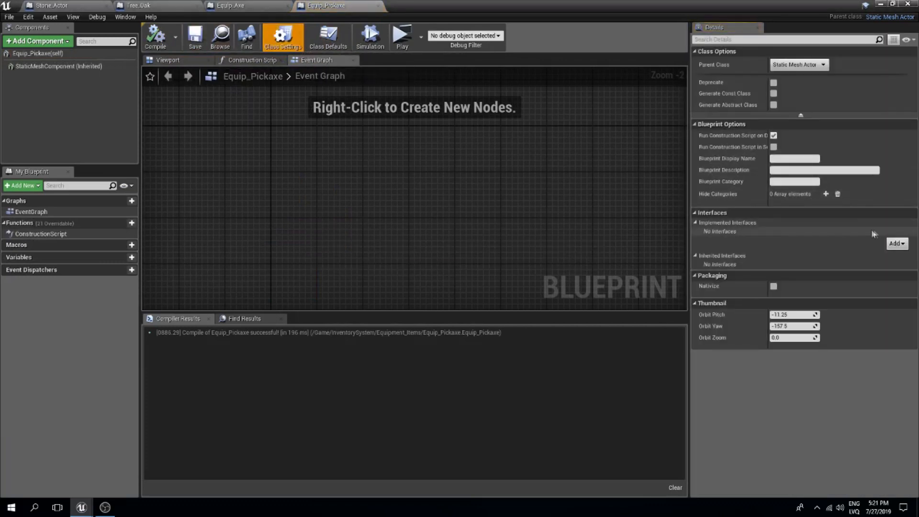
{"action": "left_click", "coordinate": [896, 243]}
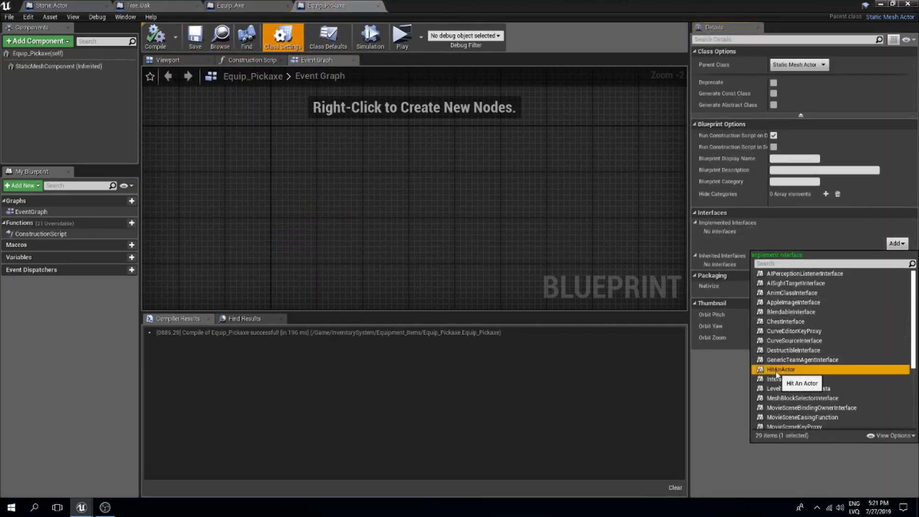
{"action": "left_click", "coordinate": [781, 369]}
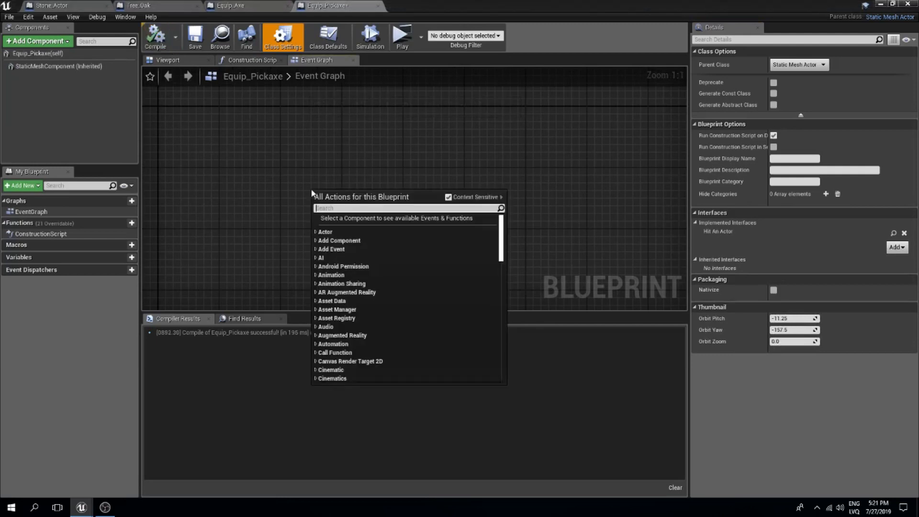
{"action": "type", "text": "hit an ac"}
{"action": "type", "text": "intera"}
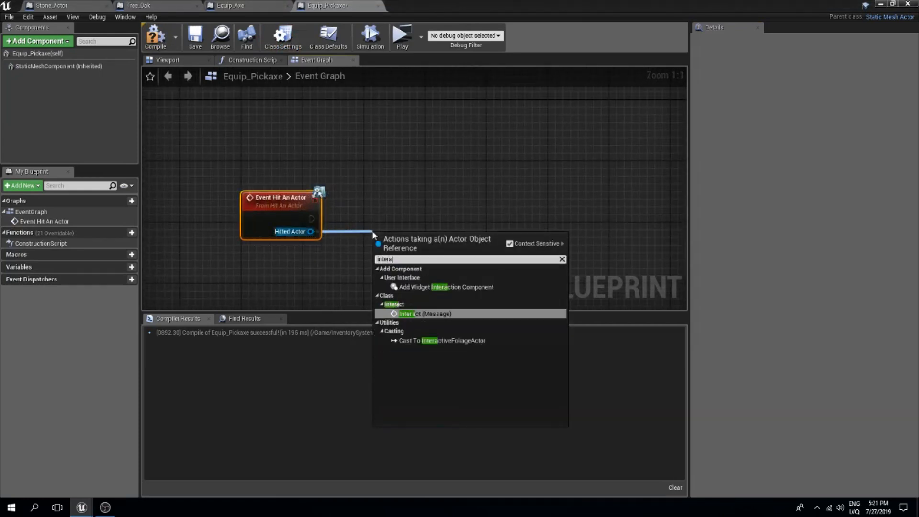
{"action": "left_click", "coordinate": [425, 313]}
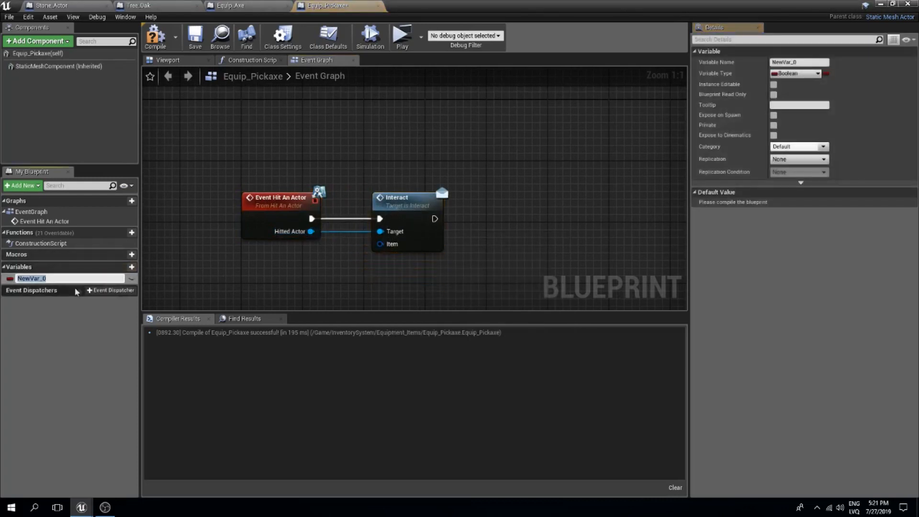
Add an instance-editable, spawn-exposed S Inventory ItemData variable to Interact, matching Equip_Axe.
{"action": "type", "text": "ItemD"}
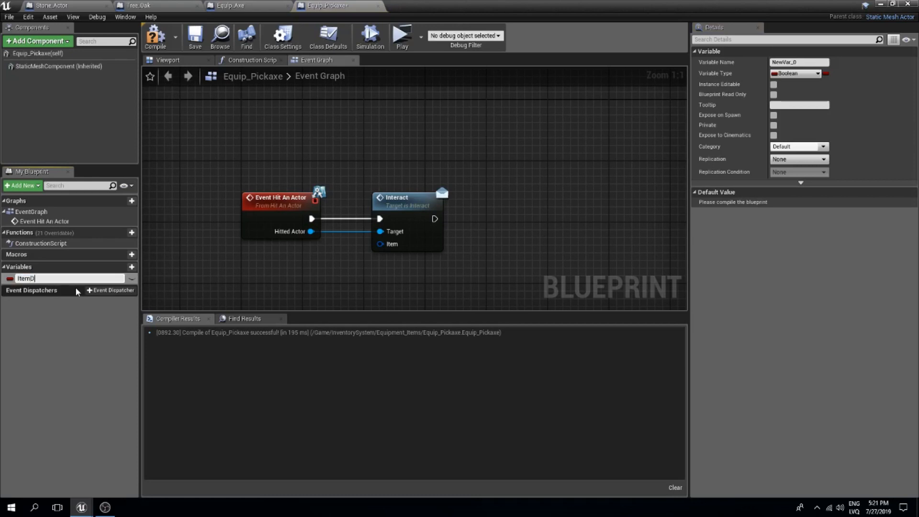
{"action": "type", "text": "ItemData"}
{"action": "type", "text": "s_inve"}
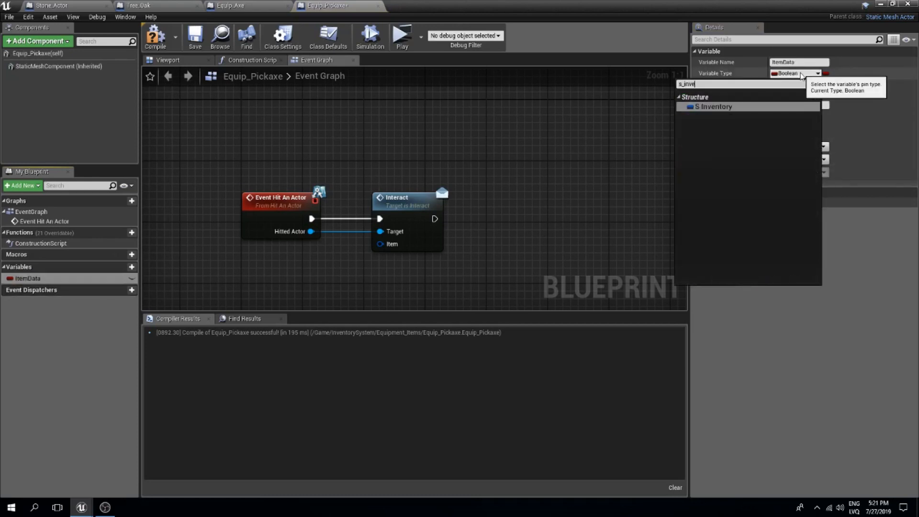
{"action": "left_click", "coordinate": [713, 106]}
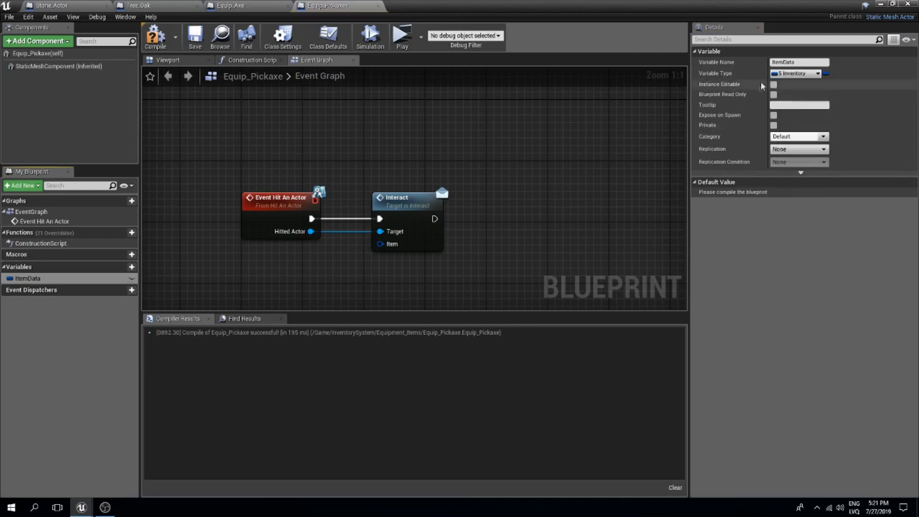
{"action": "left_click", "coordinate": [773, 84]}
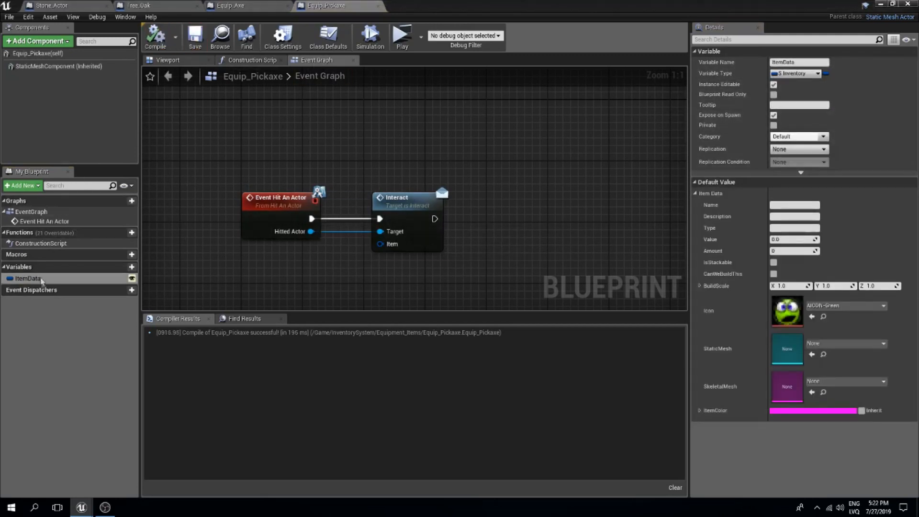
{"action": "left_click_drag", "start_coordinate": [28, 277], "coordinate": [303, 261]}
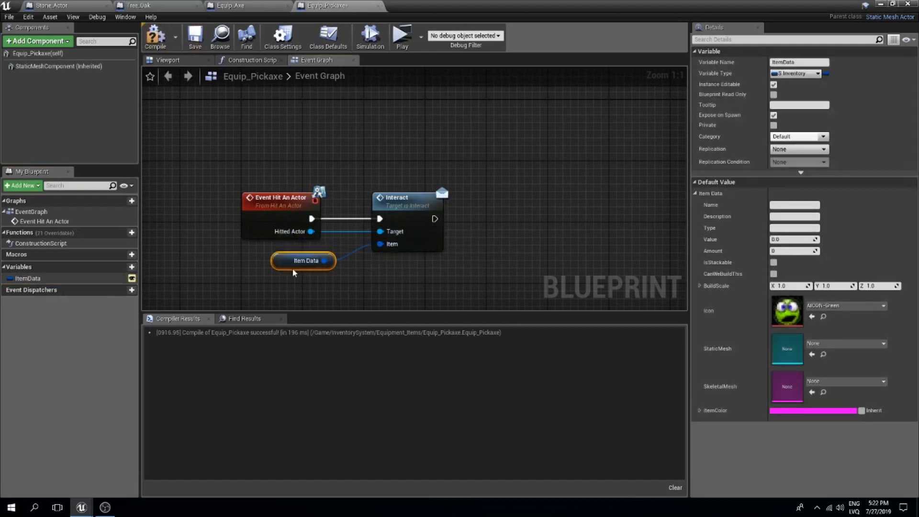
{"action": "left_click", "coordinate": [235, 5]}
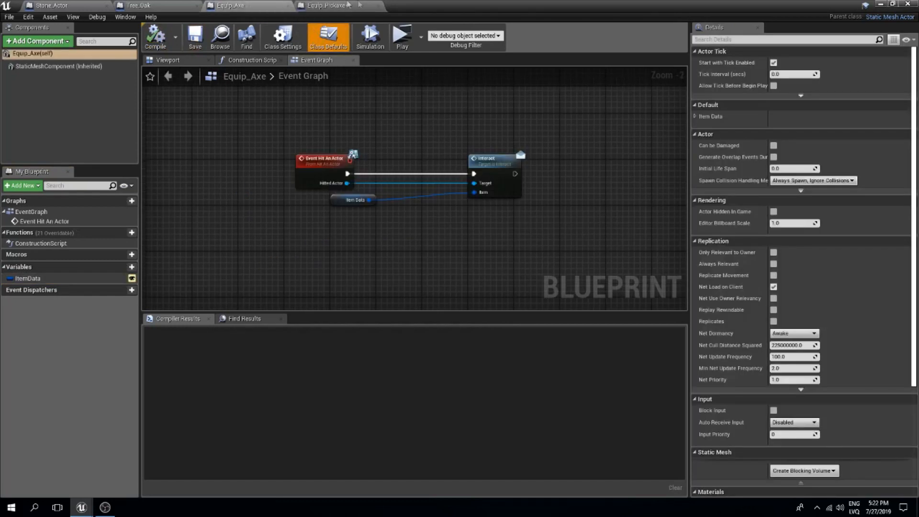
{"action": "left_click", "coordinate": [328, 5]}
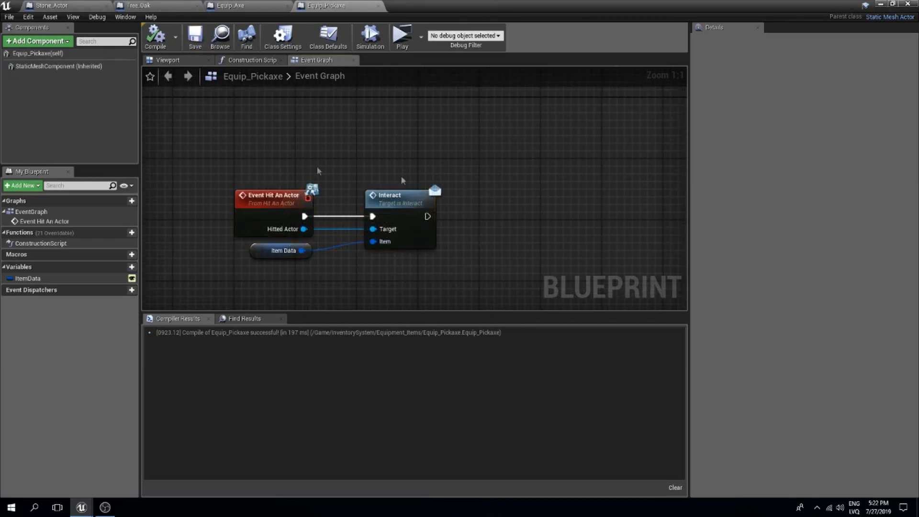
{"action": "left_click", "coordinate": [229, 5]}
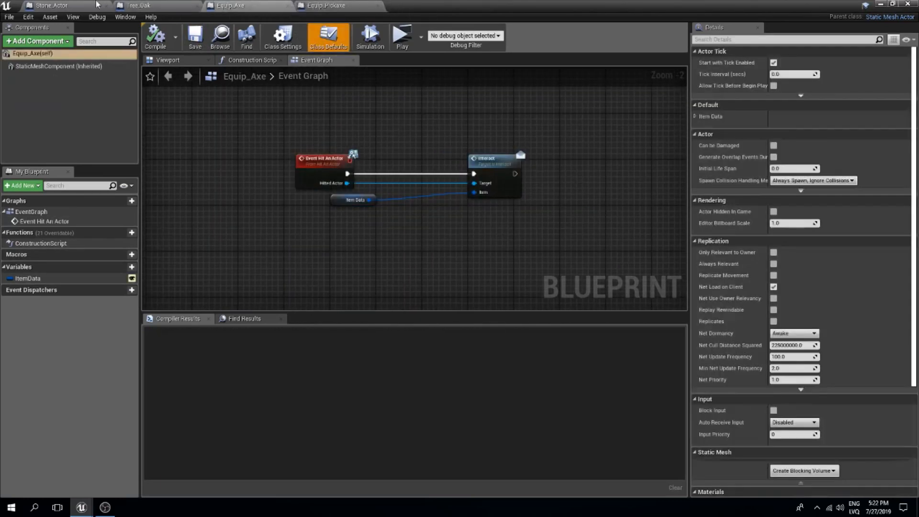
{"action": "left_click", "coordinate": [323, 5]}
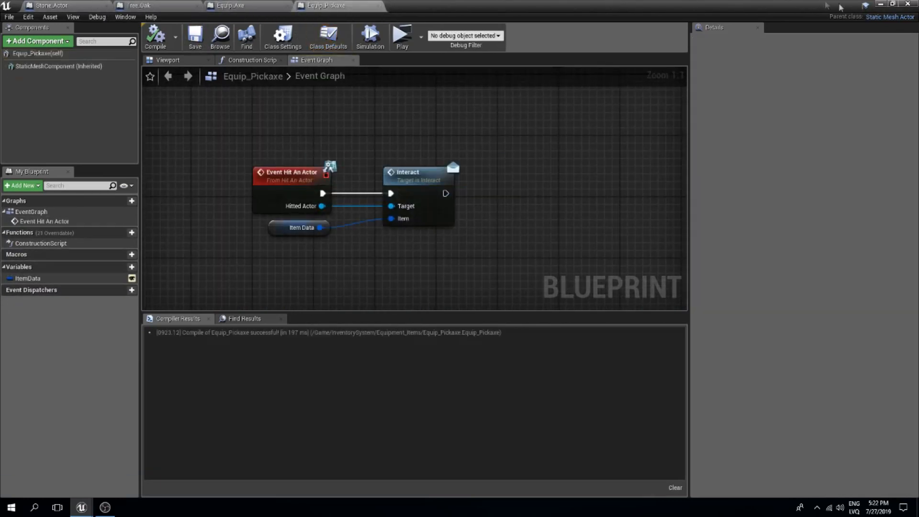
{"action": "left_click", "coordinate": [301, 227]}
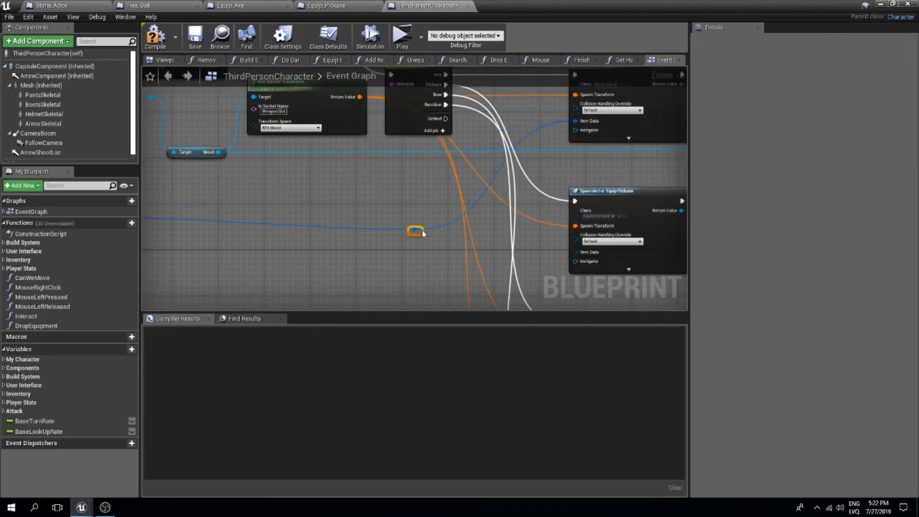
Compile ThirdPersonCharacter with its Spawn Actor Equip Pickaxe node and confirm success.
{"action": "left_click_drag", "start_coordinate": [415, 230], "coordinate": [535, 226]}
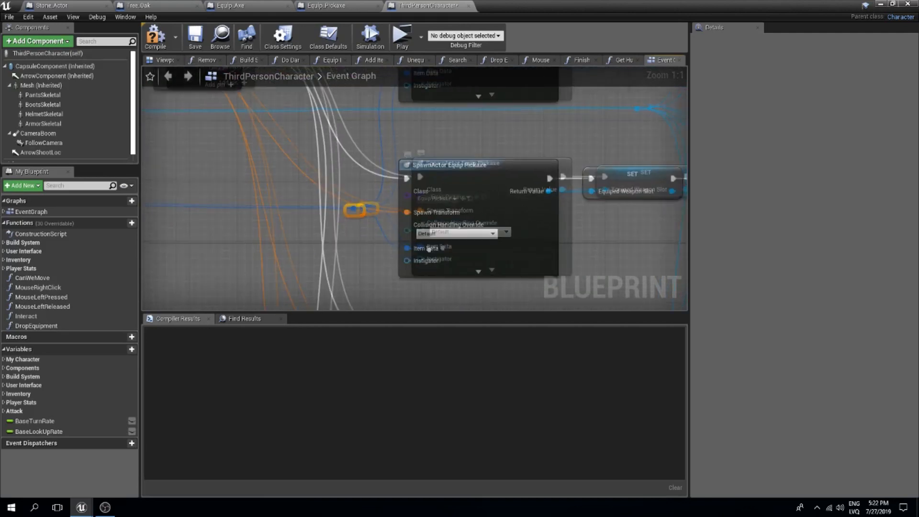
{"action": "left_click", "coordinate": [417, 203]}
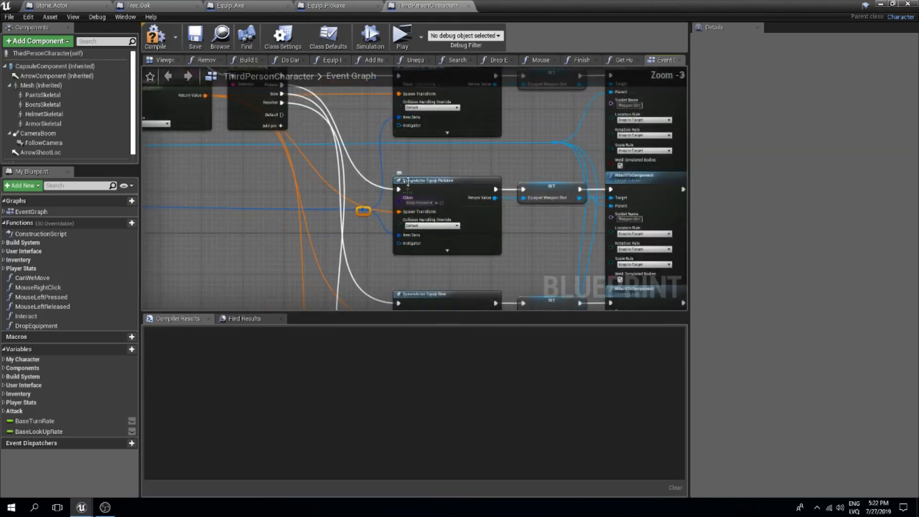
{"action": "left_click", "coordinate": [155, 35]}
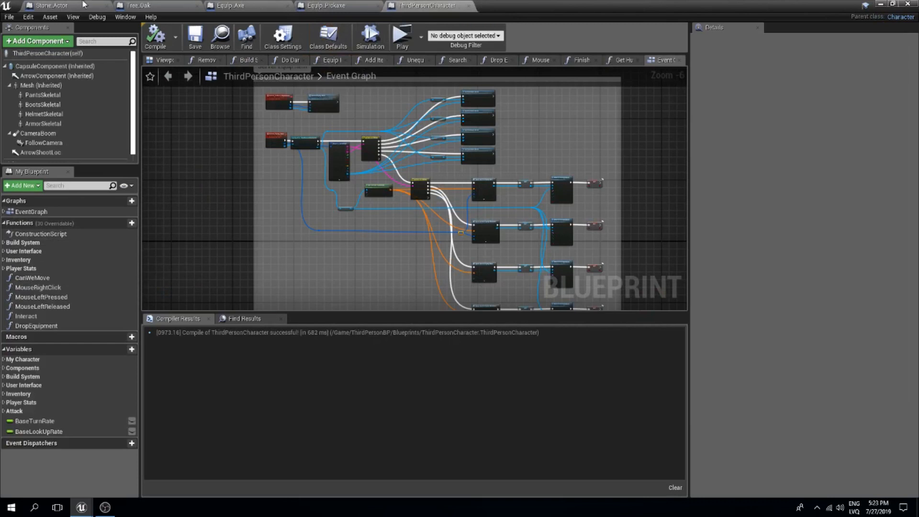
{"action": "left_click", "coordinate": [324, 5]}
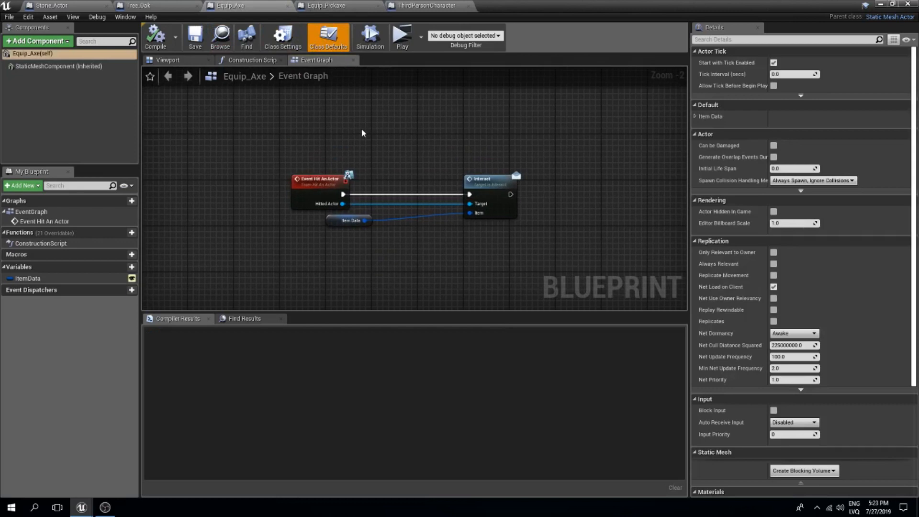
{"action": "mouse_move", "coordinate": [324, 155]}
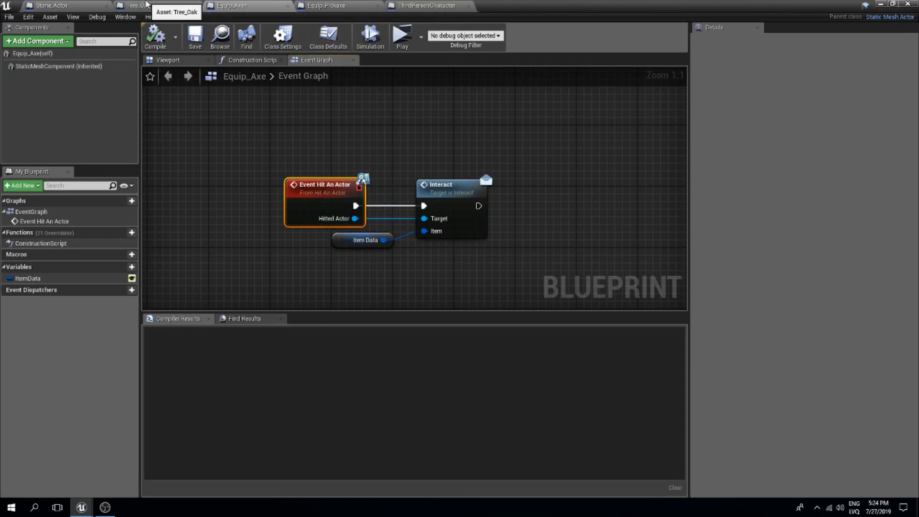
Add a second String input named Type to the HitAnActor interface function.
{"action": "left_click", "coordinate": [138, 5]}
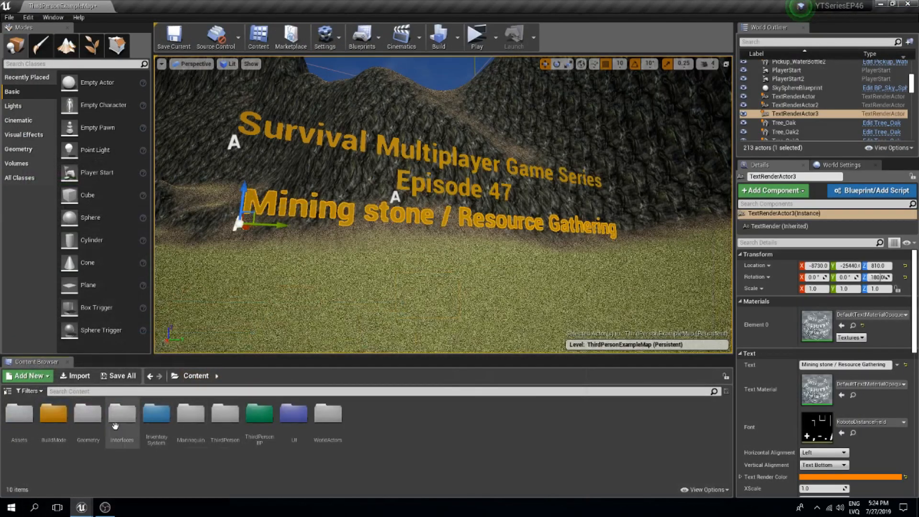
{"action": "left_click", "coordinate": [501, 6]}
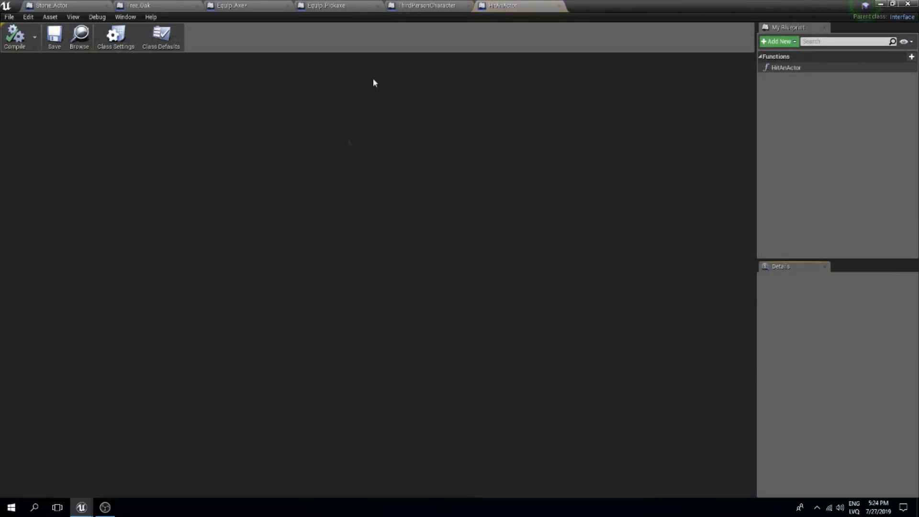
{"action": "left_click", "coordinate": [787, 67]}
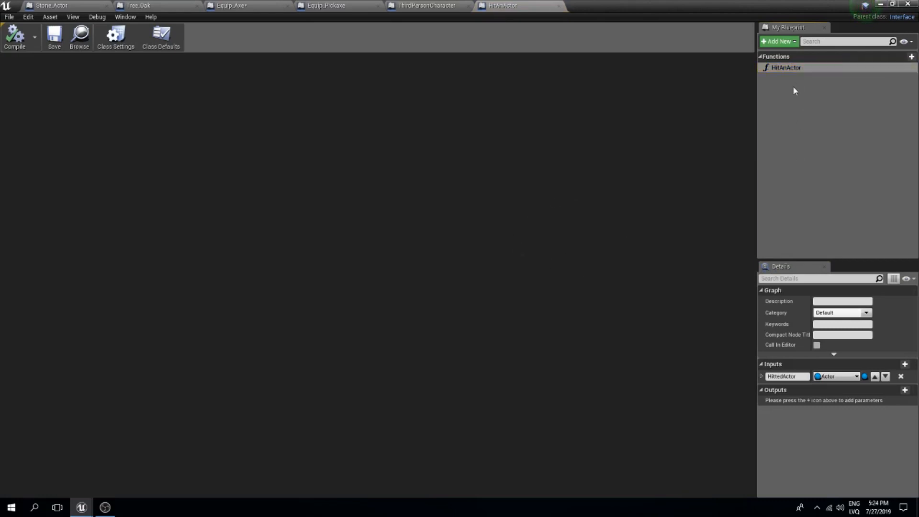
{"action": "double_click", "coordinate": [786, 68]}
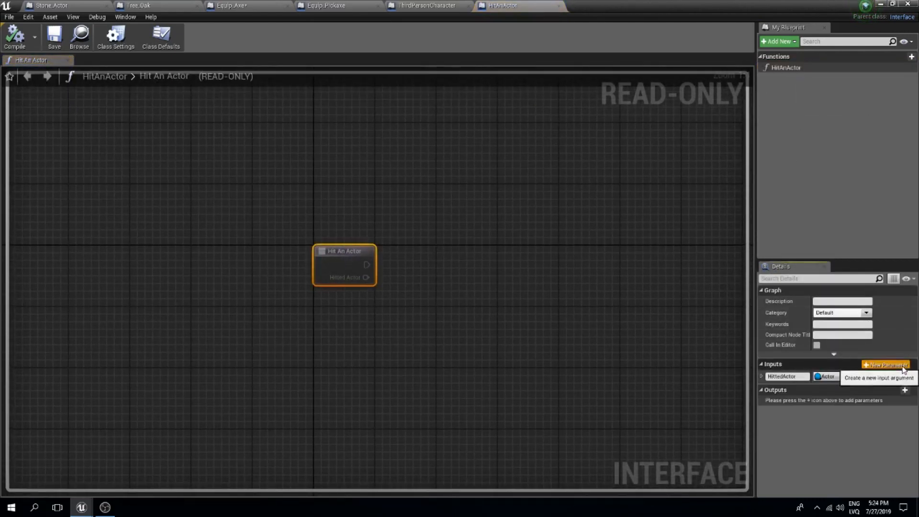
{"action": "left_click", "coordinate": [898, 364]}
{"action": "type", "text": "Type"}
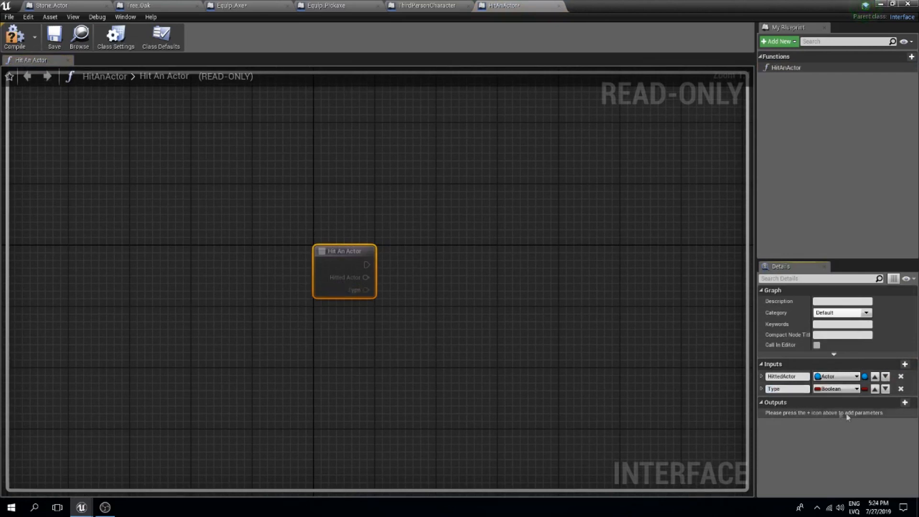
{"action": "left_click", "coordinate": [832, 388]}
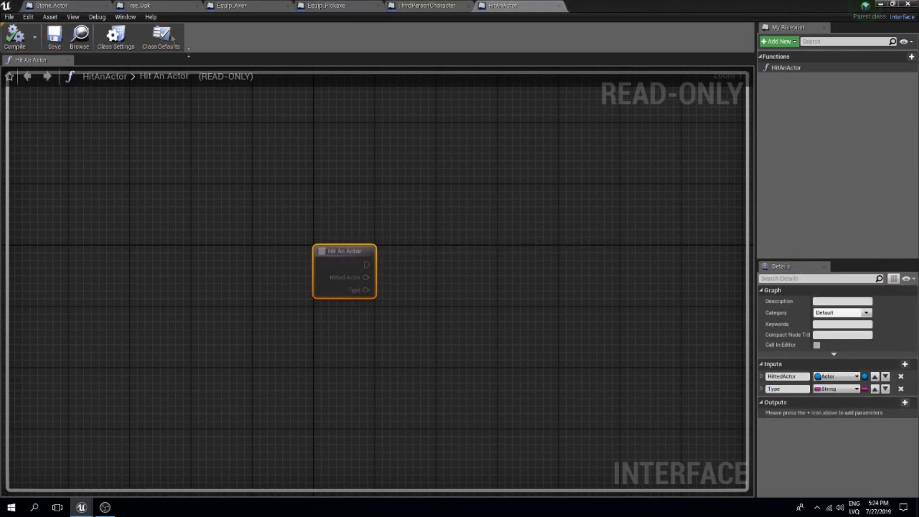
{"action": "left_click", "coordinate": [138, 5]}
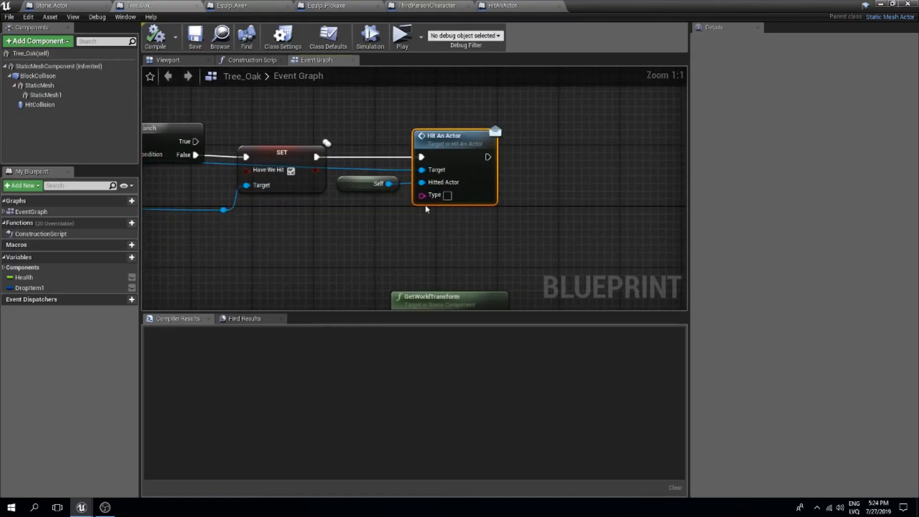
{"action": "mouse_move", "coordinate": [434, 195]}
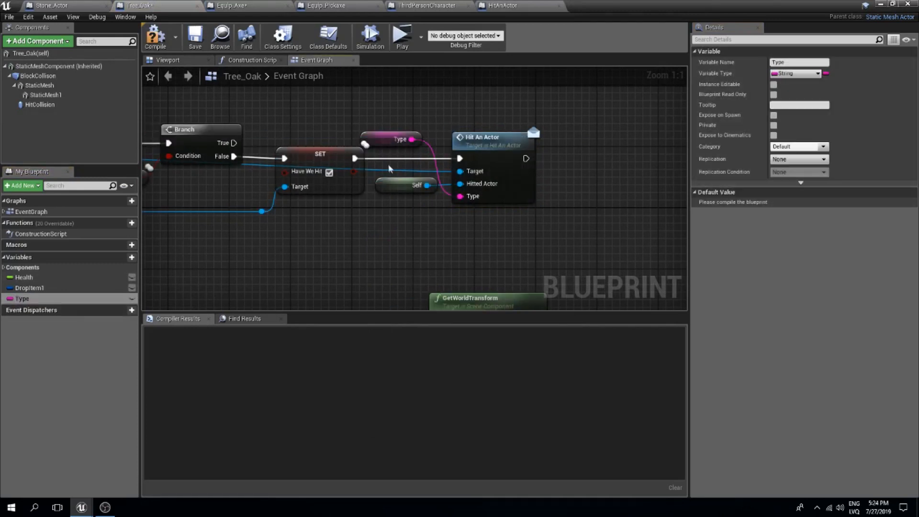
Place Tree_Oak's promoted Type variable below Self, set its default to 'Wood', and compile.
{"action": "left_click_drag", "start_coordinate": [398, 139], "coordinate": [415, 208]}
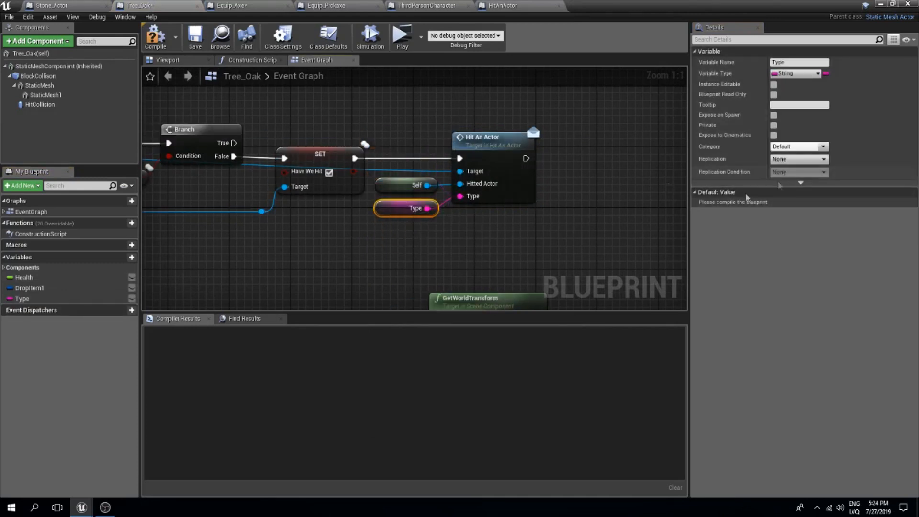
{"action": "left_click", "coordinate": [154, 36]}
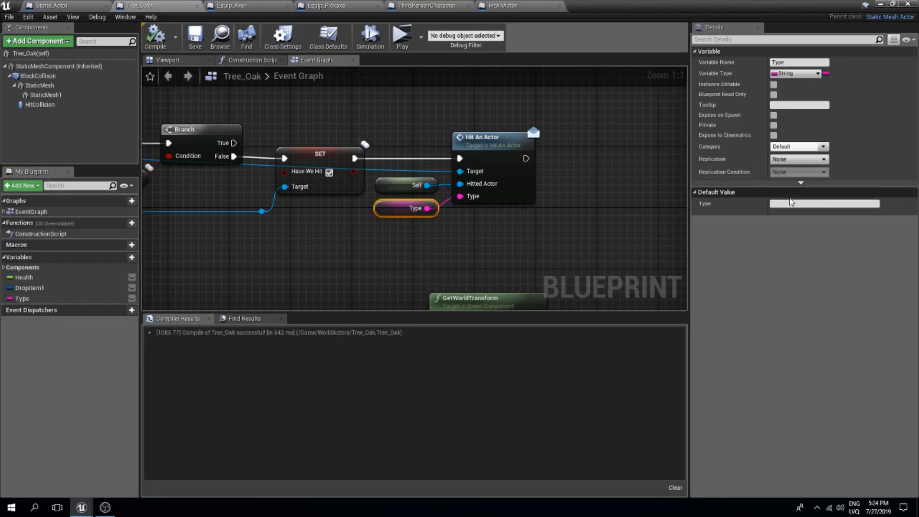
{"action": "type", "text": "Wood"}
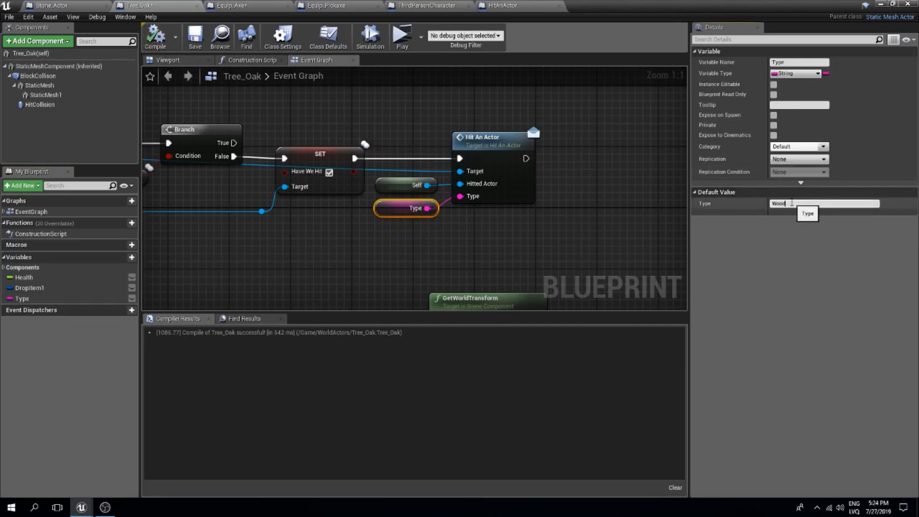
{"action": "left_click", "coordinate": [156, 35]}
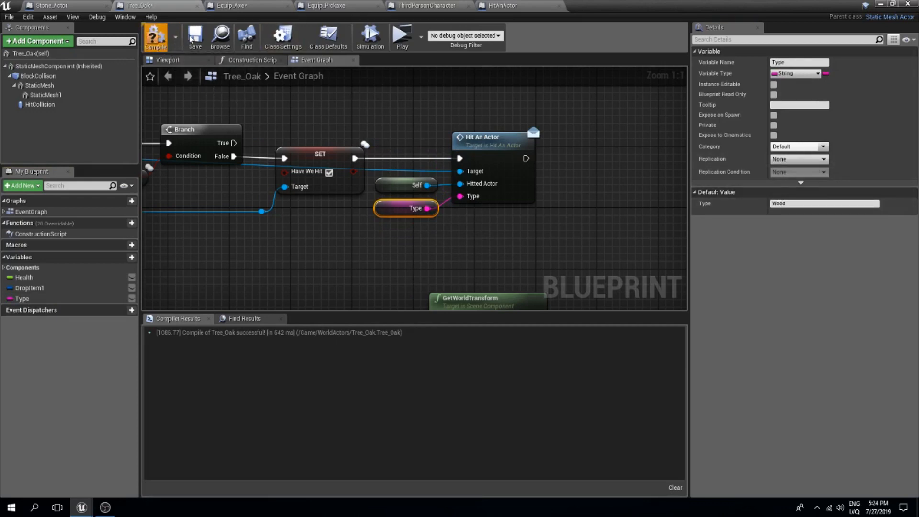
{"action": "left_click", "coordinate": [51, 5]}
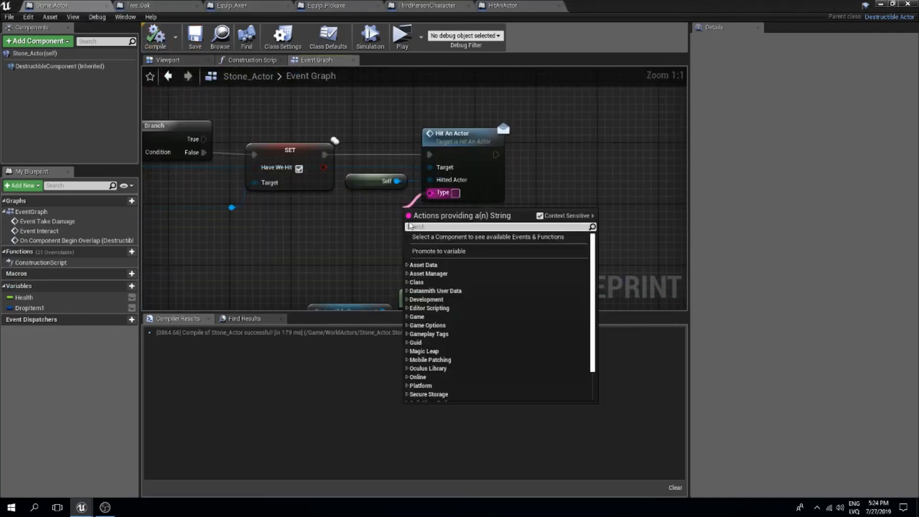
Promote Stone_Actor's Type pin to a variable under Self with default value 'Stone'.
{"action": "left_click", "coordinate": [438, 251]}
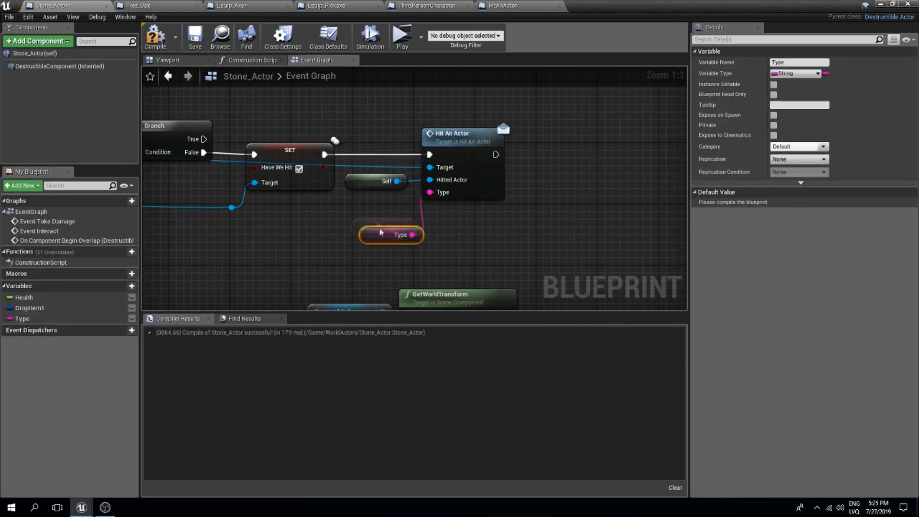
{"action": "left_click_drag", "start_coordinate": [391, 234], "coordinate": [376, 204]}
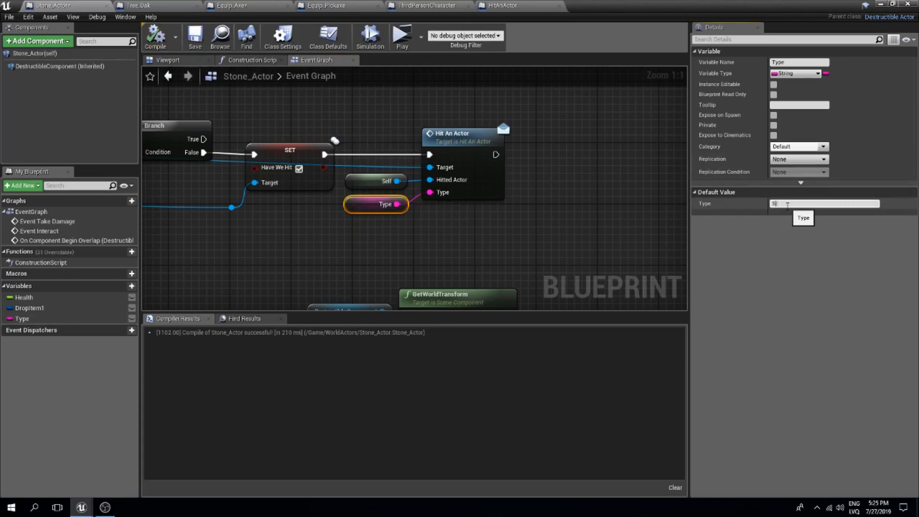
{"action": "type", "text": "tone"}
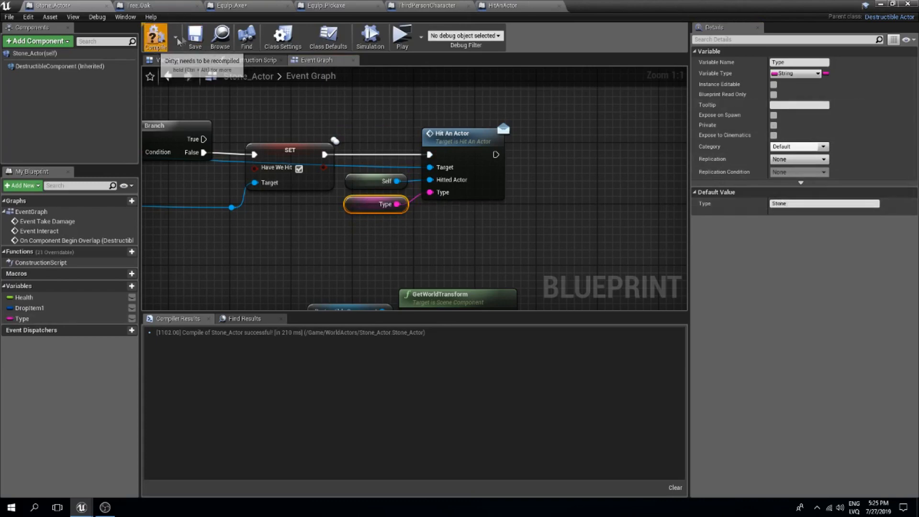
{"action": "scroll", "scroll_direction": "down", "scroll_amount": 3}
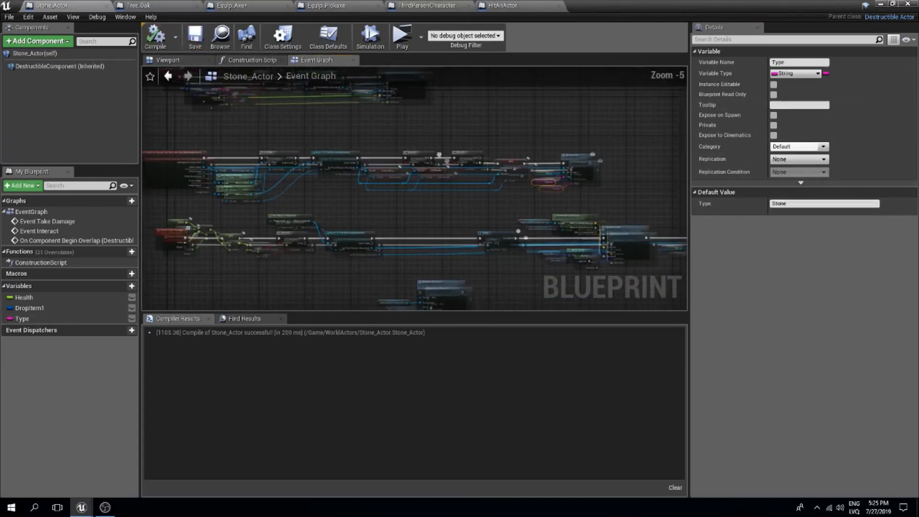
In Equip_Axe, route Type into a Switch on String with Wood and Stone cases.
{"action": "left_click", "coordinate": [230, 5]}
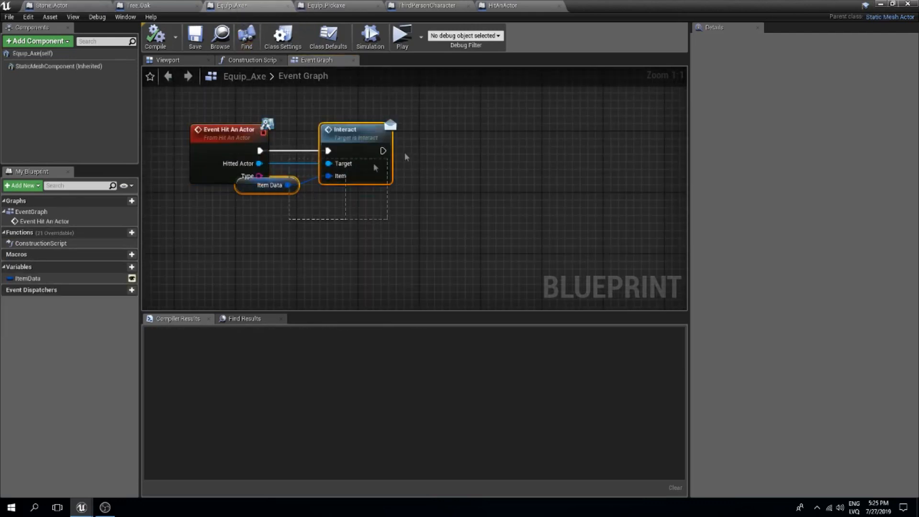
{"action": "left_click_drag", "start_coordinate": [355, 152], "coordinate": [631, 152]}
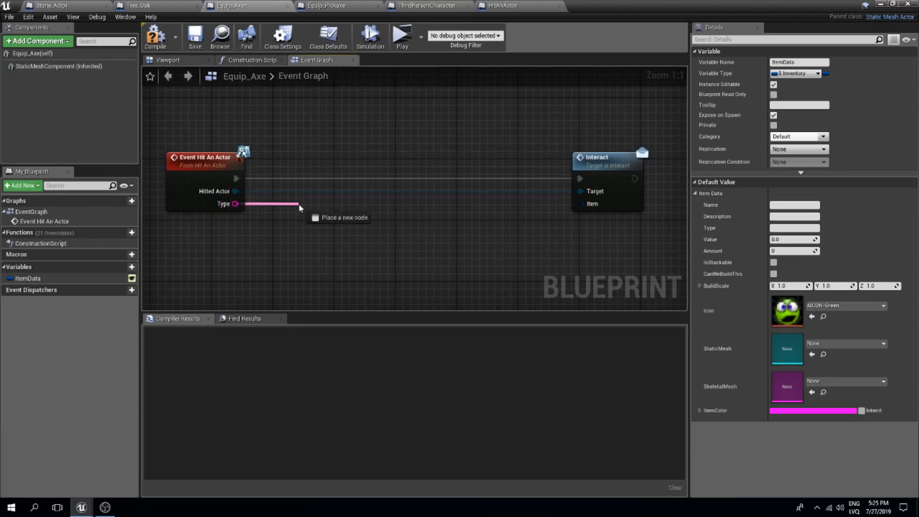
{"action": "left_click", "coordinate": [345, 217]}
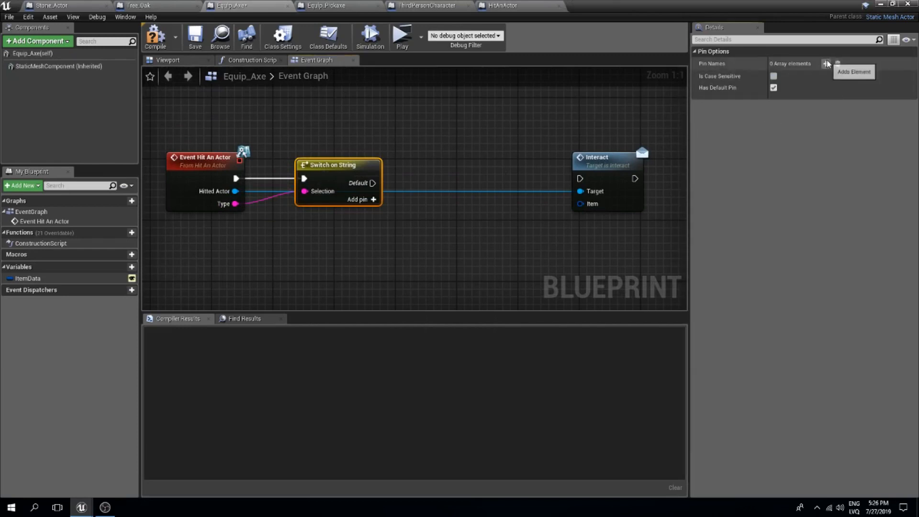
{"action": "left_click", "coordinate": [825, 63]}
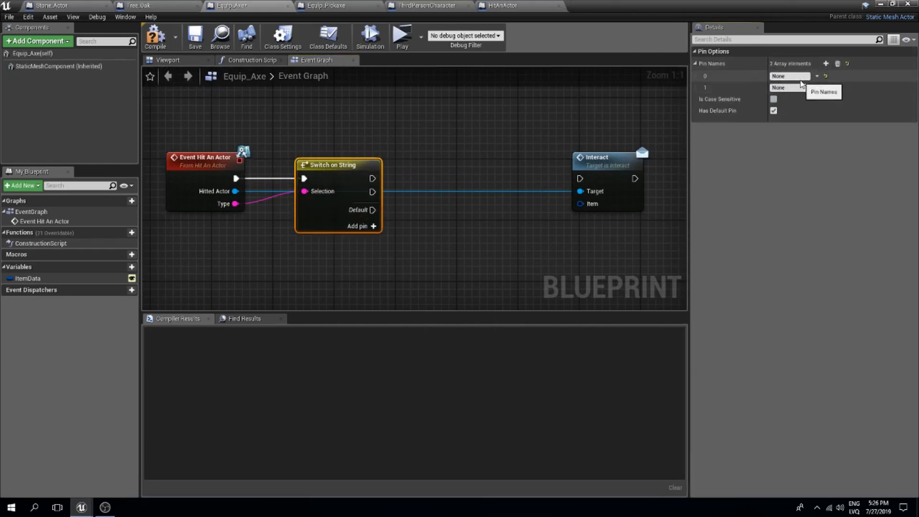
{"action": "type", "text": "Wood"}
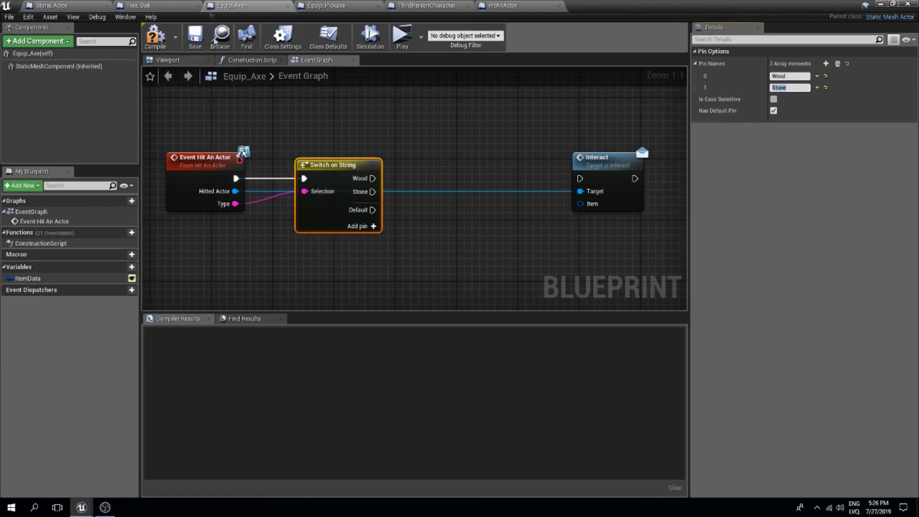
{"action": "left_click", "coordinate": [385, 125]}
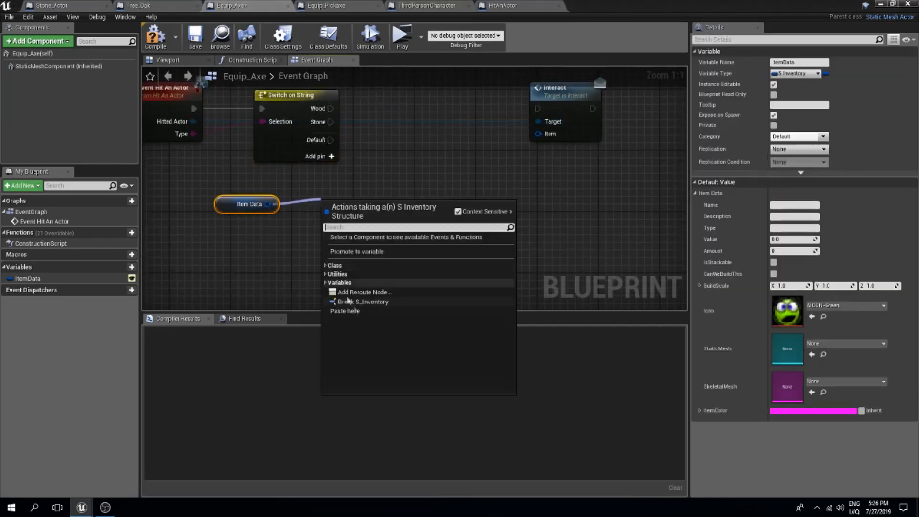
Break Item Data and add a float Value variable set after the Wood and Stone cases.
{"action": "left_click", "coordinate": [363, 301]}
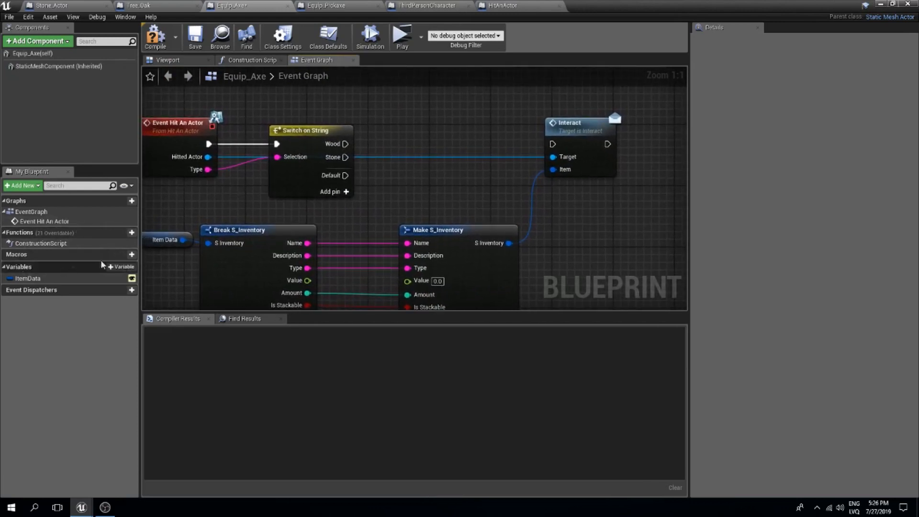
{"action": "left_click", "coordinate": [131, 269]}
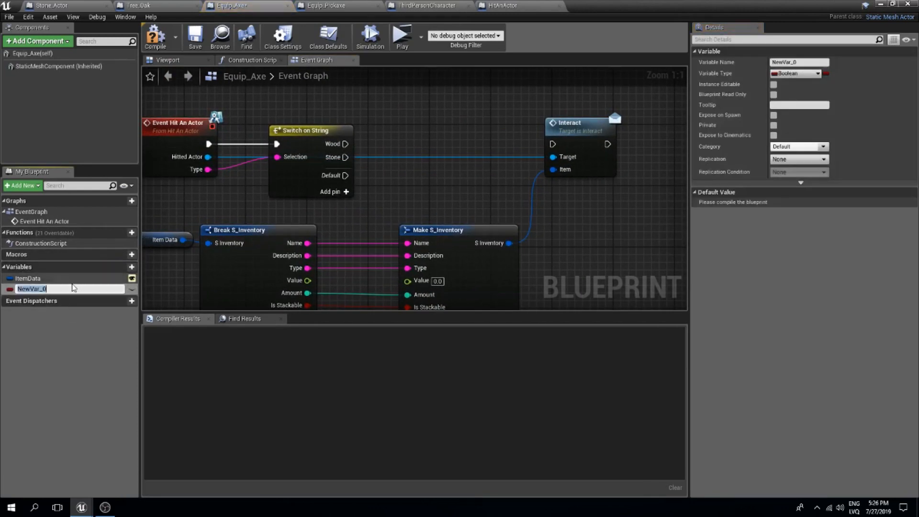
{"action": "type", "text": "Value"}
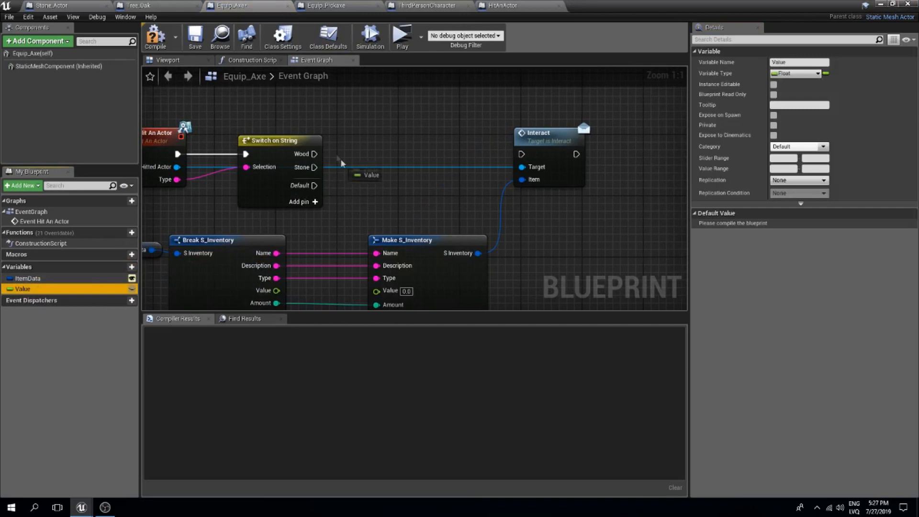
{"action": "left_click_drag", "start_coordinate": [22, 288], "coordinate": [387, 144]}
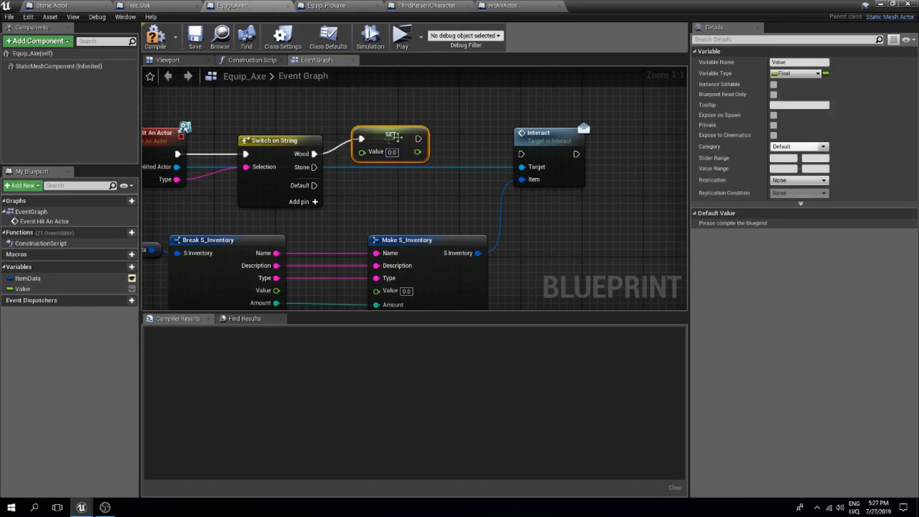
{"action": "left_click_drag", "start_coordinate": [389, 144], "coordinate": [397, 182]}
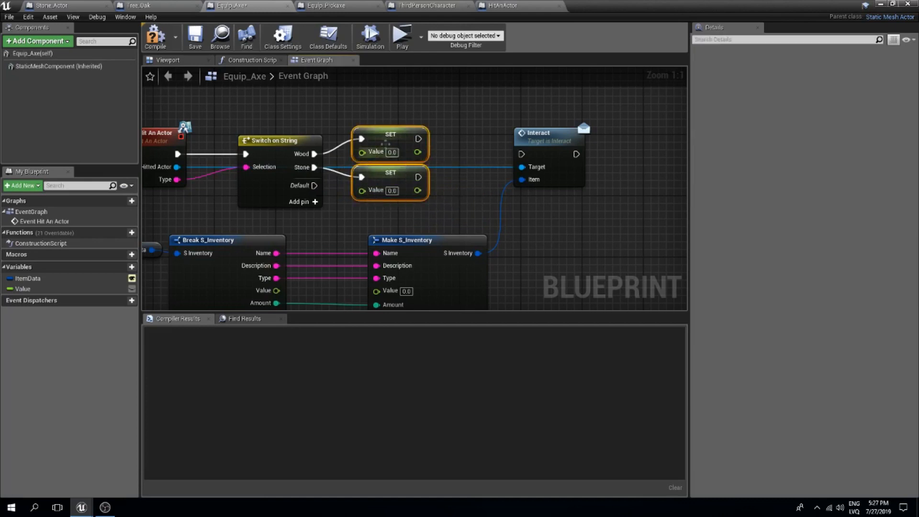
{"action": "left_click_drag", "start_coordinate": [389, 144], "coordinate": [428, 143]}
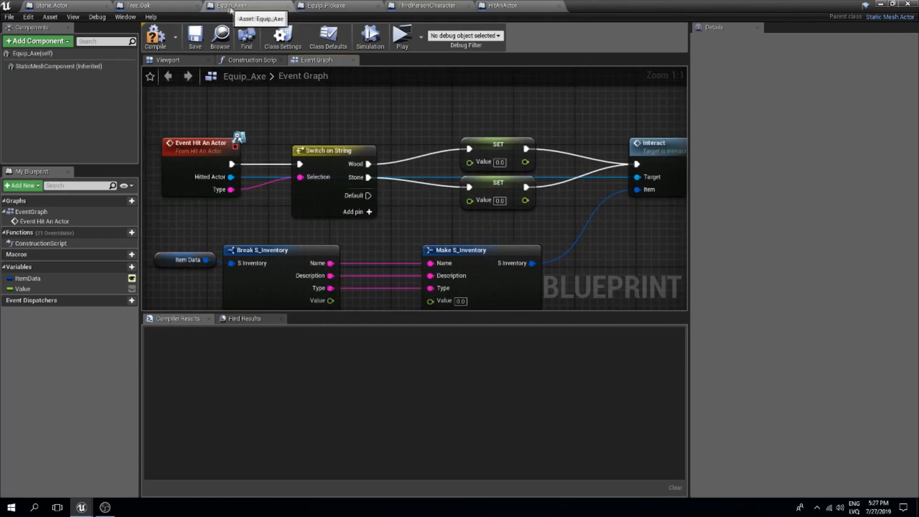
{"action": "left_click", "coordinate": [293, 144]}
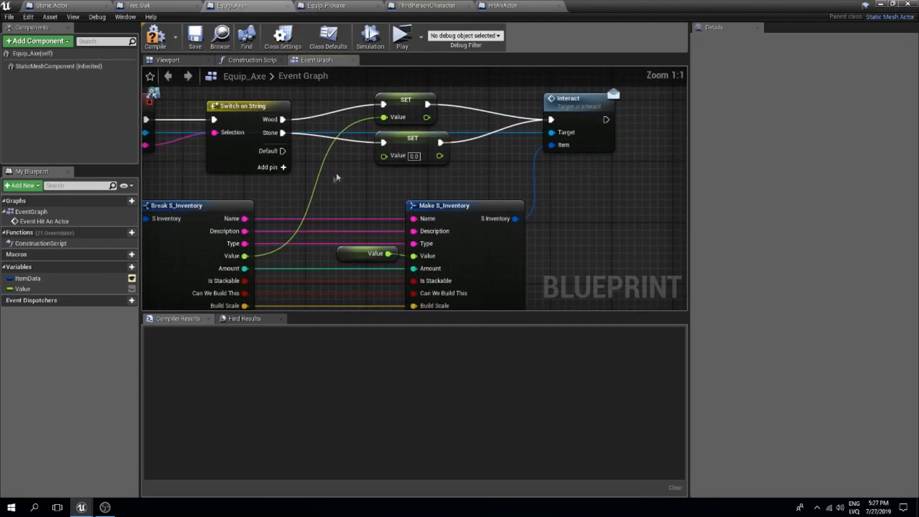
Divide the item's Value by 4.0 before the SET nodes and compile Equip_Axe.
{"action": "left_click_drag", "start_coordinate": [245, 256], "coordinate": [313, 193]}
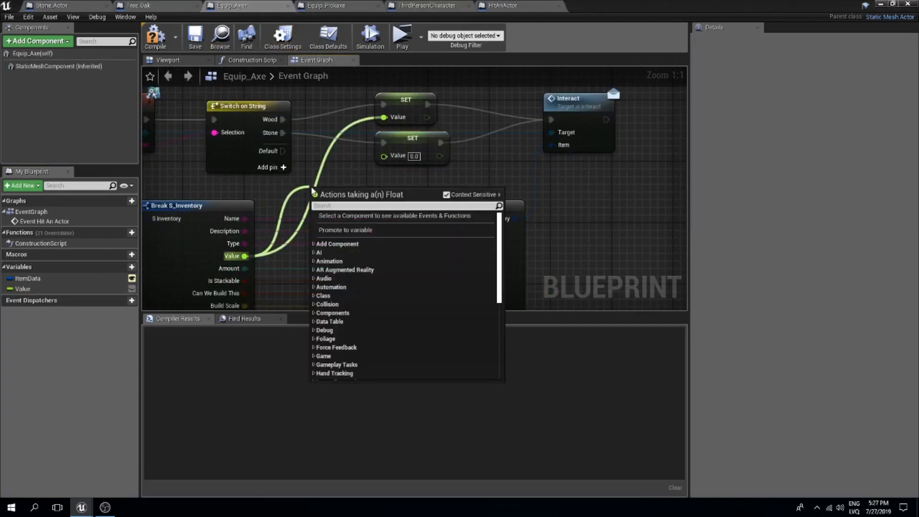
{"action": "type", "text": "/"}
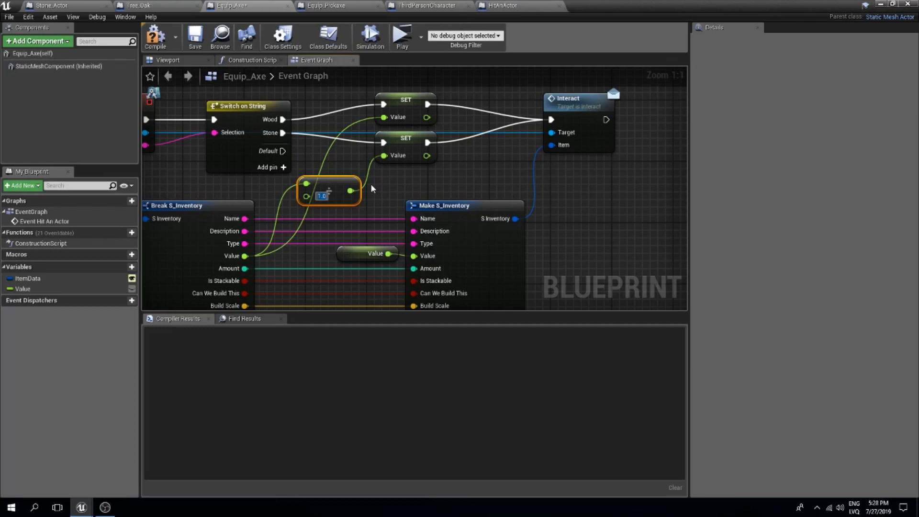
{"action": "type", "text": "4.0"}
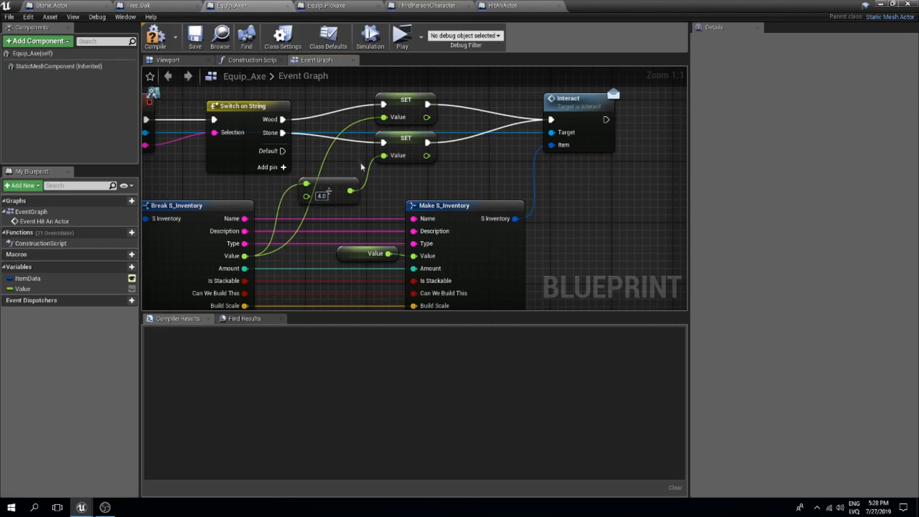
{"action": "left_click", "coordinate": [154, 35]}
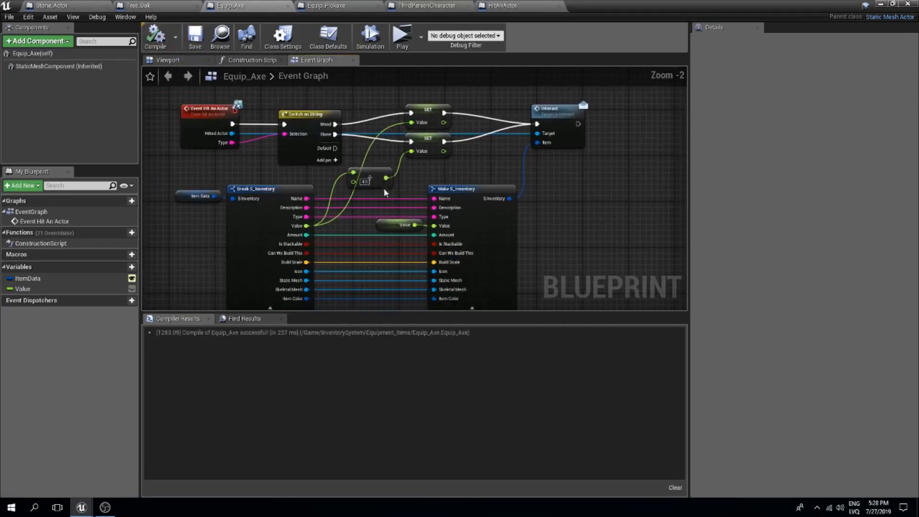
{"action": "scroll", "scroll_direction": "down", "scroll_amount": 3}
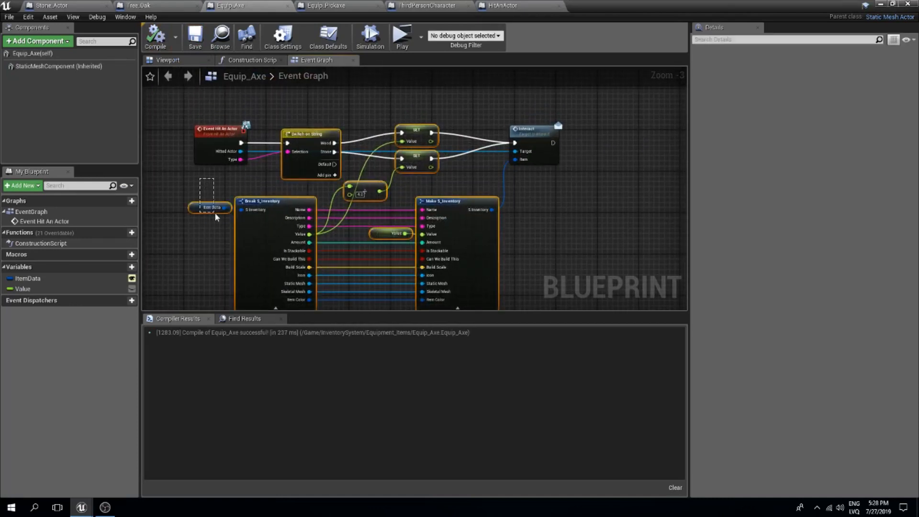
In Equip_Pickaxe, create the Value variable for the pasted nodes and move the divide node above.
{"action": "left_click", "coordinate": [321, 5]}
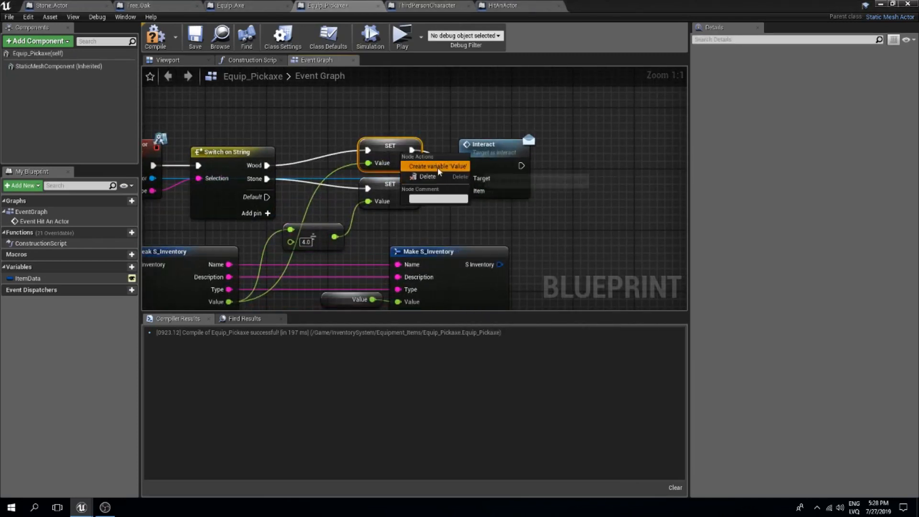
{"action": "left_click", "coordinate": [435, 167]}
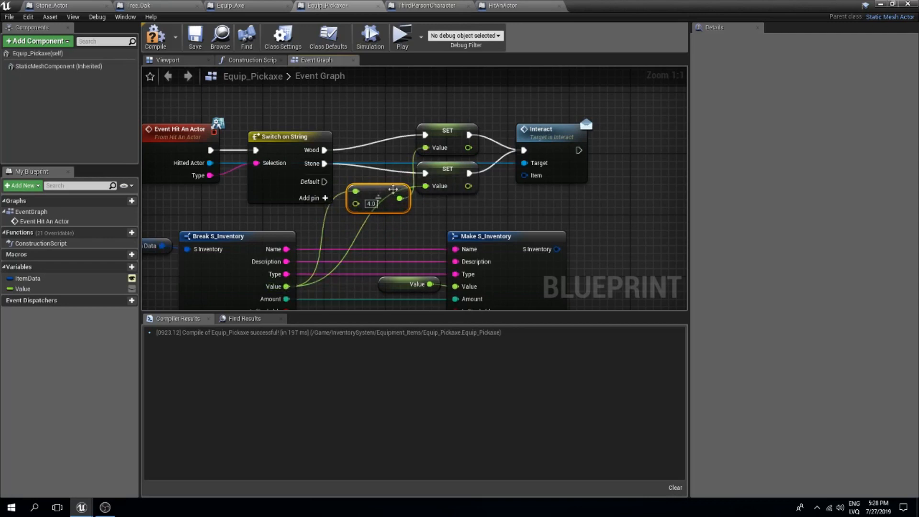
{"action": "left_click_drag", "start_coordinate": [378, 198], "coordinate": [372, 112]}
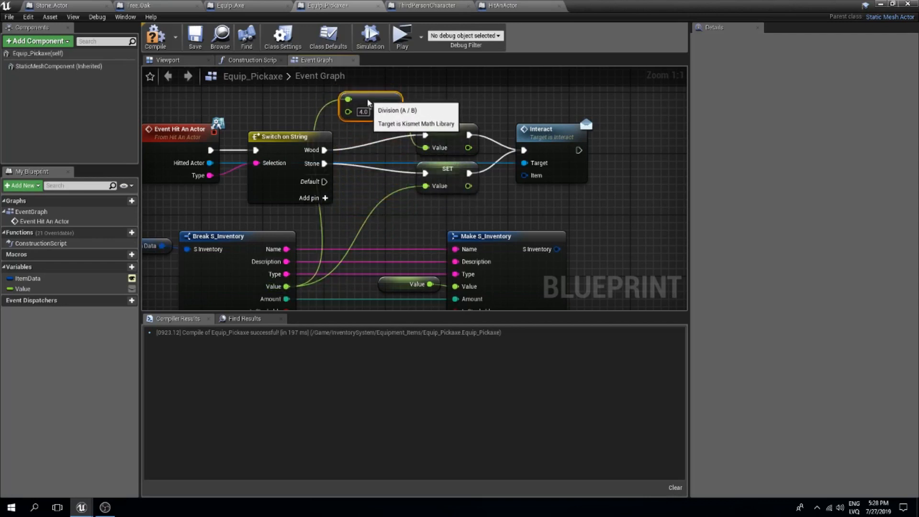
{"action": "scroll", "scroll_direction": "down", "scroll_amount": 3}
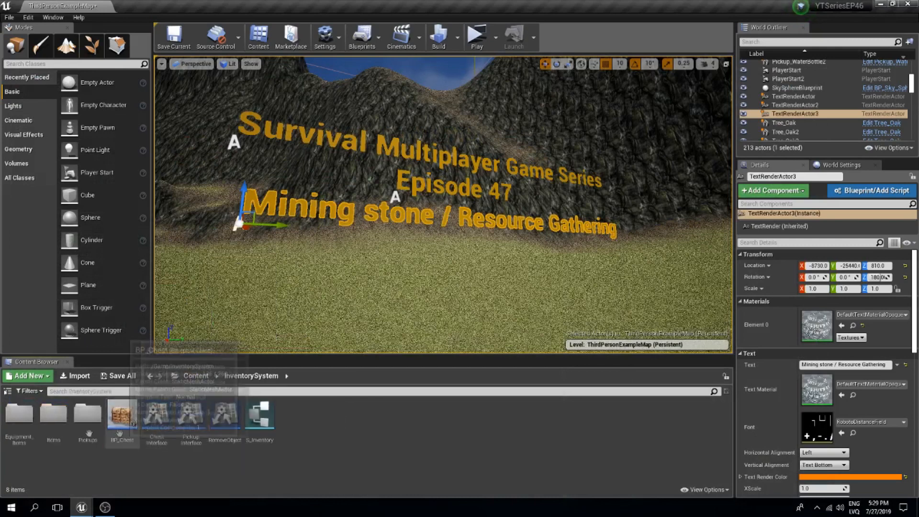
Inspect the stone pickup's default items and Stone_Actor's DropItem1 variable.
{"action": "left_click", "coordinate": [566, 415]}
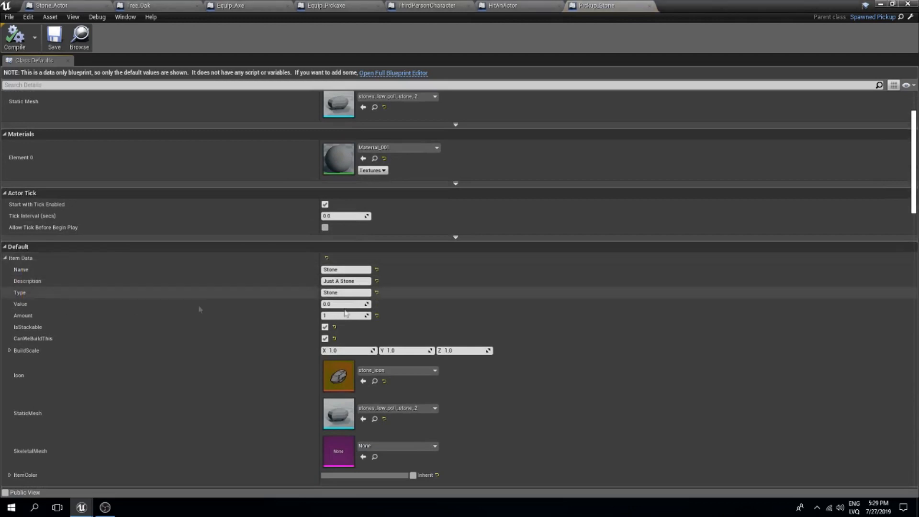
{"action": "left_click", "coordinate": [393, 73]}
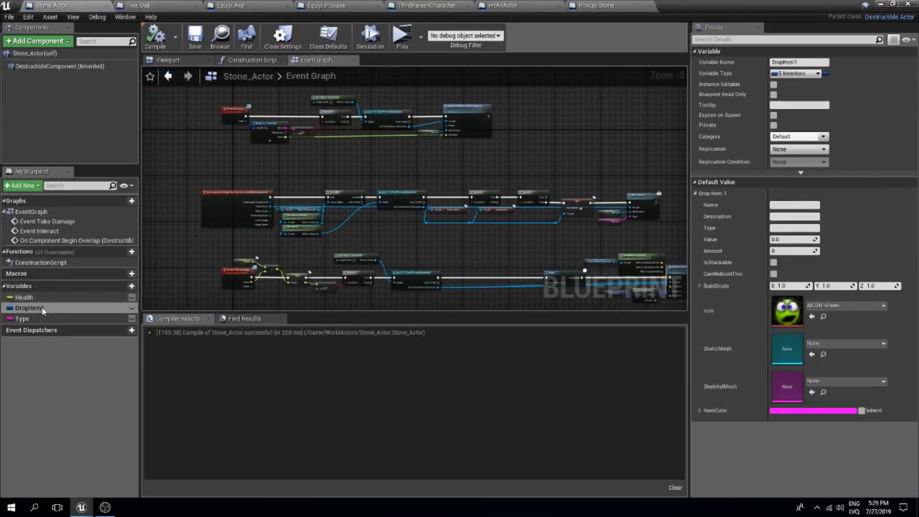
{"action": "left_click", "coordinate": [29, 308]}
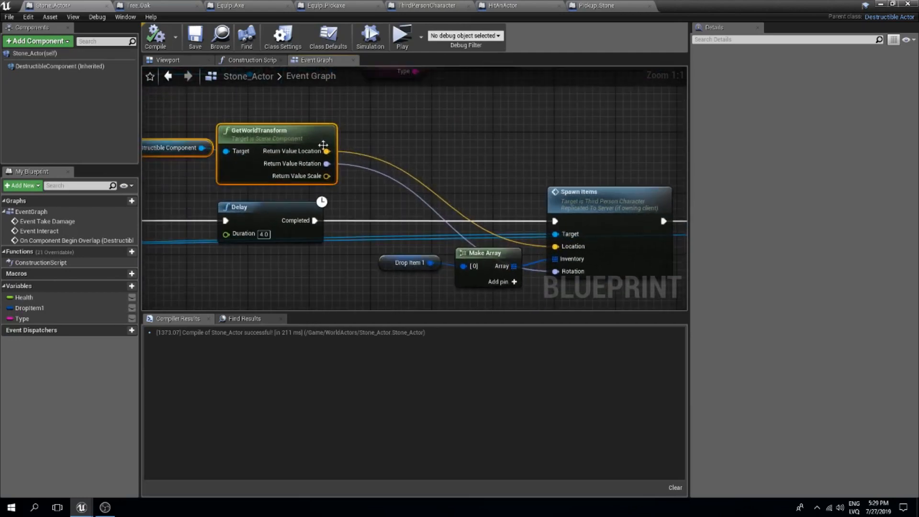
Raise the stone's spawn location by 40 on Z and feed it into Spawn Items.
{"action": "left_click_drag", "start_coordinate": [327, 151], "coordinate": [383, 158]}
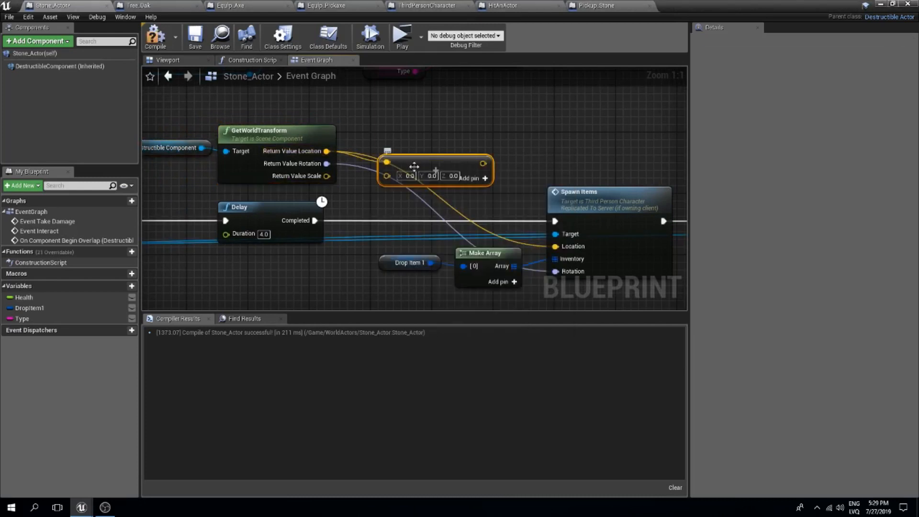
{"action": "left_click_drag", "start_coordinate": [435, 170], "coordinate": [417, 164]}
{"action": "type", "text": "40"}
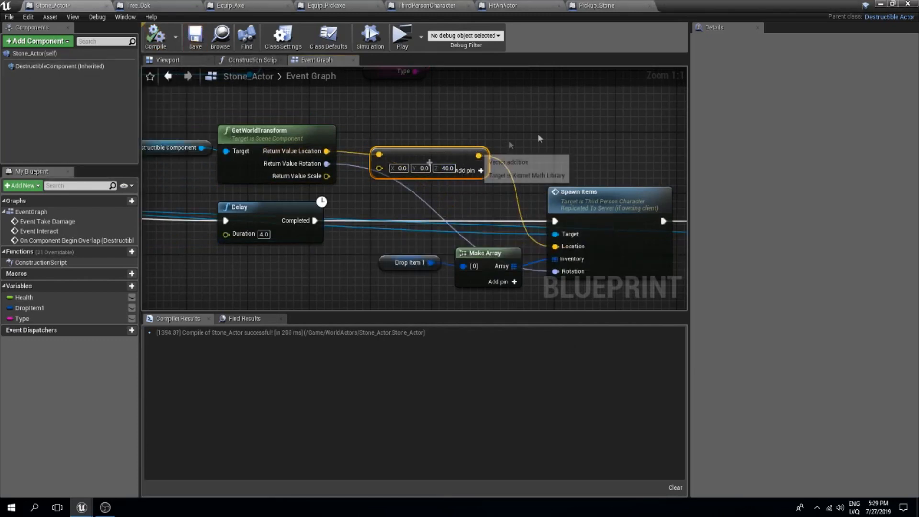
{"action": "left_click", "coordinate": [324, 5]}
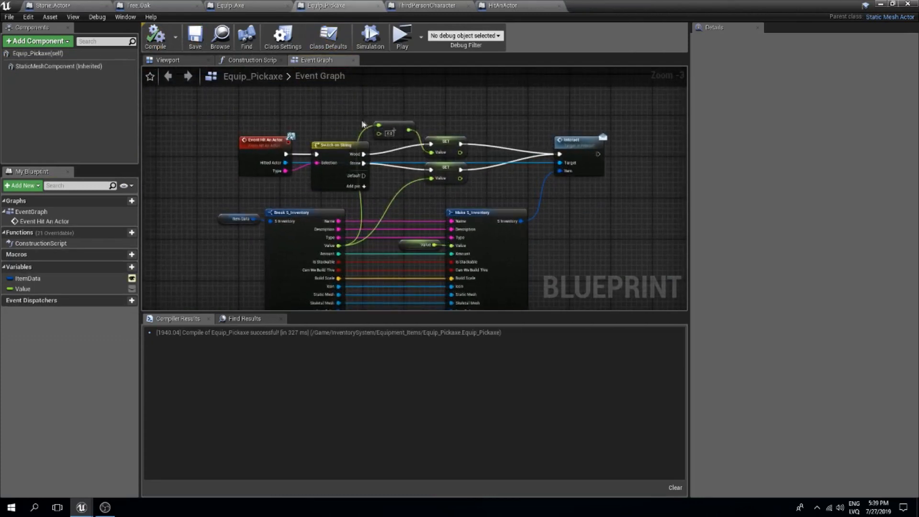
{"action": "mouse_move", "coordinate": [326, 5]}
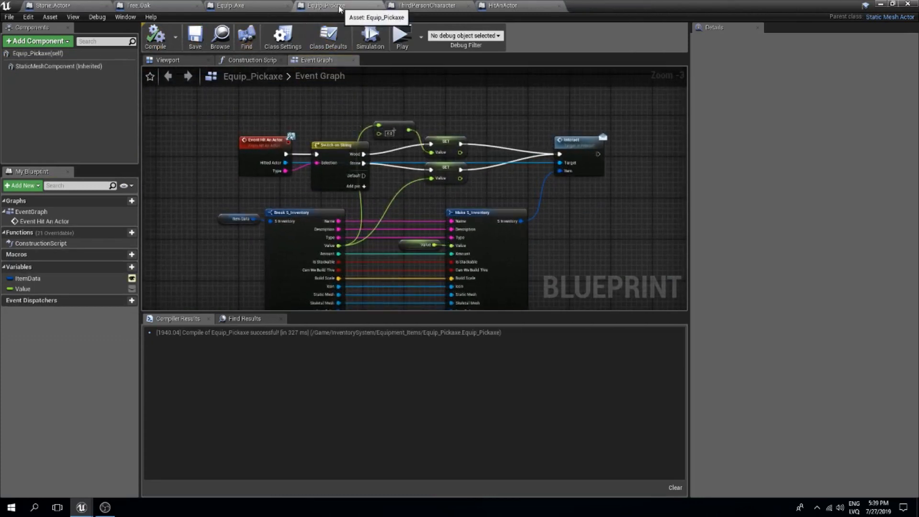
Set the pickaxe StaticMeshComponent's collision preset to OverlapAll.
{"action": "left_click", "coordinate": [60, 65]}
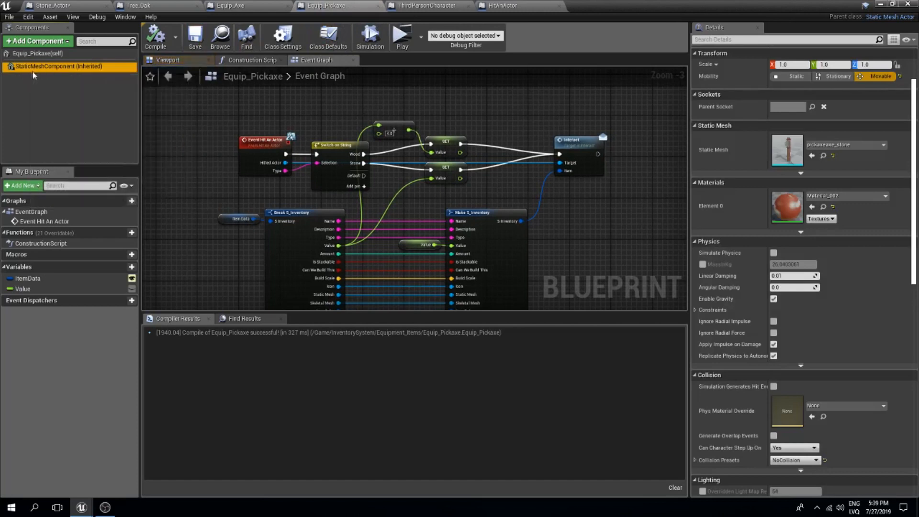
{"action": "scroll", "scroll_direction": "down", "scroll_amount": 3}
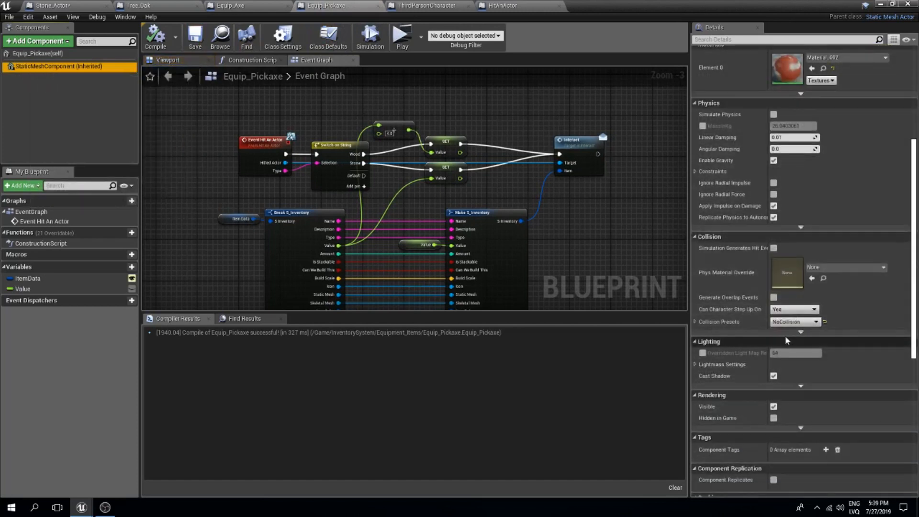
{"action": "left_click", "coordinate": [794, 321]}
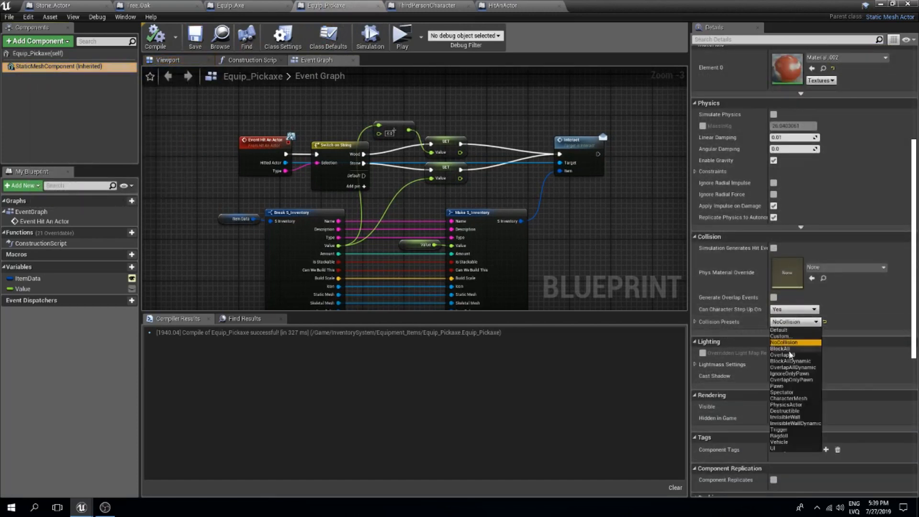
{"action": "left_click", "coordinate": [781, 355]}
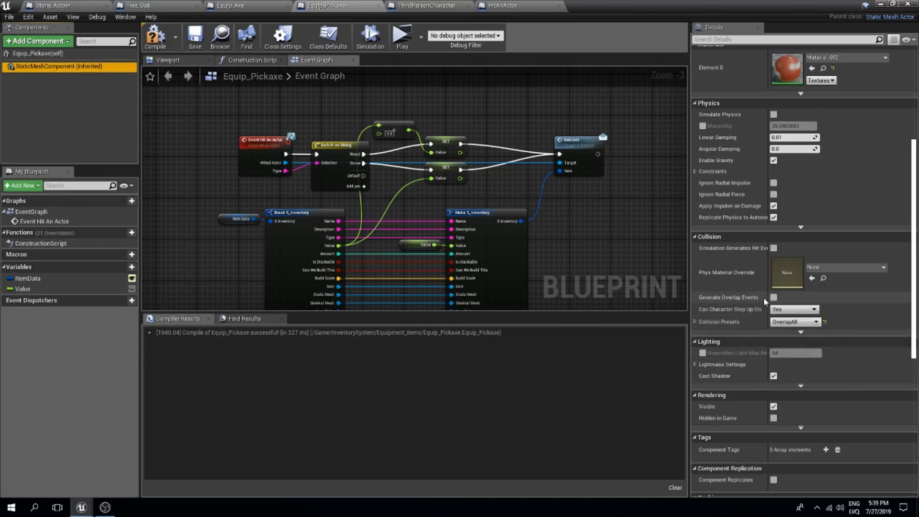
{"action": "mouse_move", "coordinate": [773, 298]}
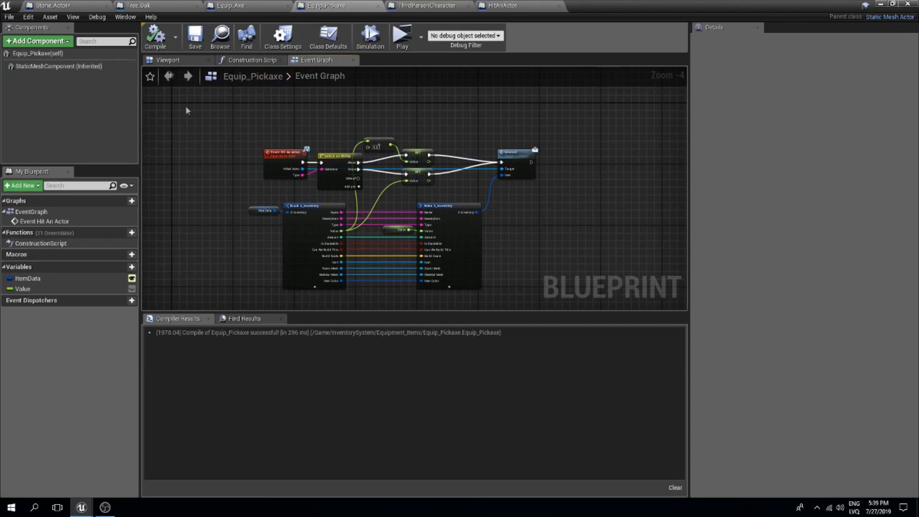
In Tree_Oak, test whether the item Name equals Axe or Pickaxe, joined by an OR node.
{"action": "left_click", "coordinate": [138, 5]}
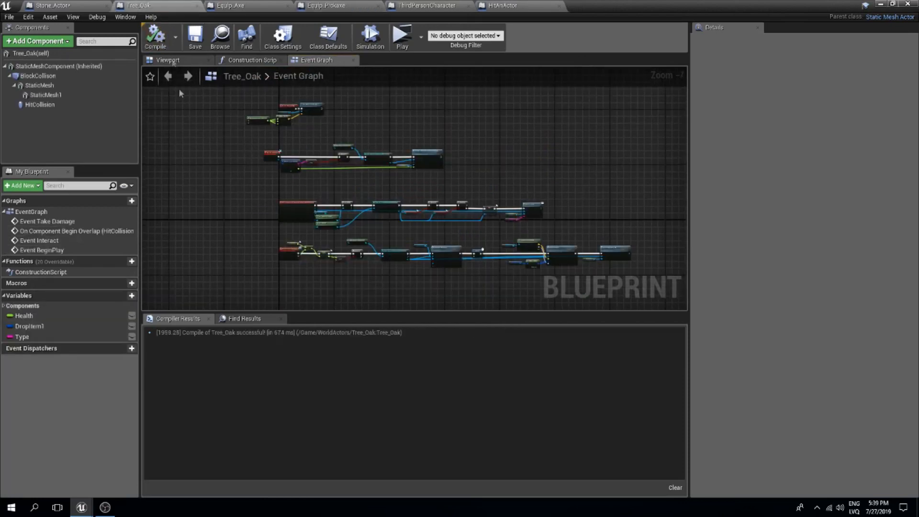
{"action": "mouse_move", "coordinate": [138, 5]}
{"action": "type", "text": "=="}
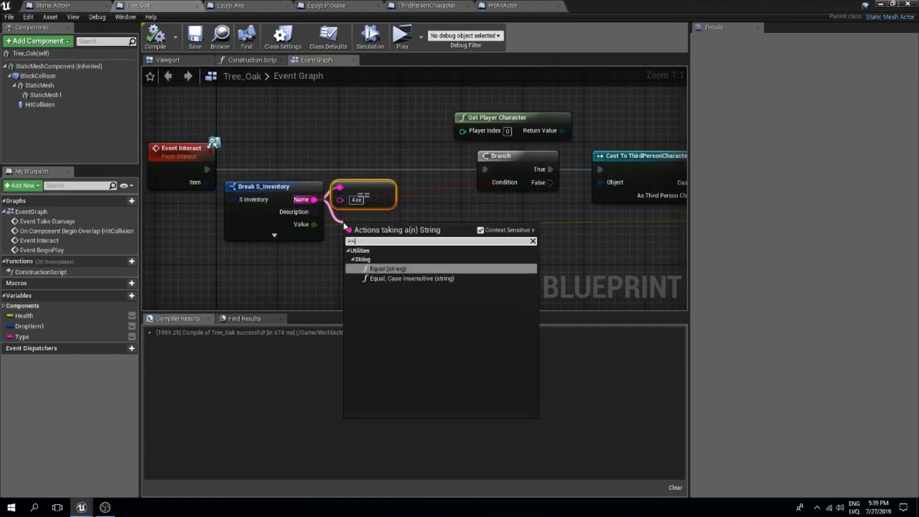
{"action": "left_click", "coordinate": [387, 268]}
{"action": "type", "text": "Pickaxe"}
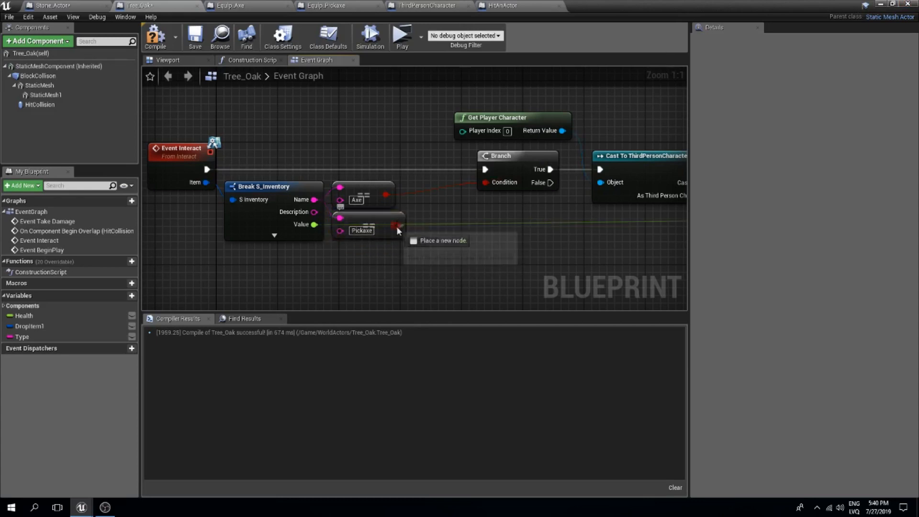
{"action": "left_click", "coordinate": [443, 240]}
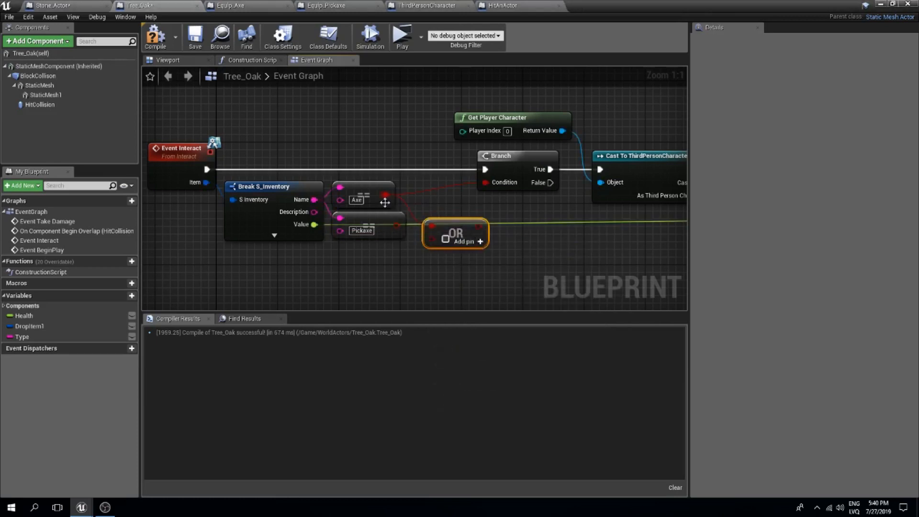
{"action": "mouse_move", "coordinate": [440, 209]}
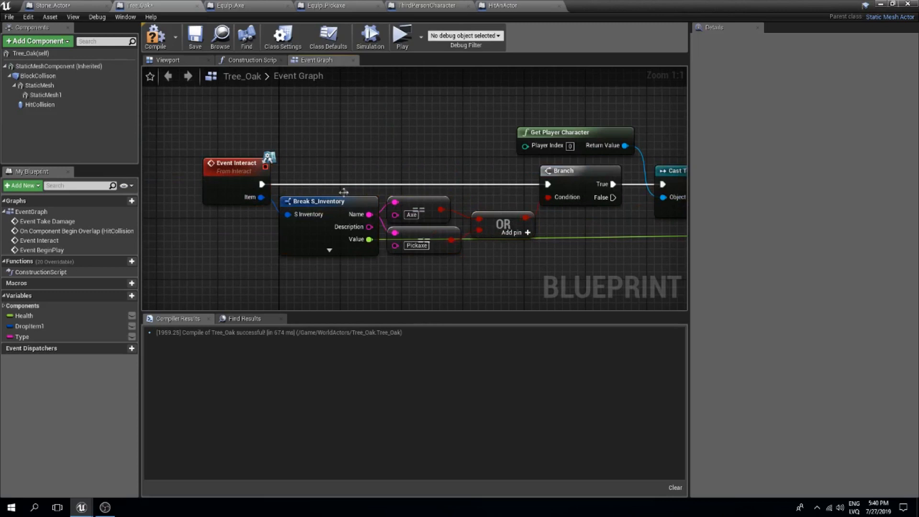
{"action": "left_click", "coordinate": [422, 209]}
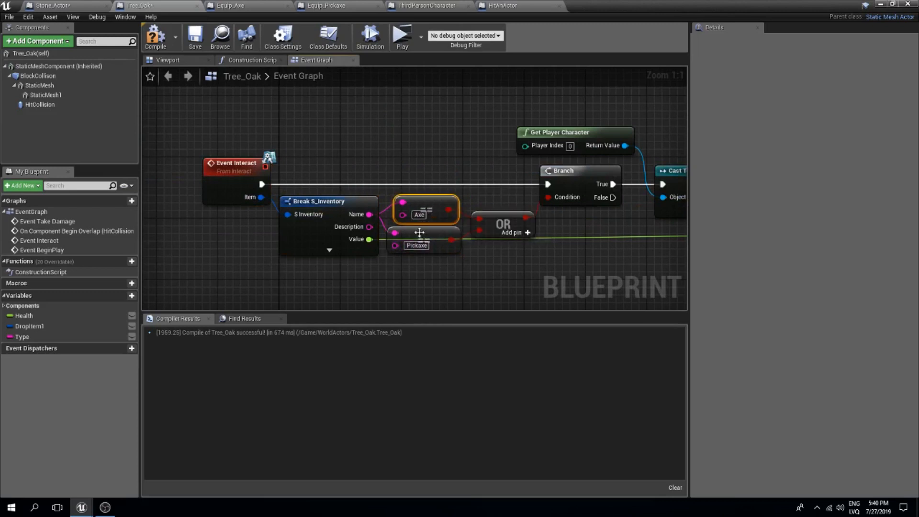
{"action": "scroll", "scroll_direction": "down", "scroll_amount": 3}
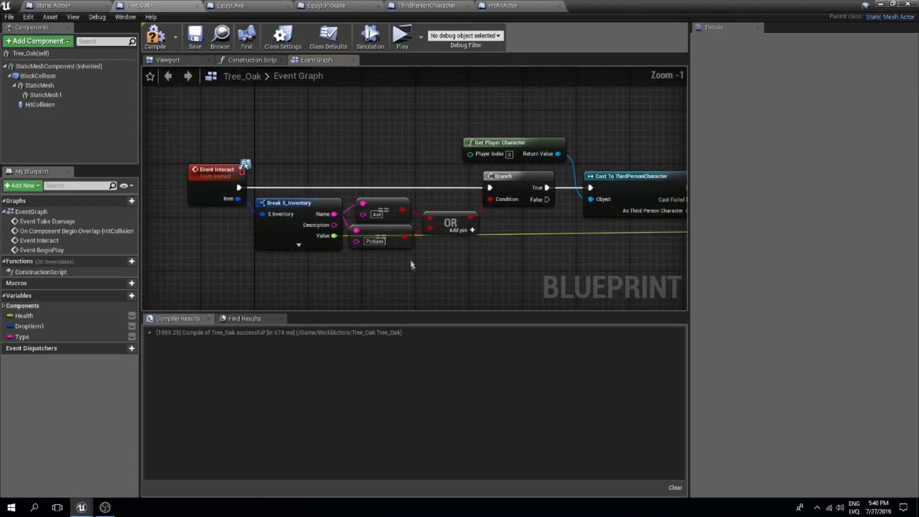
{"action": "left_click_drag", "start_coordinate": [275, 130], "coordinate": [472, 272]}
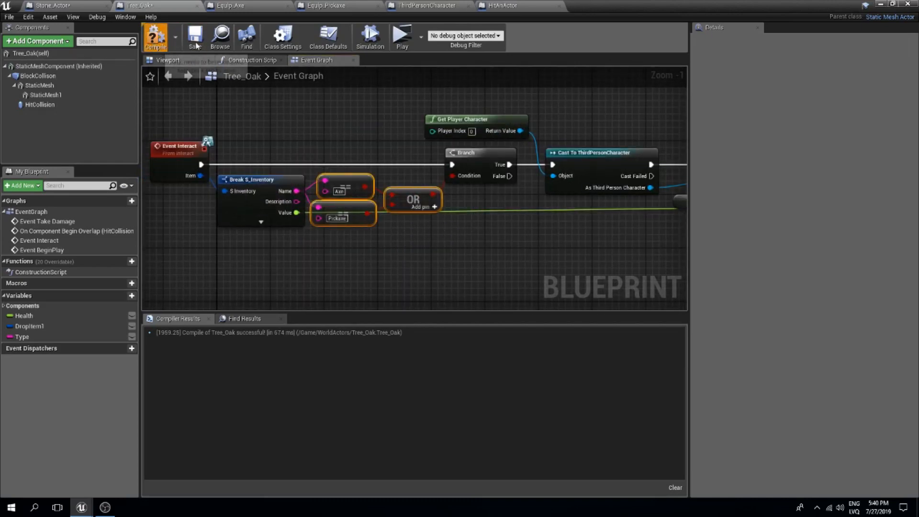
Compile Tree_Oak and turn off Simulate Physics on Stone_Actor's DestructibleComponent.
{"action": "left_click", "coordinate": [53, 5]}
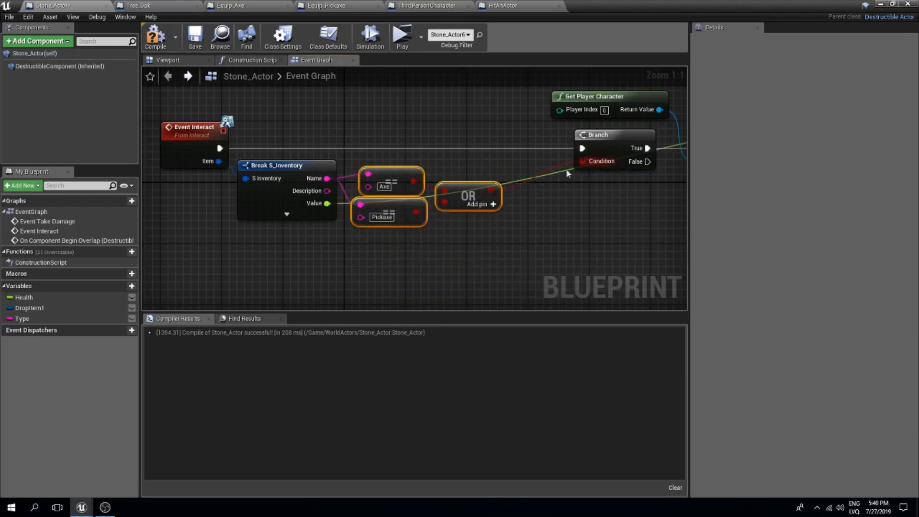
{"action": "left_click", "coordinate": [57, 65]}
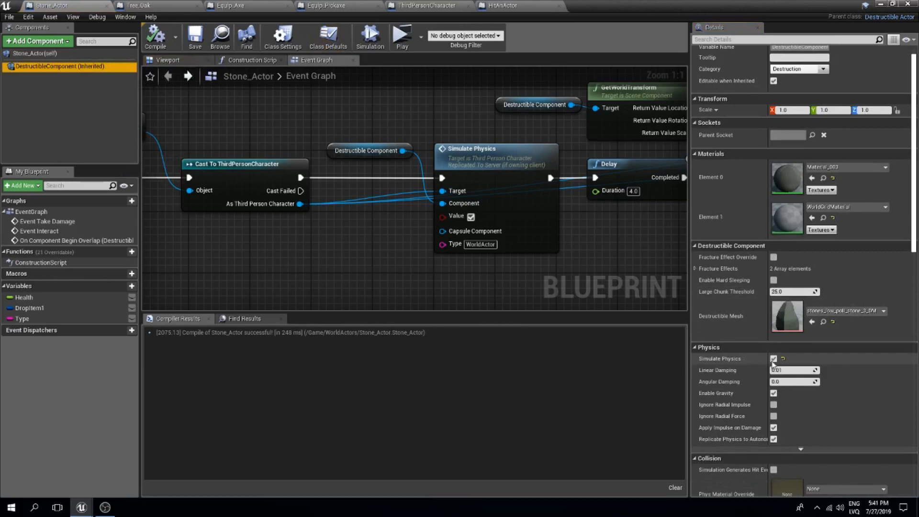
{"action": "left_click", "coordinate": [773, 358]}
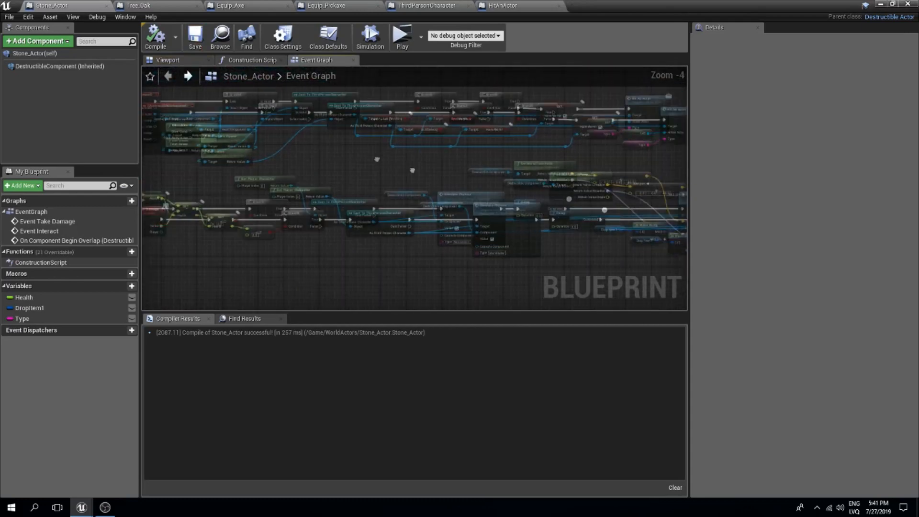
Make Stone_Actor's Health replicated with default 100, save it, and switch to ThirdPersonCharacter.
{"action": "left_click", "coordinate": [24, 297]}
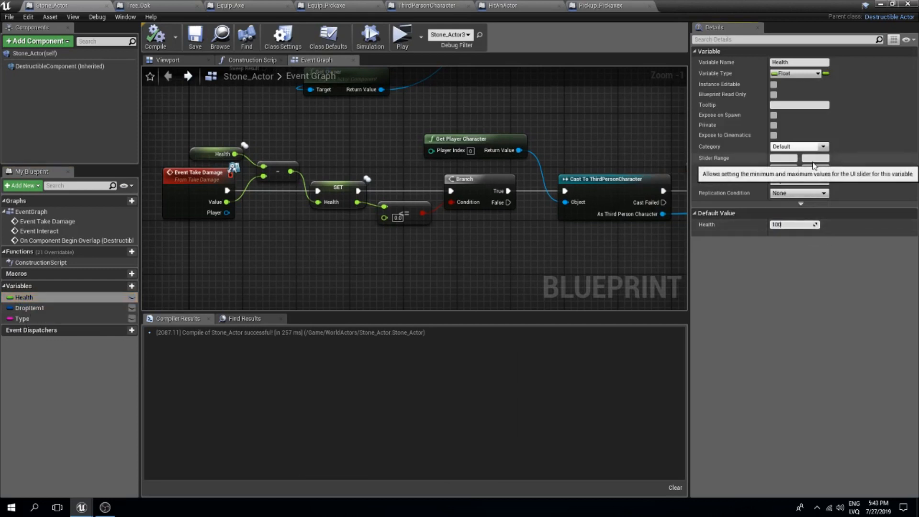
{"action": "left_click", "coordinate": [195, 35]}
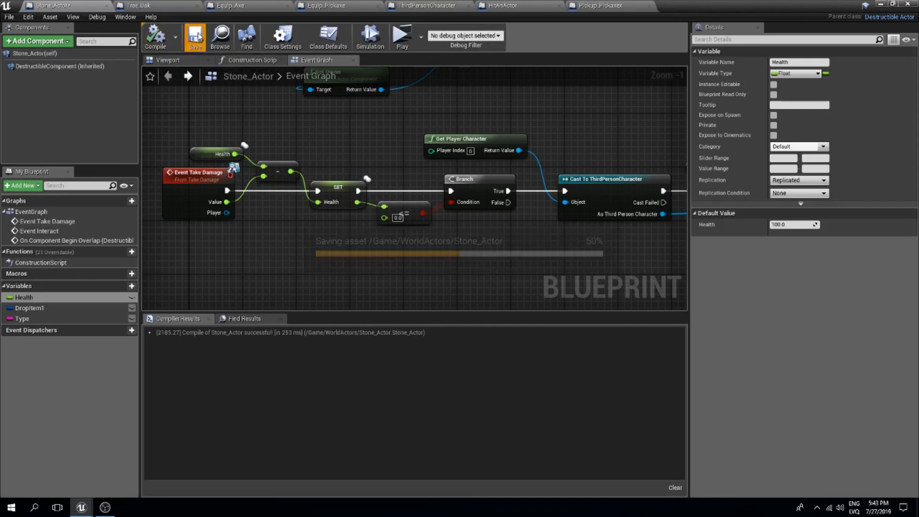
{"action": "scroll", "scroll_direction": "down", "scroll_amount": 3}
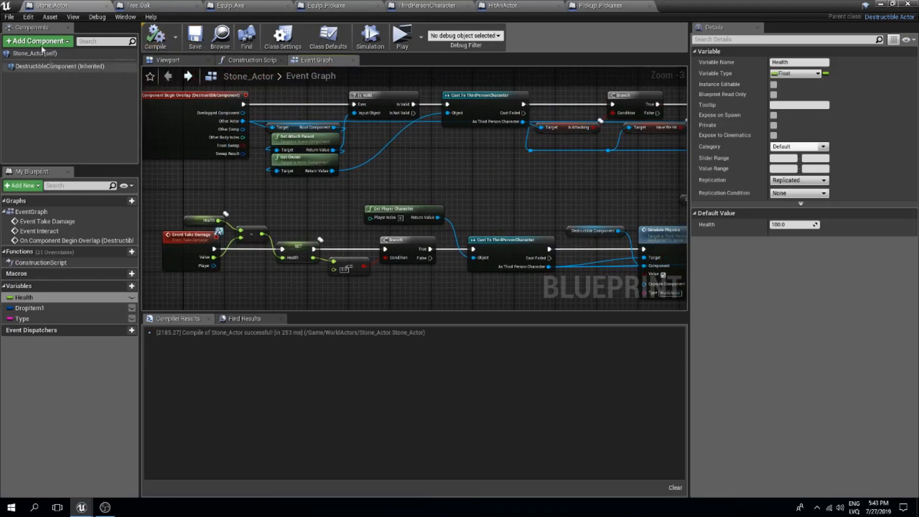
{"action": "left_click", "coordinate": [65, 66]}
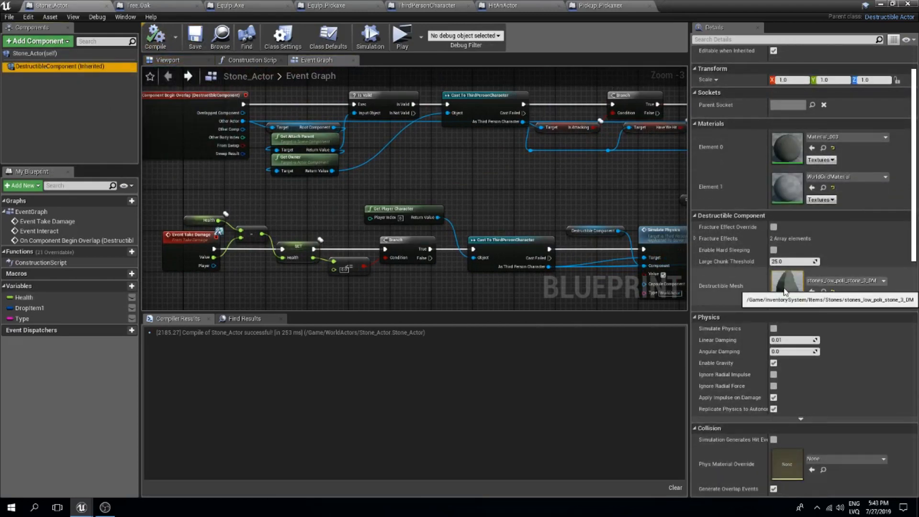
{"action": "left_click", "coordinate": [426, 5]}
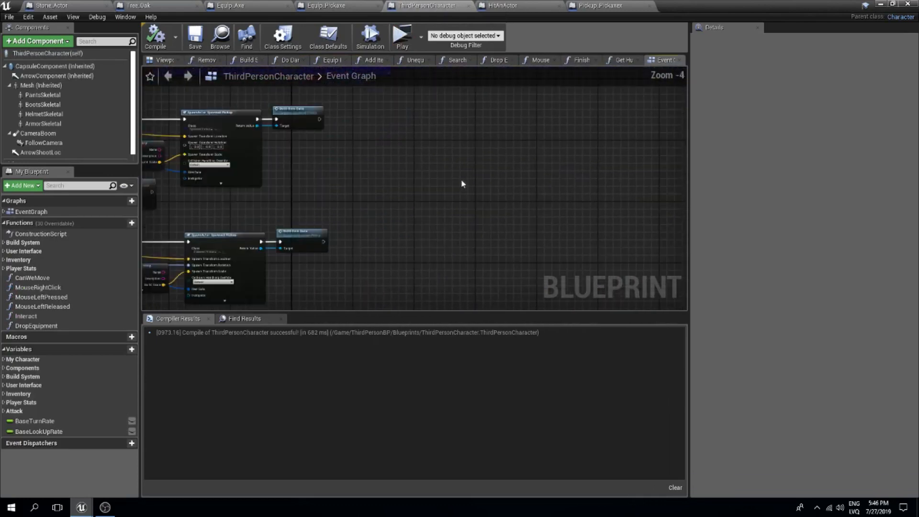
Add an ApplyDamage custom event to the ThirdPersonCharacter event graph.
{"action": "scroll", "scroll_direction": "down", "scroll_amount": 3}
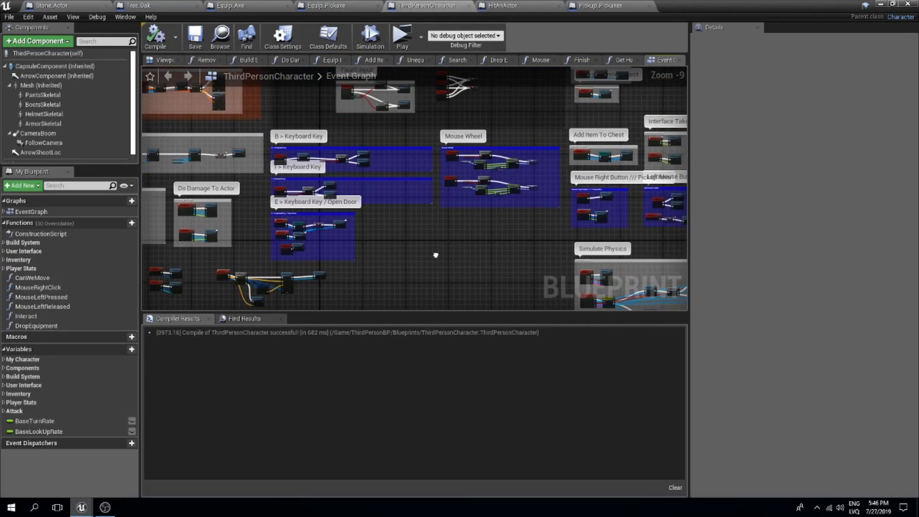
{"action": "scroll", "scroll_direction": "down", "scroll_amount": 3}
{"action": "type", "text": "ApplyDamage"}
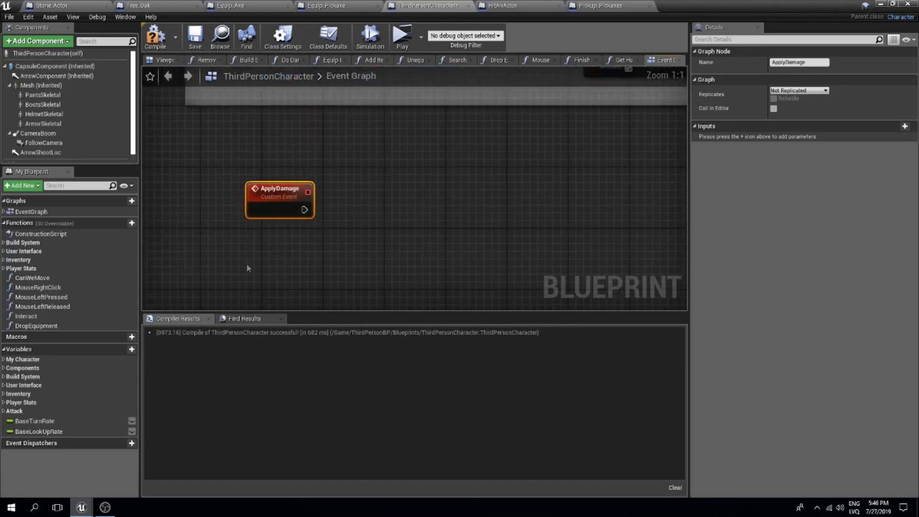
{"action": "type", "text": "cust"}
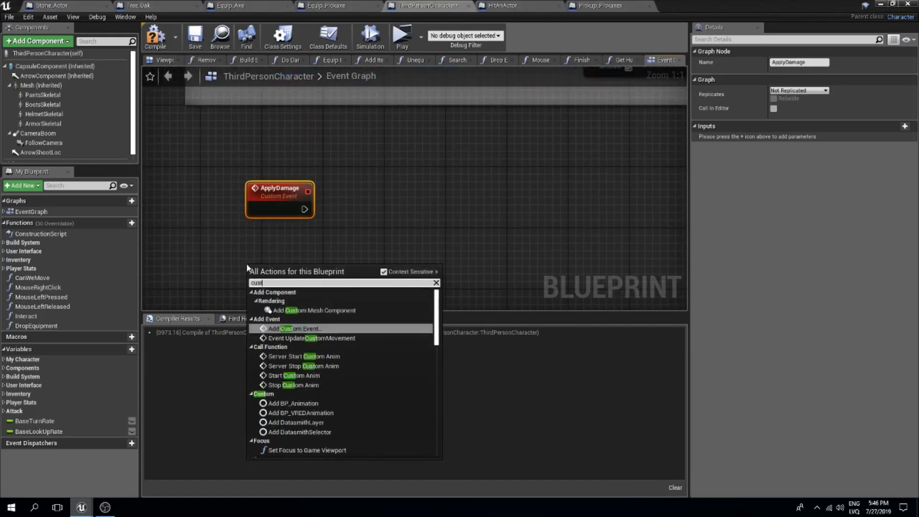
{"action": "left_click", "coordinate": [295, 329]}
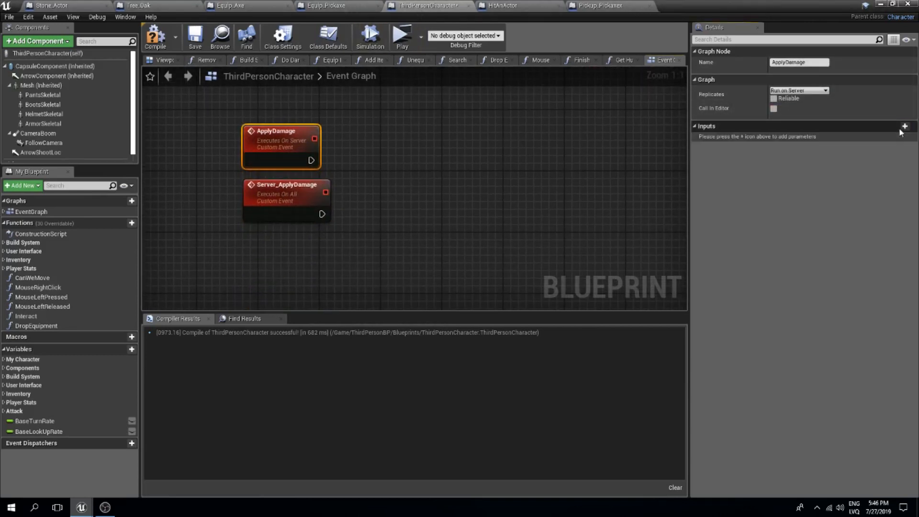
Give ApplyDamage and Server_ApplyDamage Component inputs and add a destructible Apply Damage node.
{"action": "left_click", "coordinate": [903, 126]}
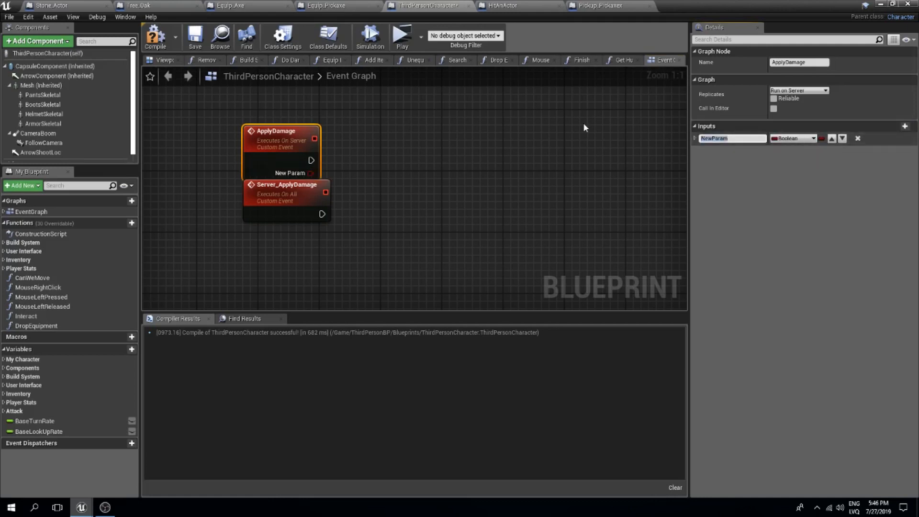
{"action": "type", "text": "Component"}
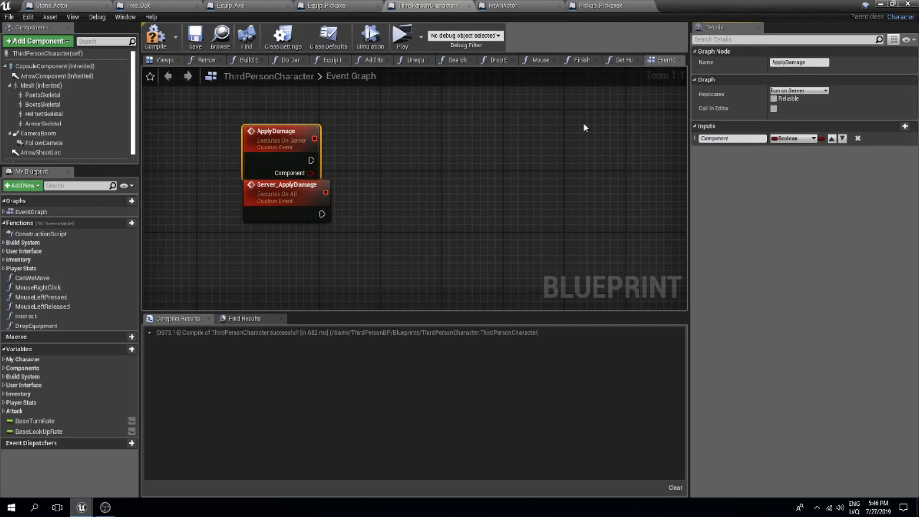
{"action": "left_click", "coordinate": [793, 138]}
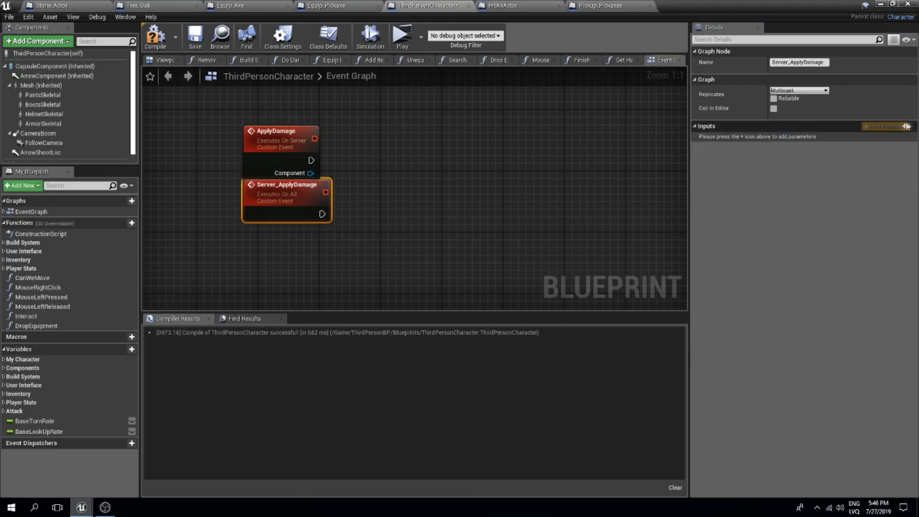
{"action": "left_click", "coordinate": [904, 126]}
{"action": "type", "text": "apply damage"}
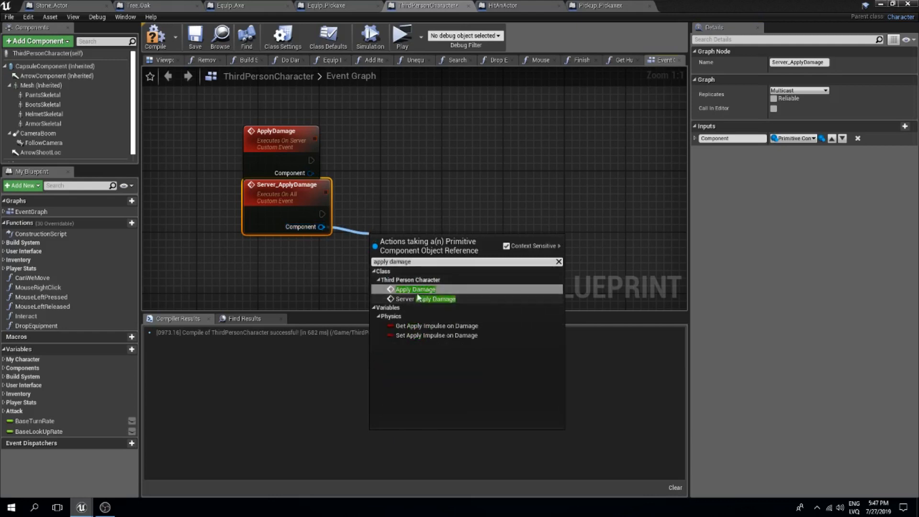
{"action": "left_click", "coordinate": [414, 289]}
{"action": "type", "text": "apply"}
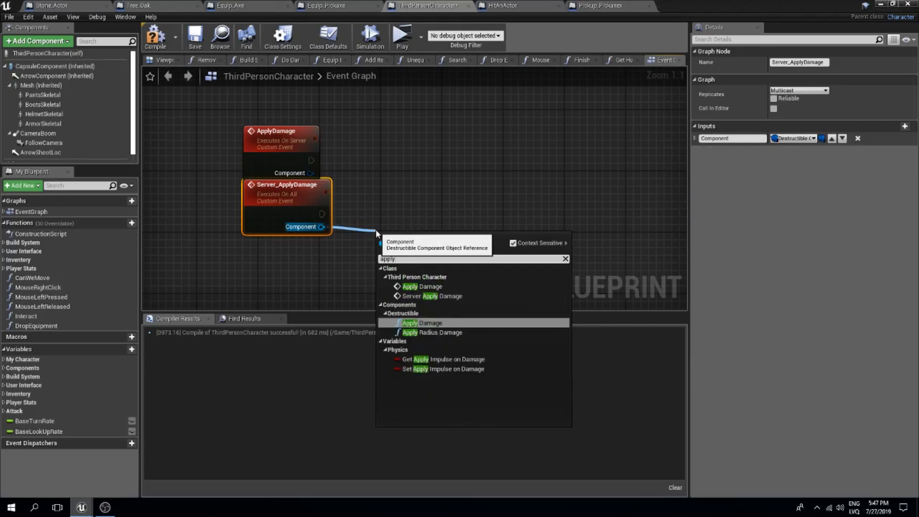
{"action": "left_click", "coordinate": [422, 323]}
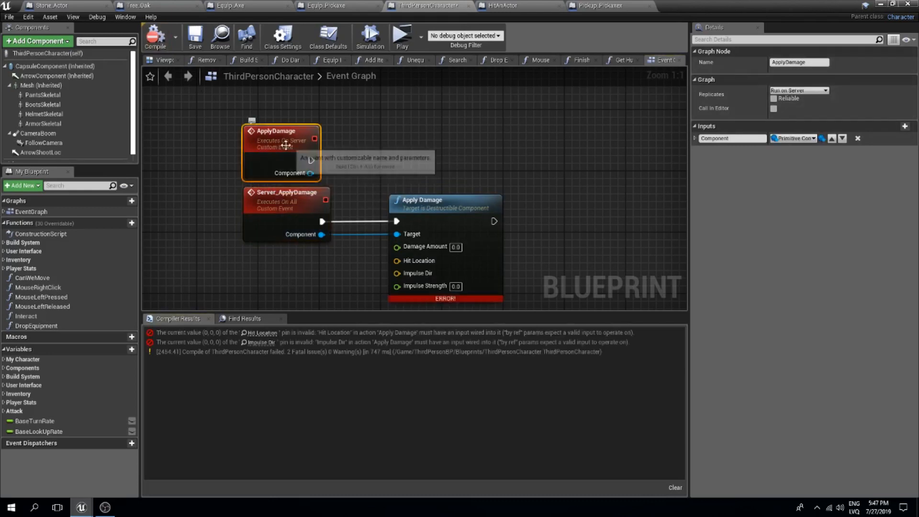
Make the Component input a Destructible Component and call Server Apply Damage from ApplyDamage.
{"action": "left_click", "coordinate": [793, 138]}
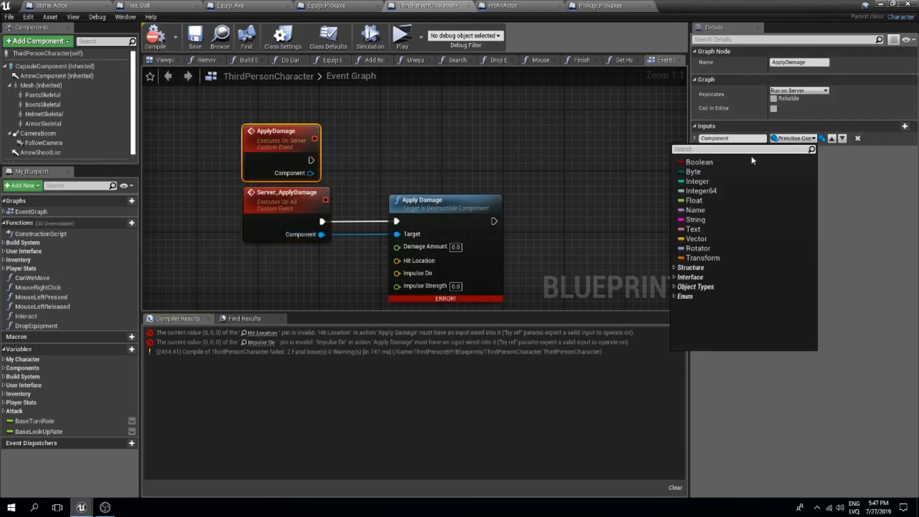
{"action": "type", "text": "destr"}
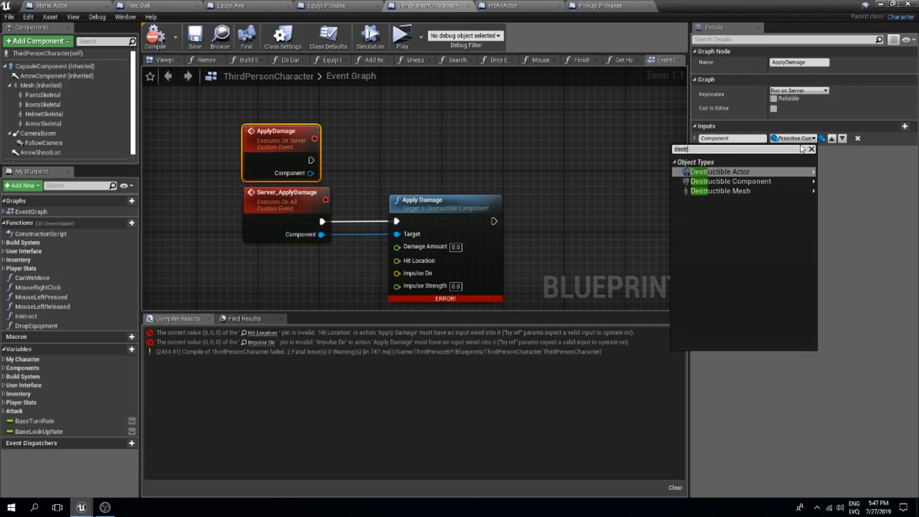
{"action": "mouse_move", "coordinate": [720, 191]}
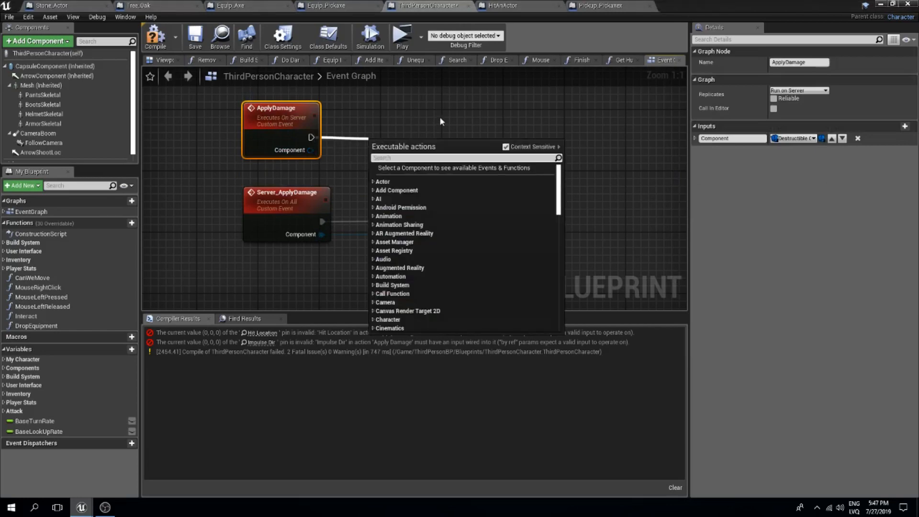
{"action": "type", "text": "server"}
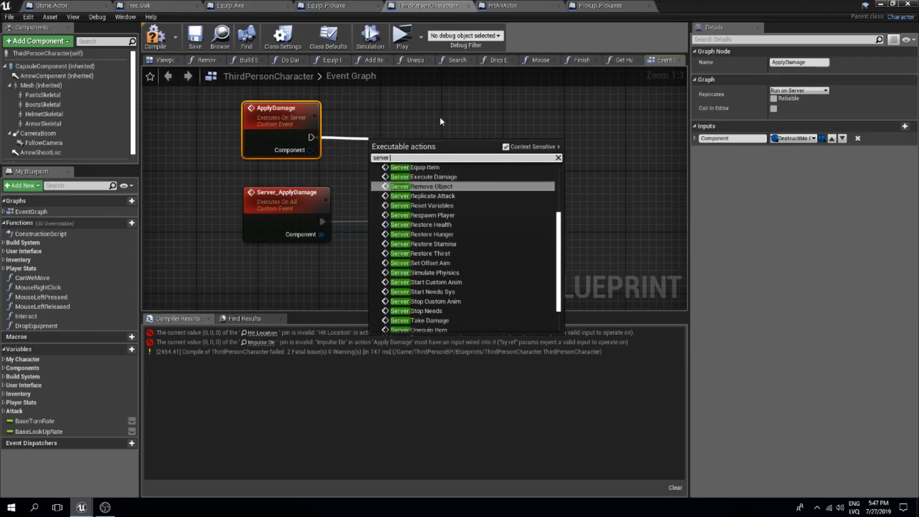
{"action": "left_click", "coordinate": [426, 177]}
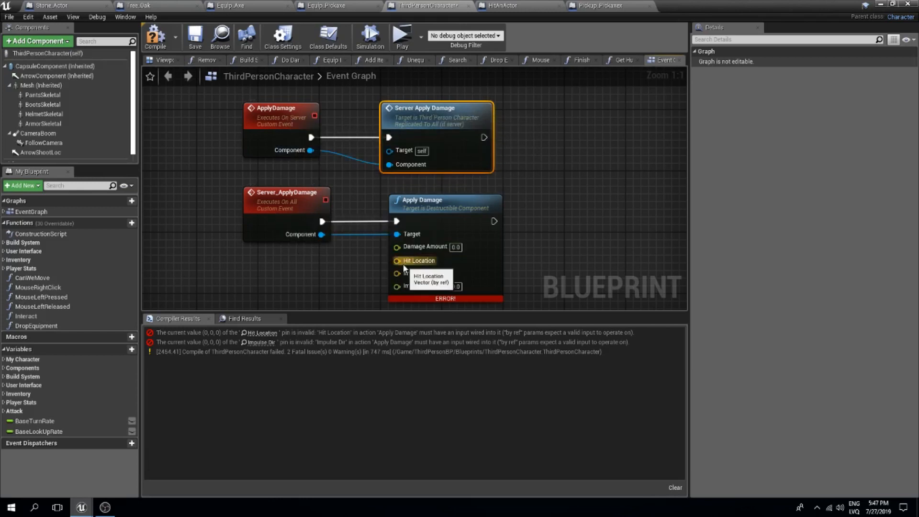
Wire Hit Location into the damage calls, set Damage Amount to 100000, and compile.
{"action": "left_click_drag", "start_coordinate": [323, 247], "coordinate": [397, 261]}
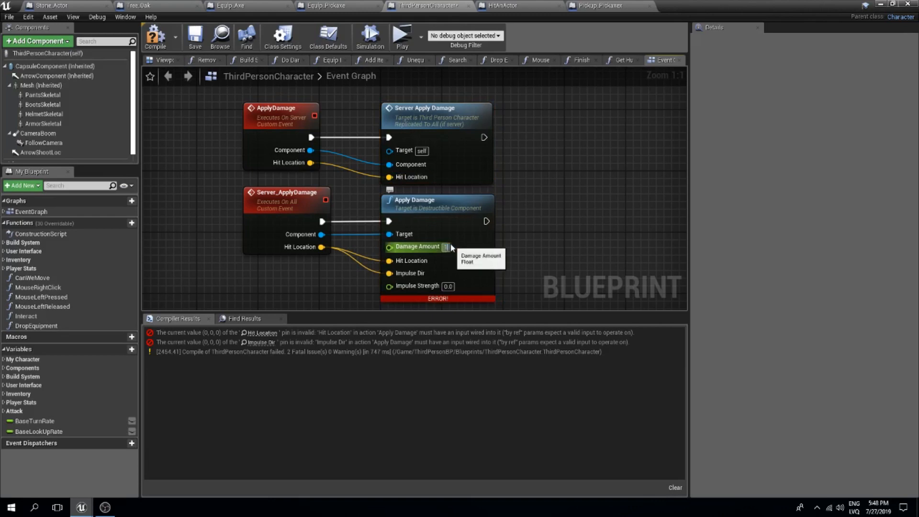
{"action": "type", "text": "10000.0"}
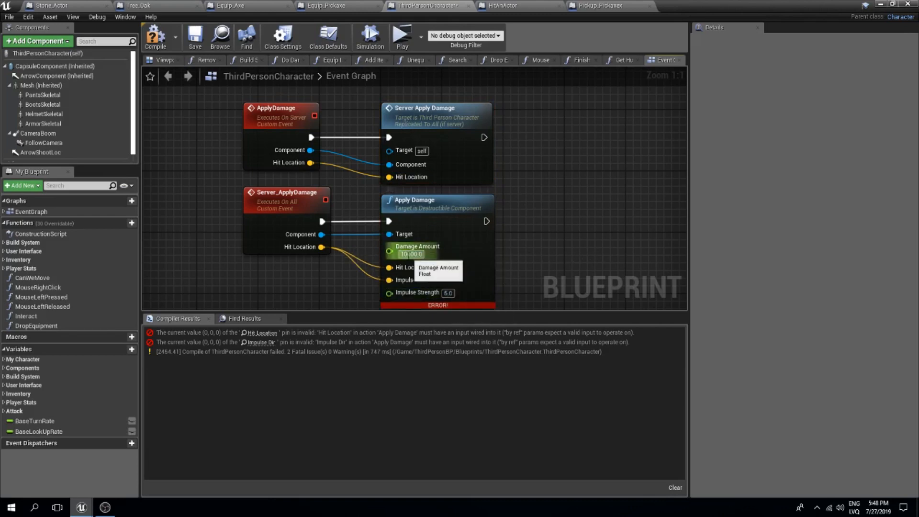
{"action": "type", "text": "100000.0"}
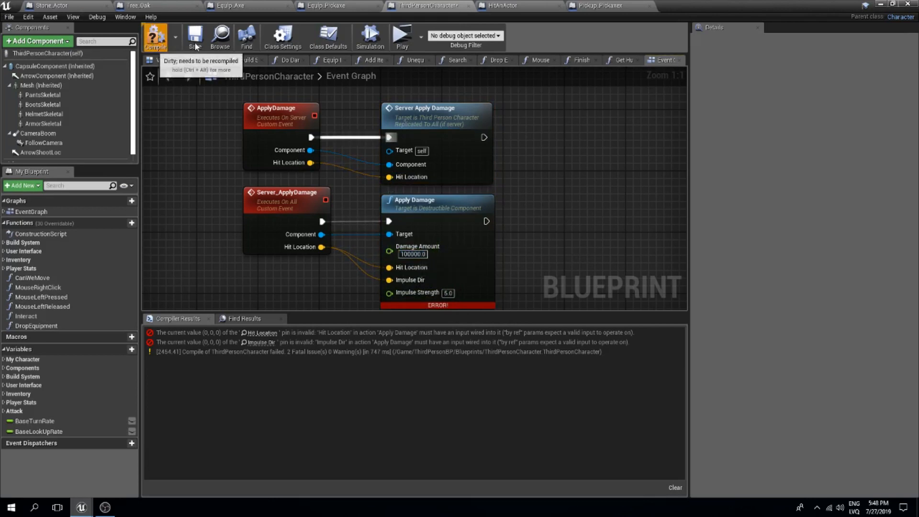
{"action": "left_click", "coordinate": [155, 35]}
{"action": "type", "text": "apply damage"}
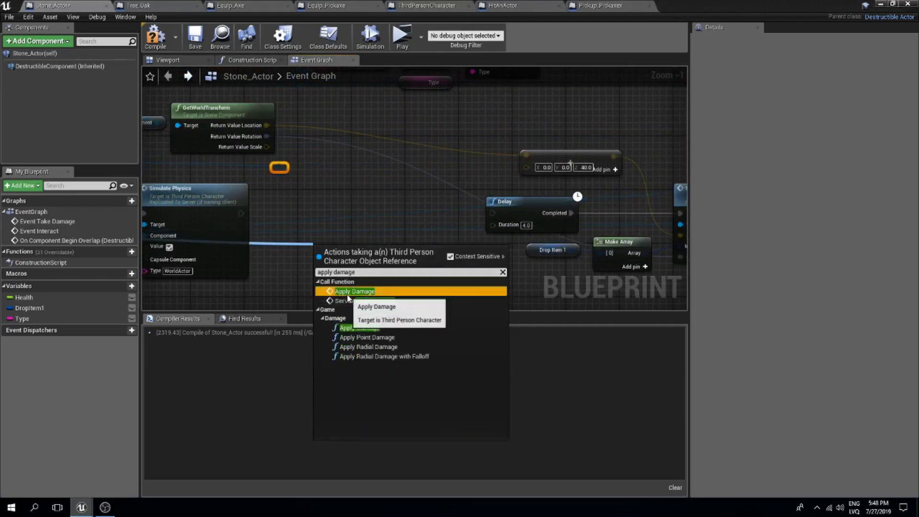
Call the character's Apply Damage from Stone_Actor, then launch the server/client play preview.
{"action": "left_click", "coordinate": [354, 291]}
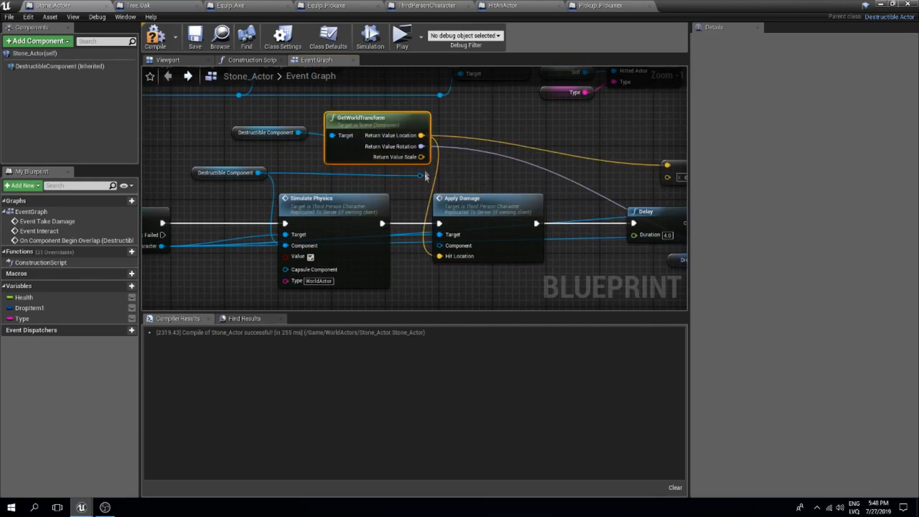
{"action": "mouse_move", "coordinate": [475, 216]}
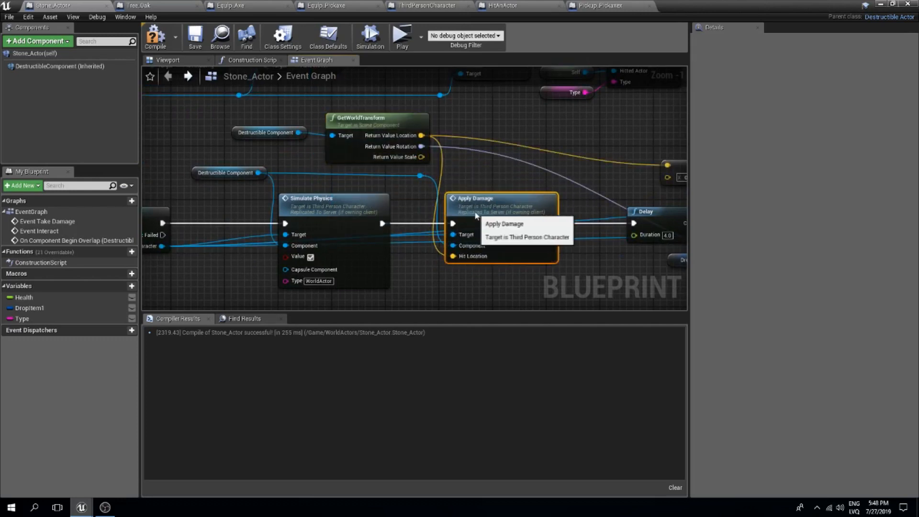
{"action": "scroll", "scroll_direction": "down", "scroll_amount": 3}
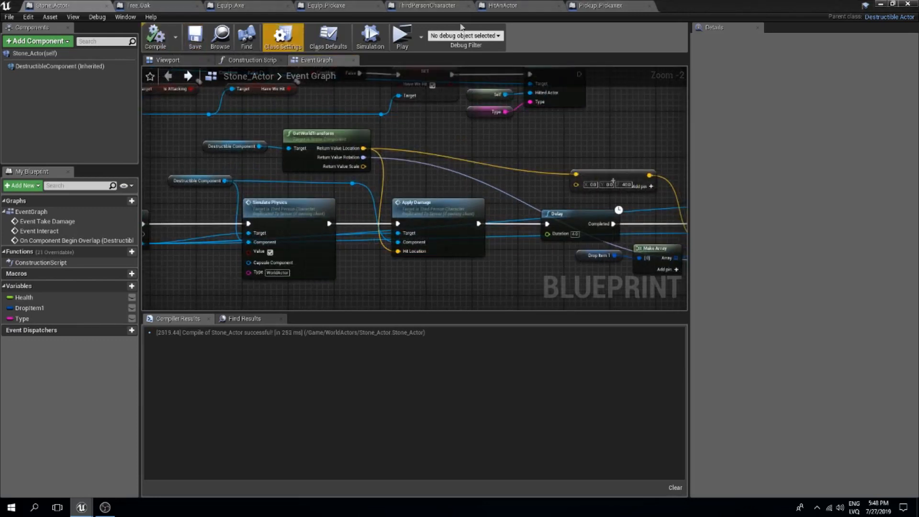
{"action": "left_click", "coordinate": [402, 34]}
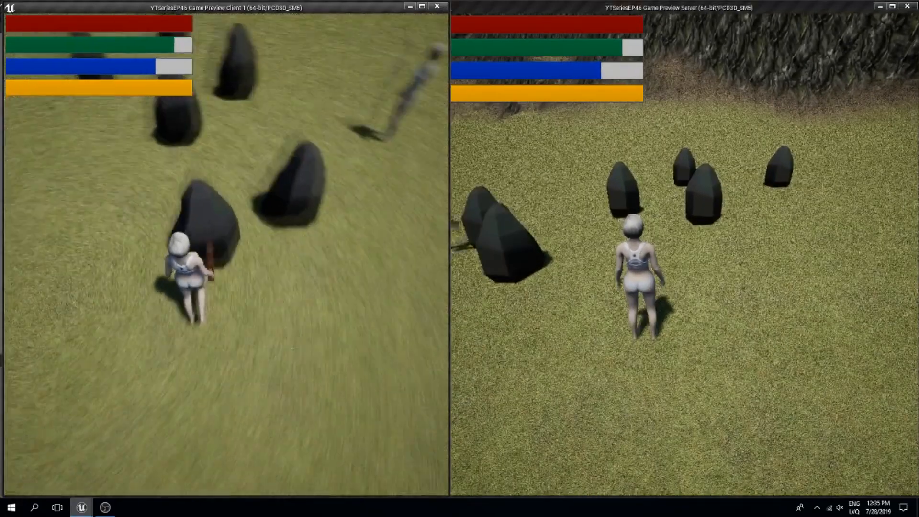